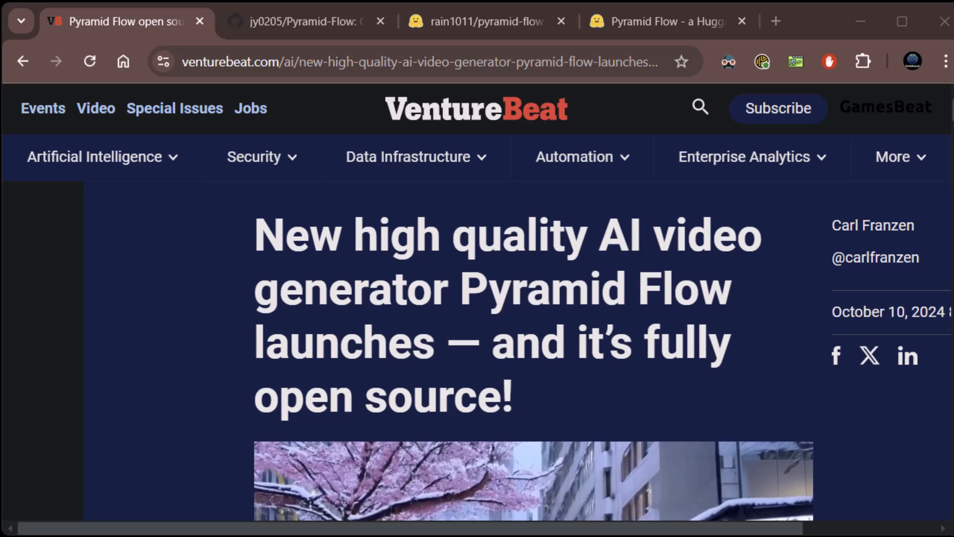
pyautogui.moveTo(827, 424)
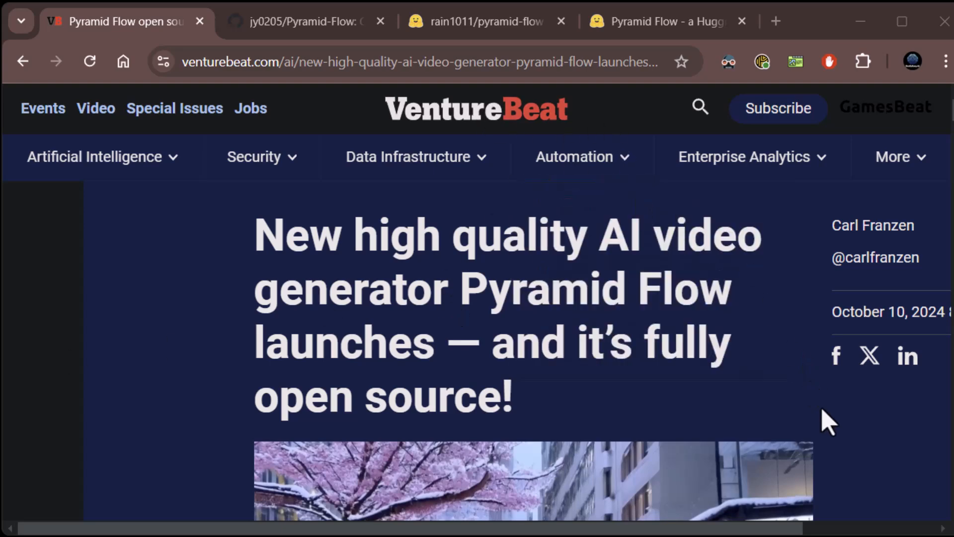
pyautogui.moveTo(845, 460)
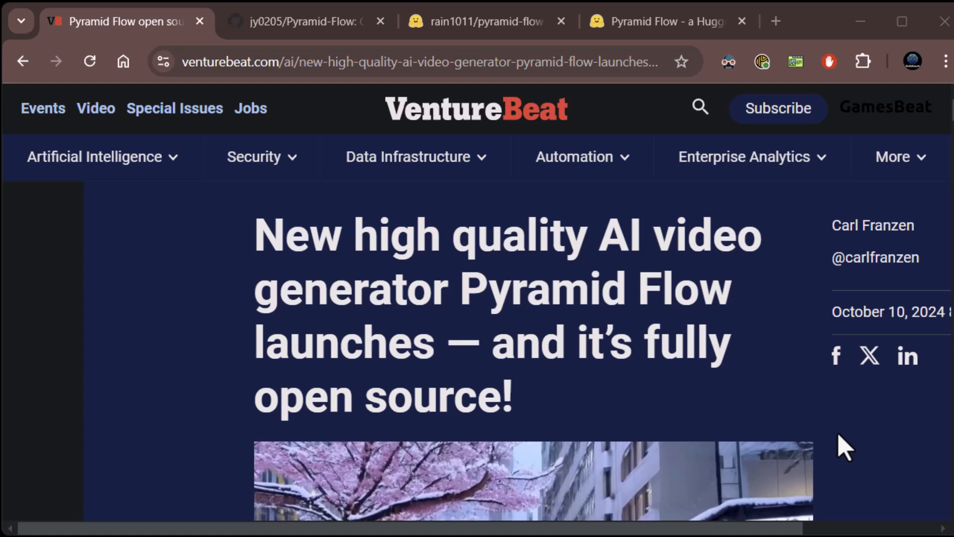
pyautogui.moveTo(131, 360)
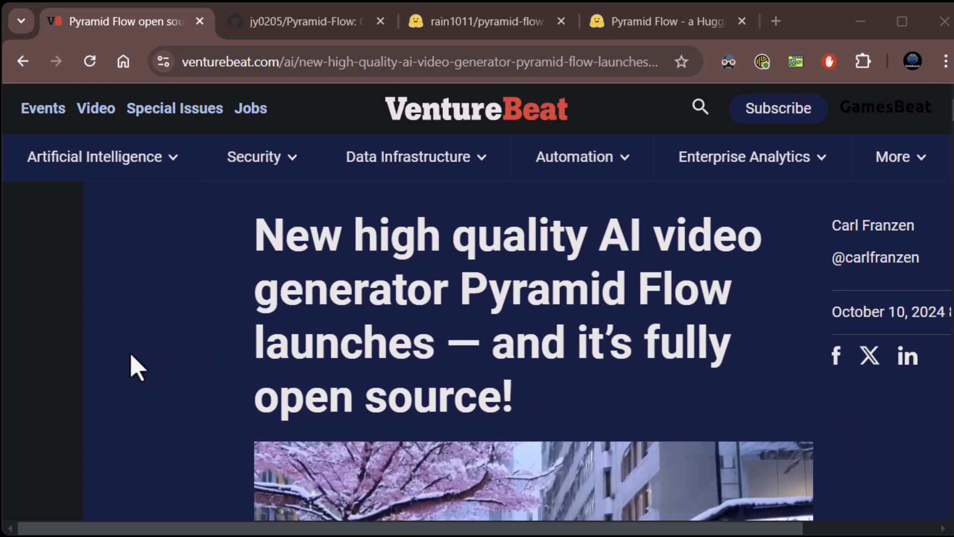
pyautogui.moveTo(123, 358)
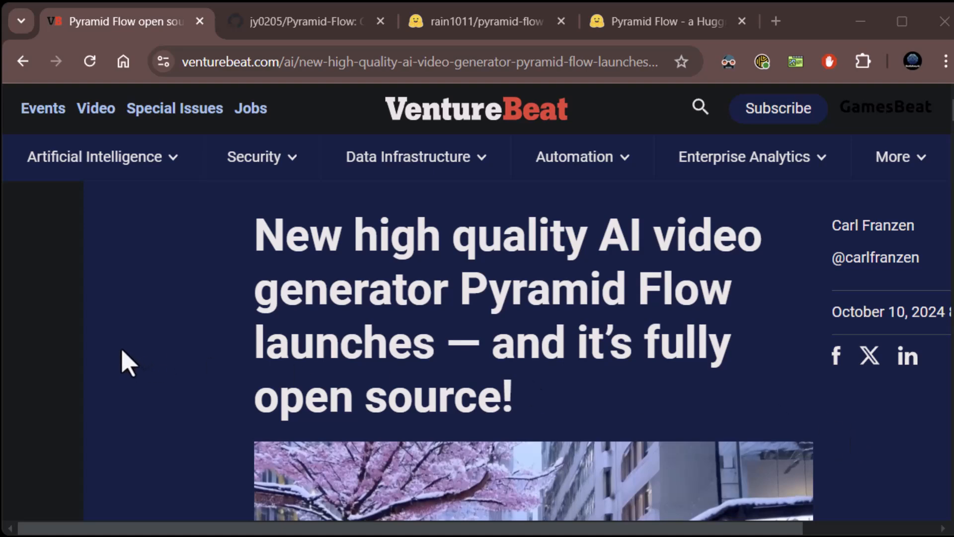
# Scroll down through the currently open page before leaving it.
pyautogui.scroll(-3)
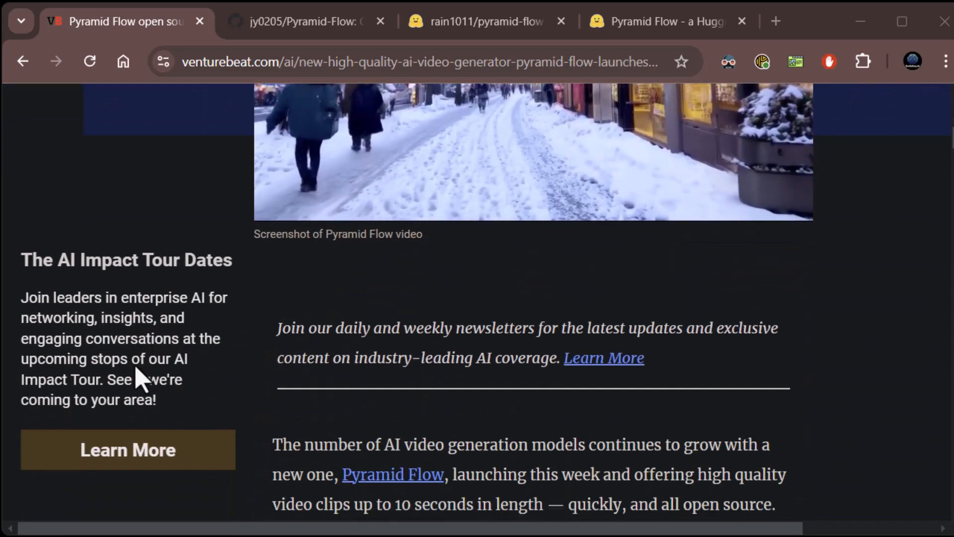
pyautogui.scroll(-3)
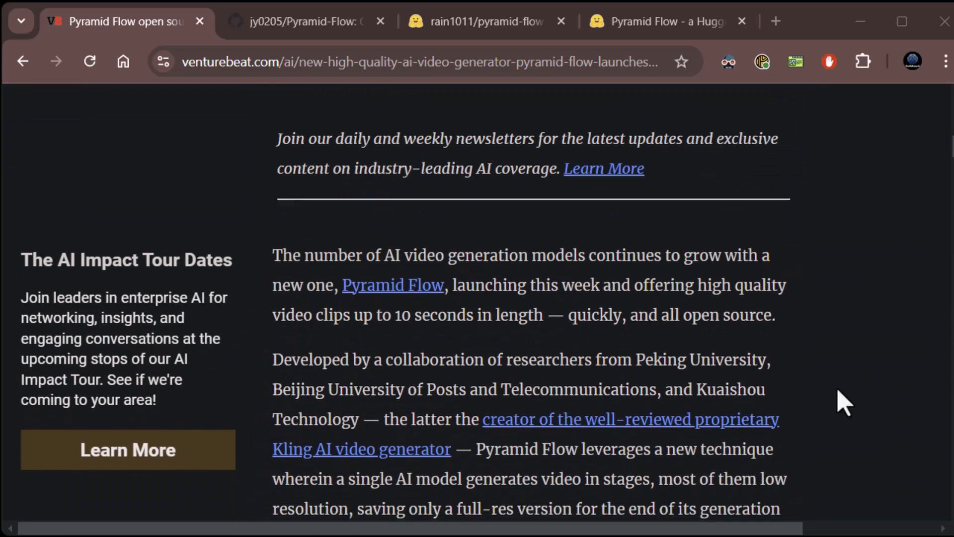
pyautogui.scroll(-3)
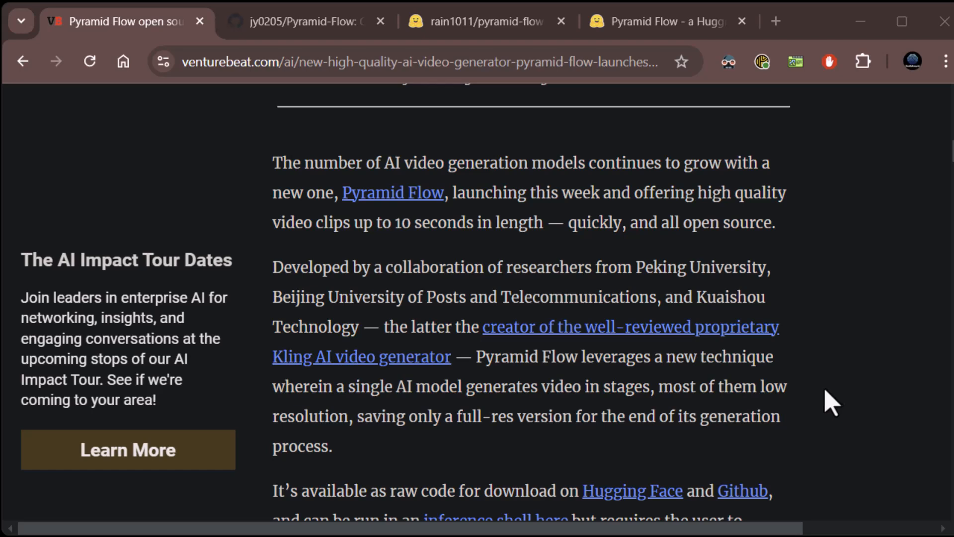
pyautogui.scroll(-3)
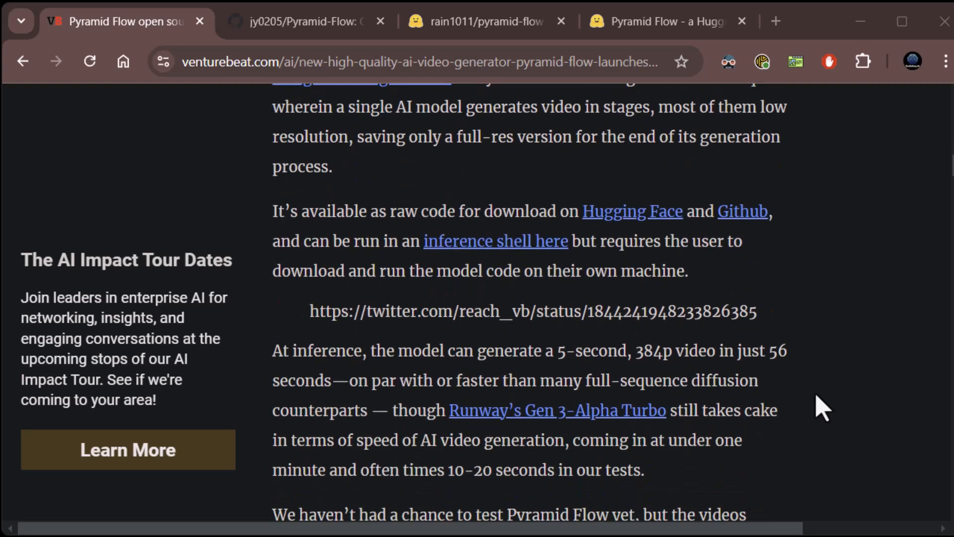
pyautogui.scroll(-3)
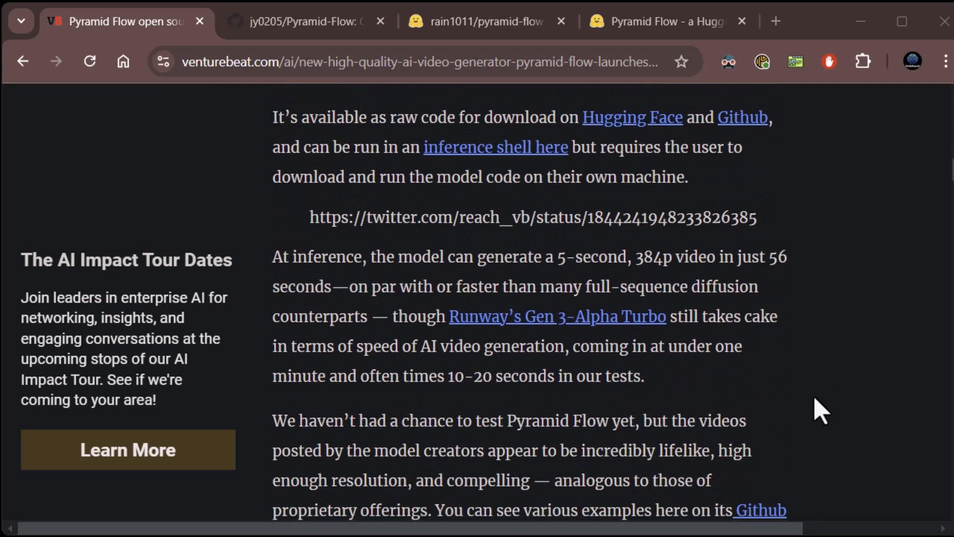
pyautogui.scroll(-3)
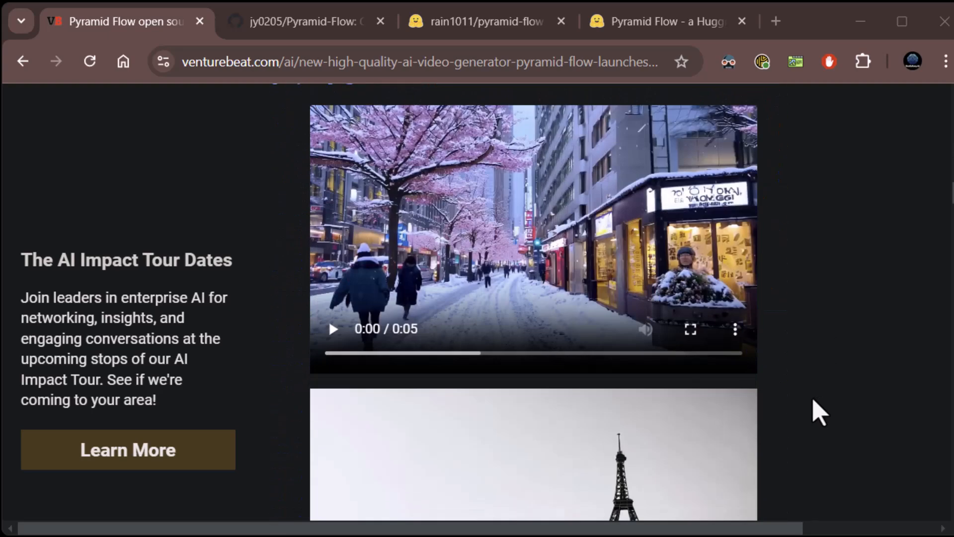
pyautogui.scroll(-3)
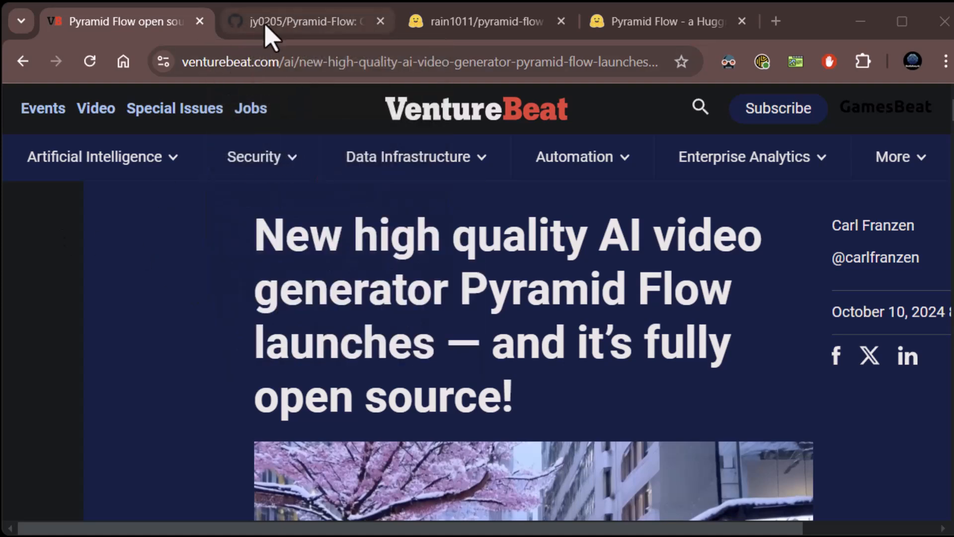
pyautogui.click(407, 157)
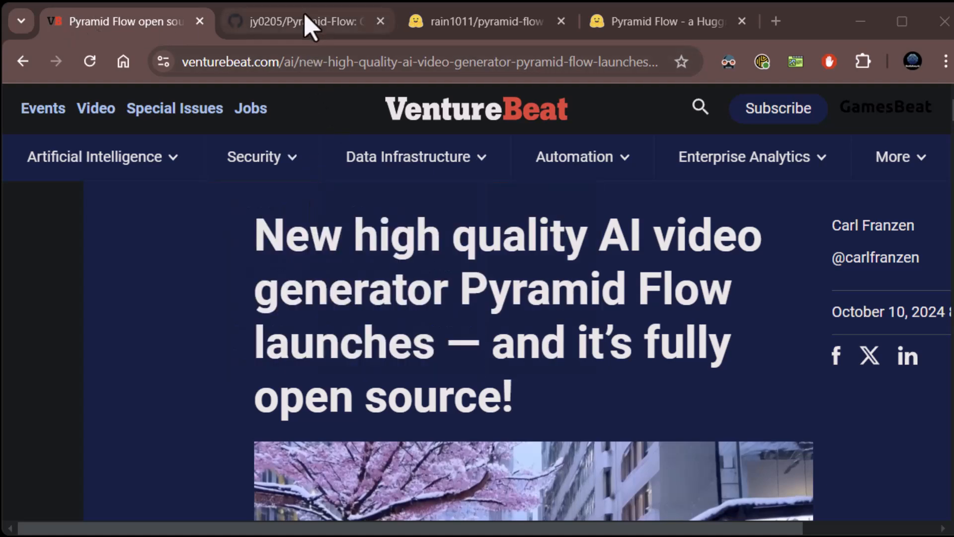
# Browse the Pyramid-Flow GitHub repo's file list, README and News, then return to the top.
pyautogui.click(308, 22)
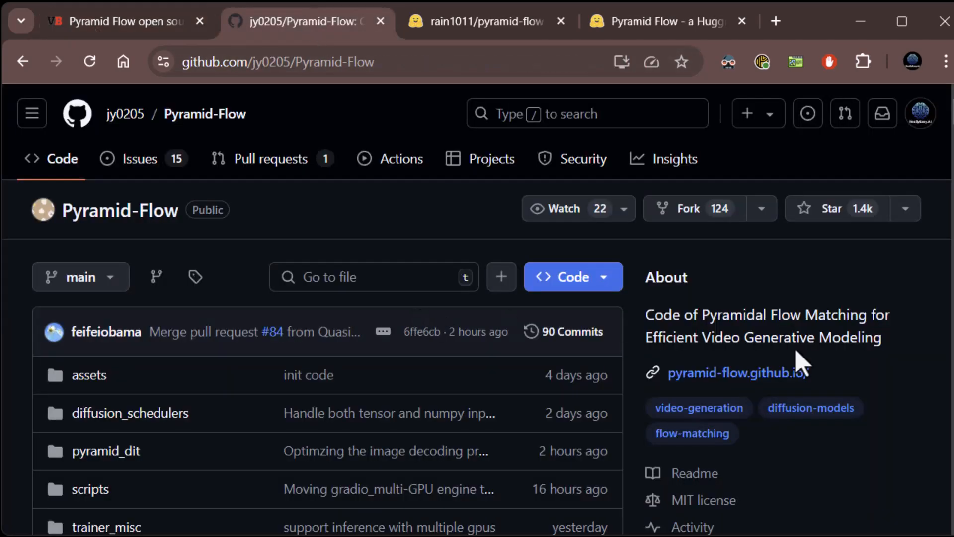
pyautogui.scroll(-3)
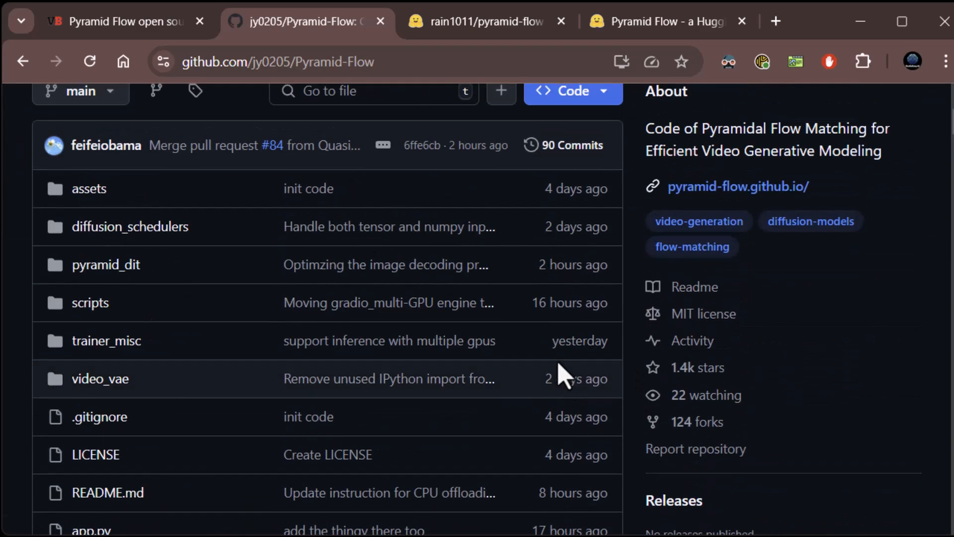
pyautogui.scroll(-3)
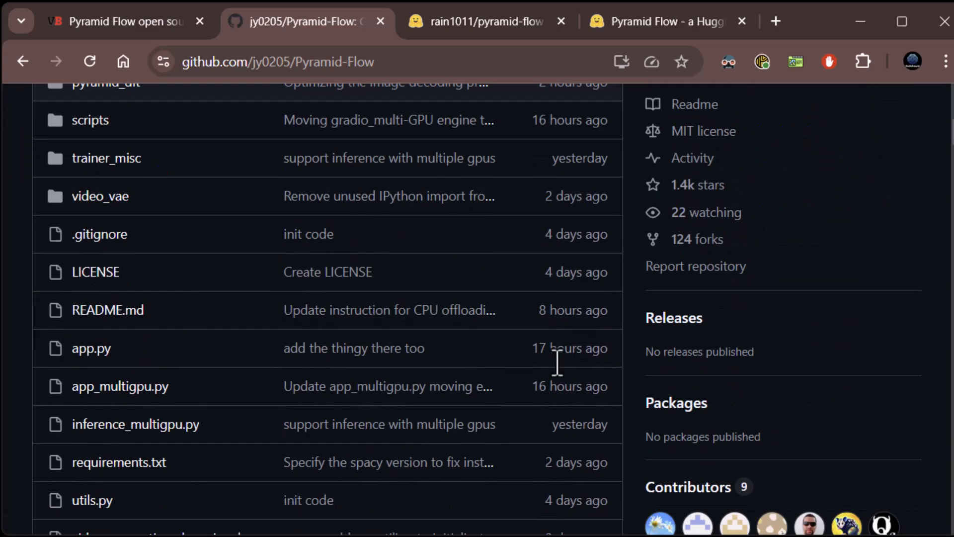
pyautogui.scroll(-3)
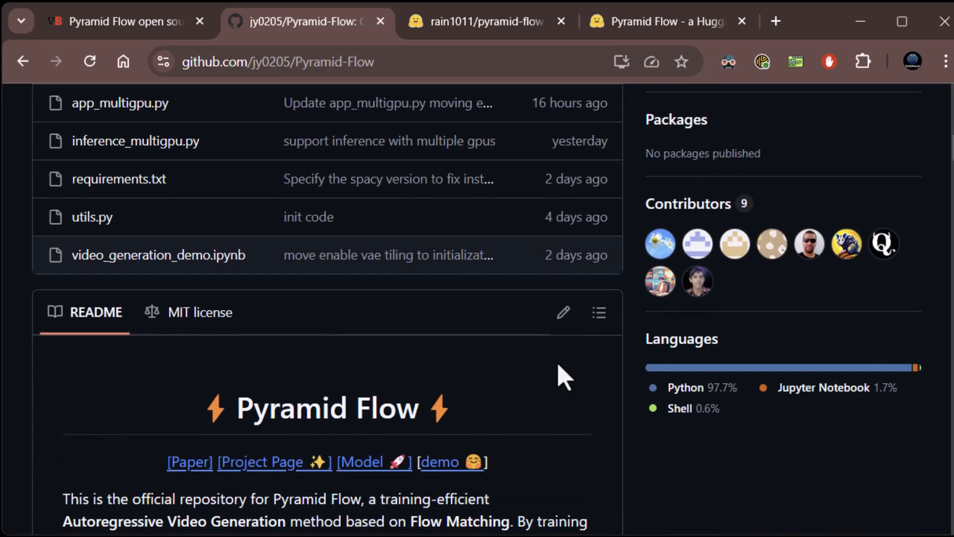
pyautogui.scroll(-3)
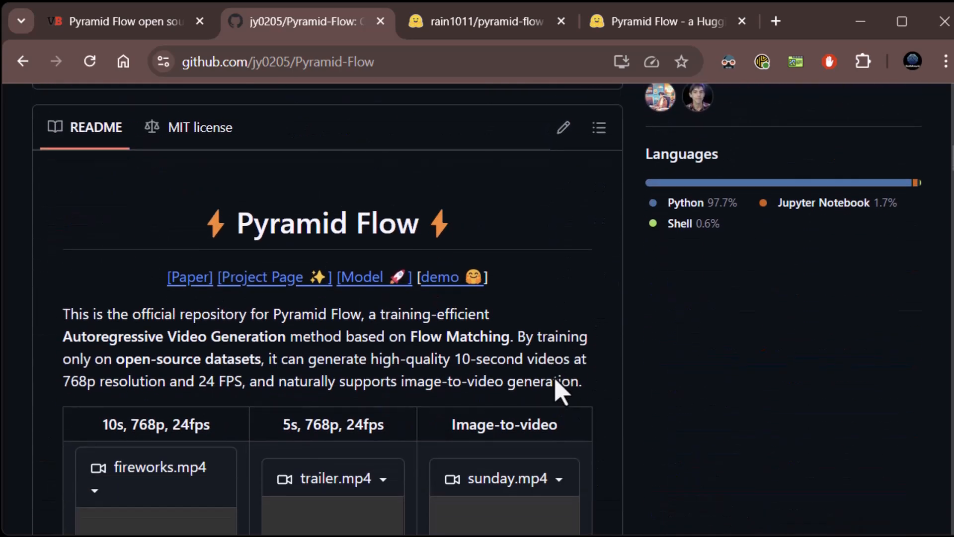
pyautogui.scroll(-3)
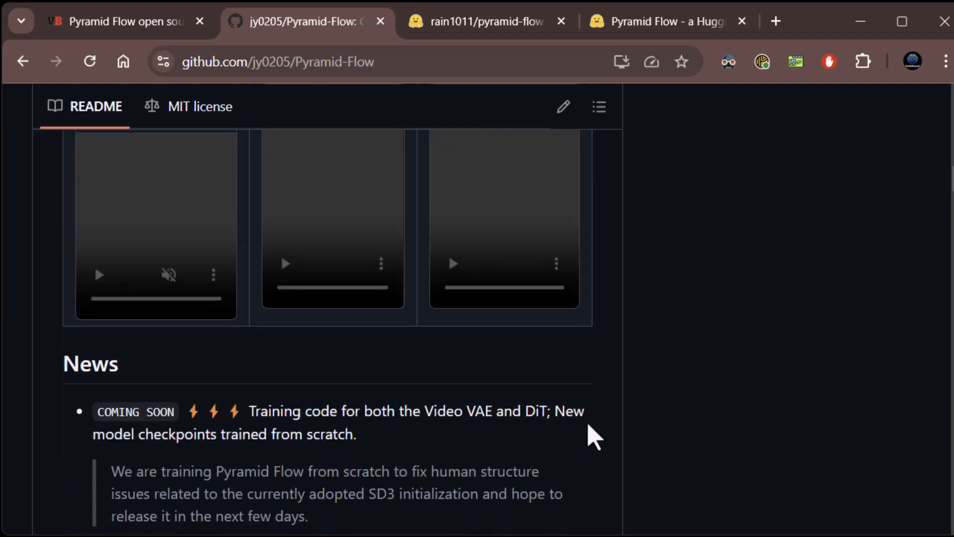
pyautogui.scroll(3)
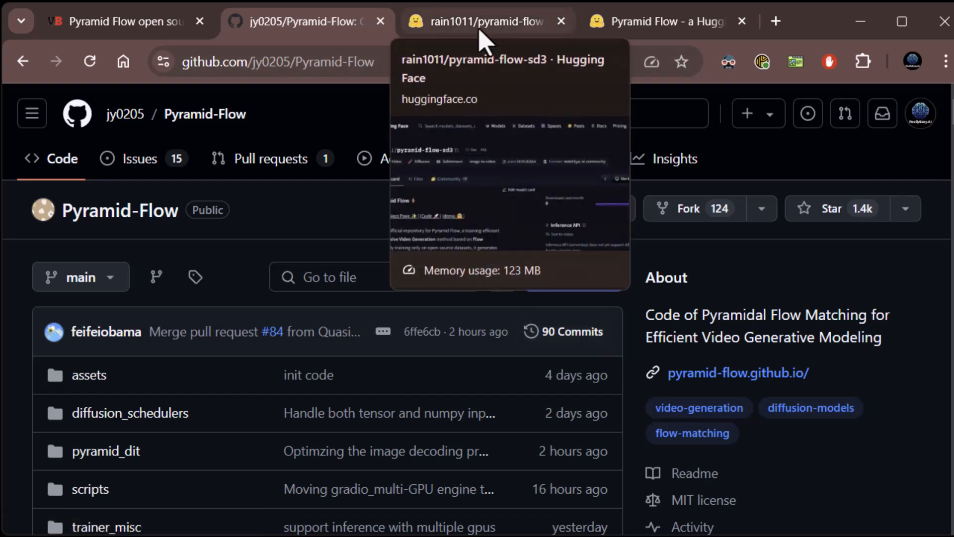
# Read the pyramid-flow-sd3 model card from installation through usage code to the guidance-scale tips.
pyautogui.click(484, 21)
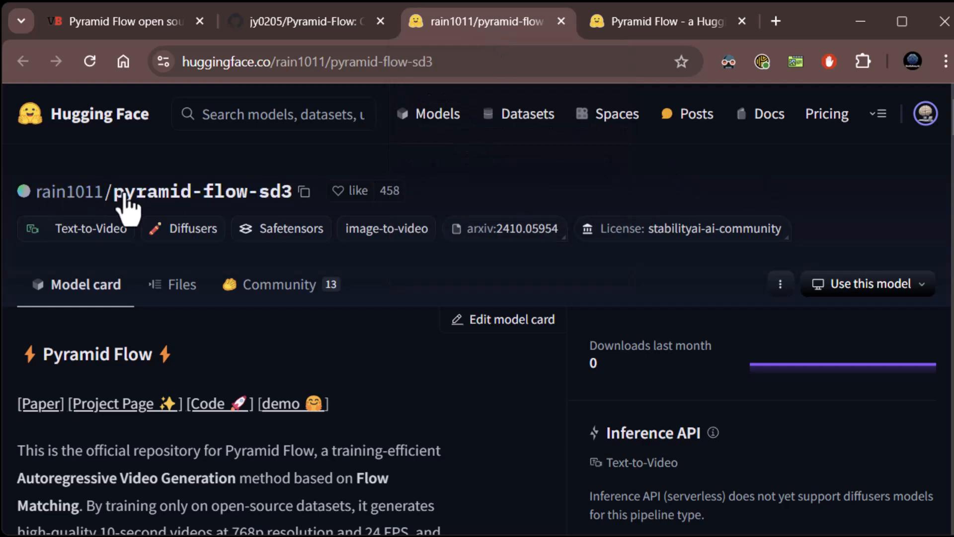
pyautogui.moveTo(566, 261)
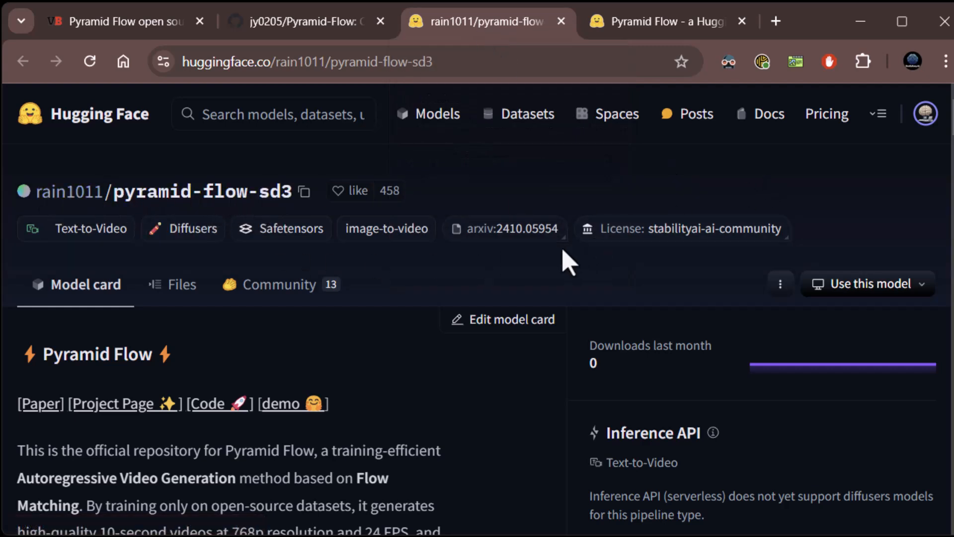
pyautogui.scroll(-3)
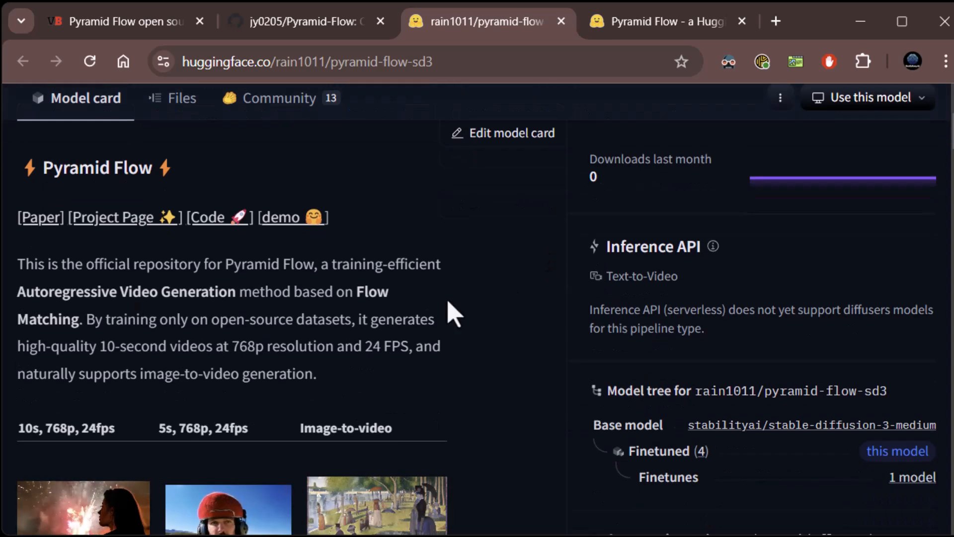
pyautogui.moveTo(530, 372)
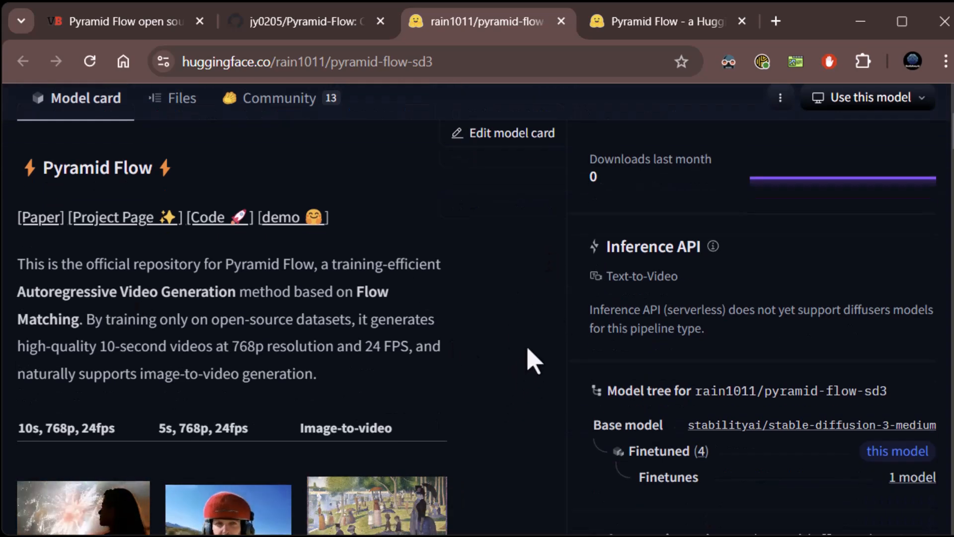
pyautogui.scroll(-3)
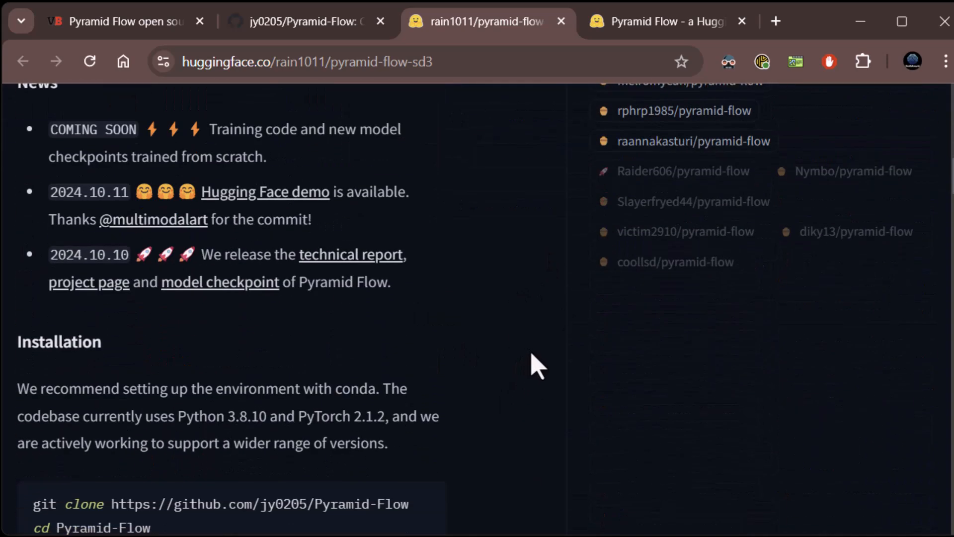
pyautogui.scroll(-3)
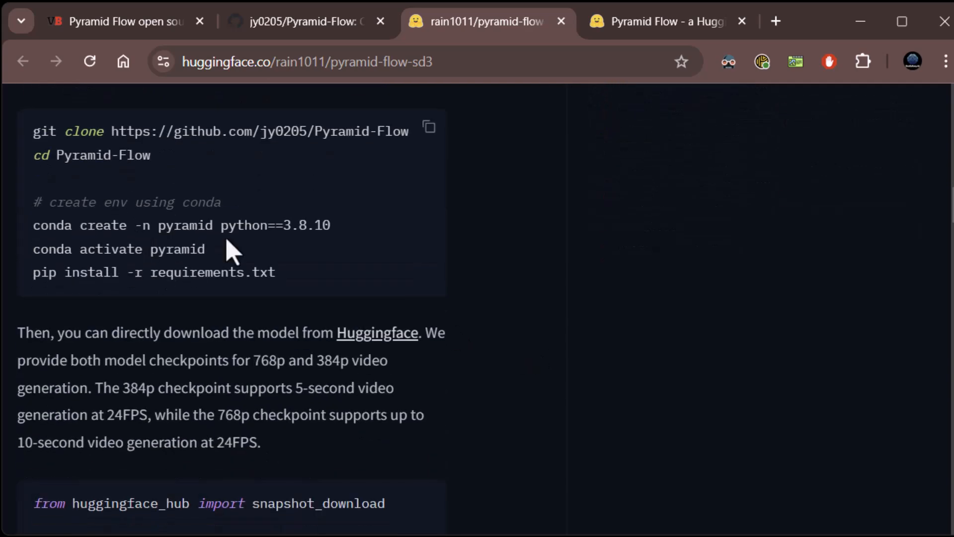
pyautogui.scroll(-3)
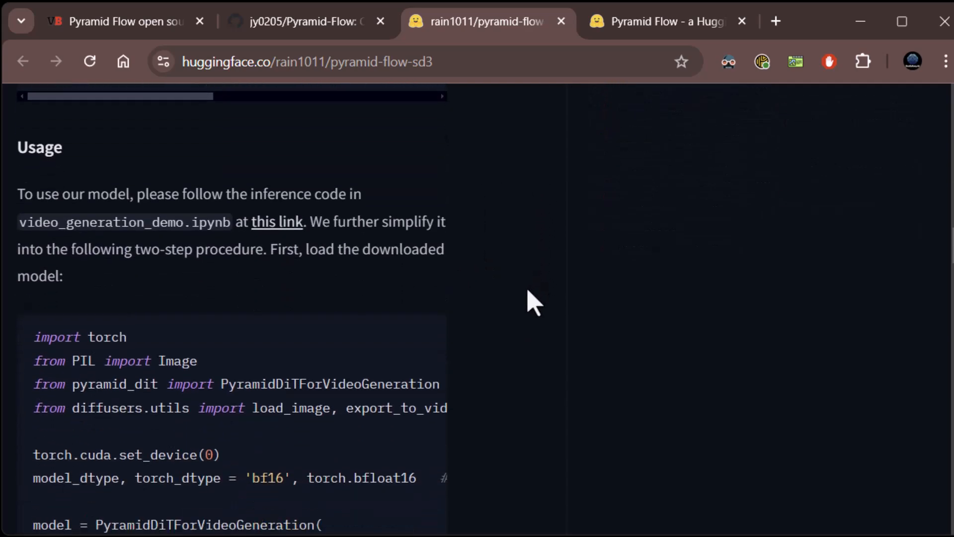
pyautogui.scroll(-3)
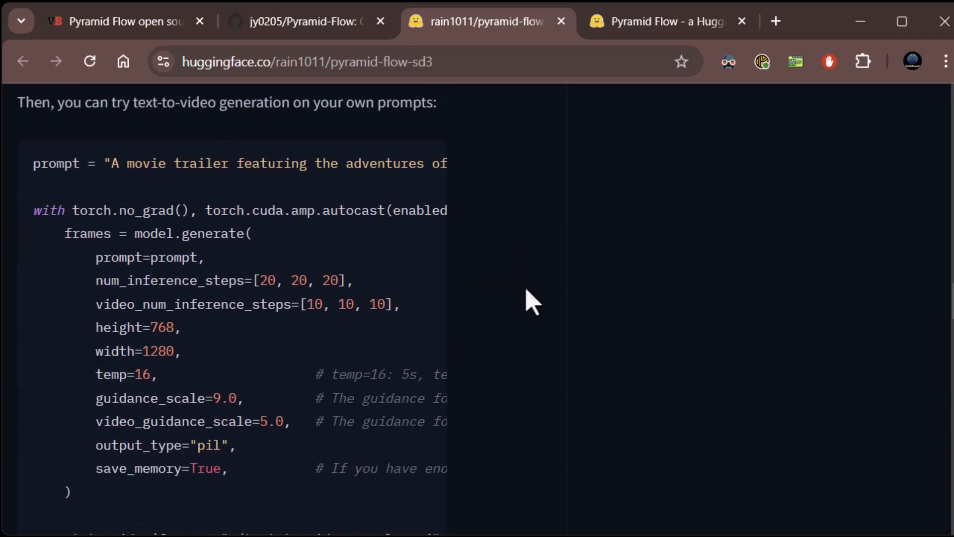
pyautogui.scroll(-3)
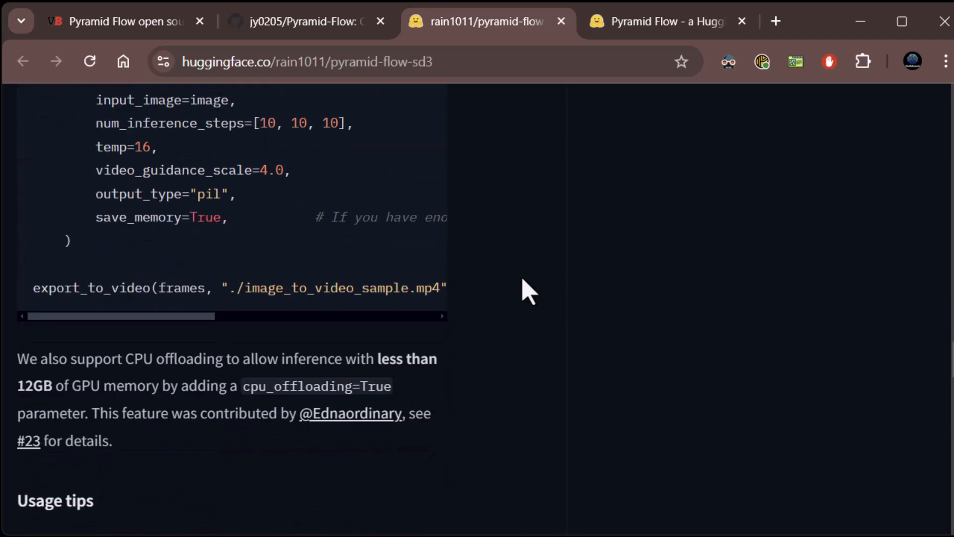
pyautogui.scroll(-3)
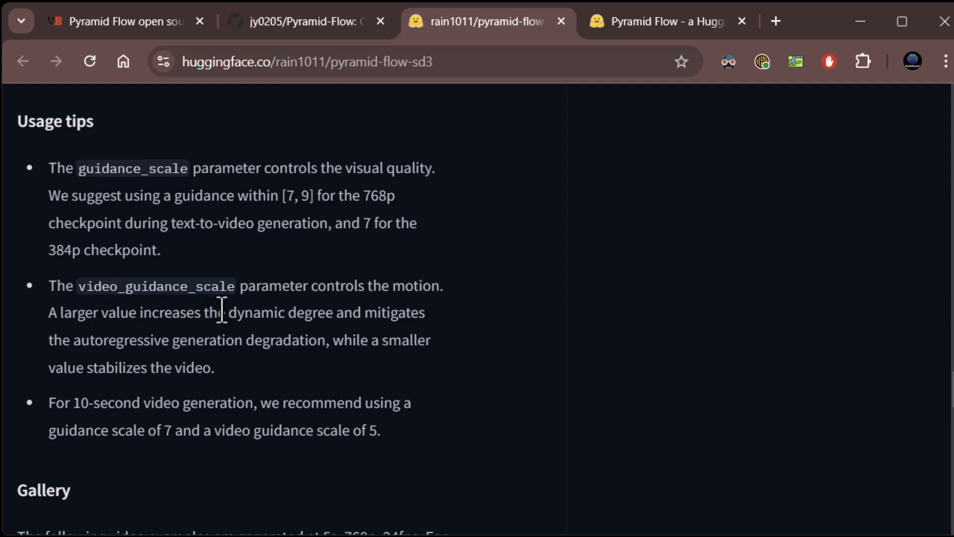
pyautogui.moveTo(248, 312)
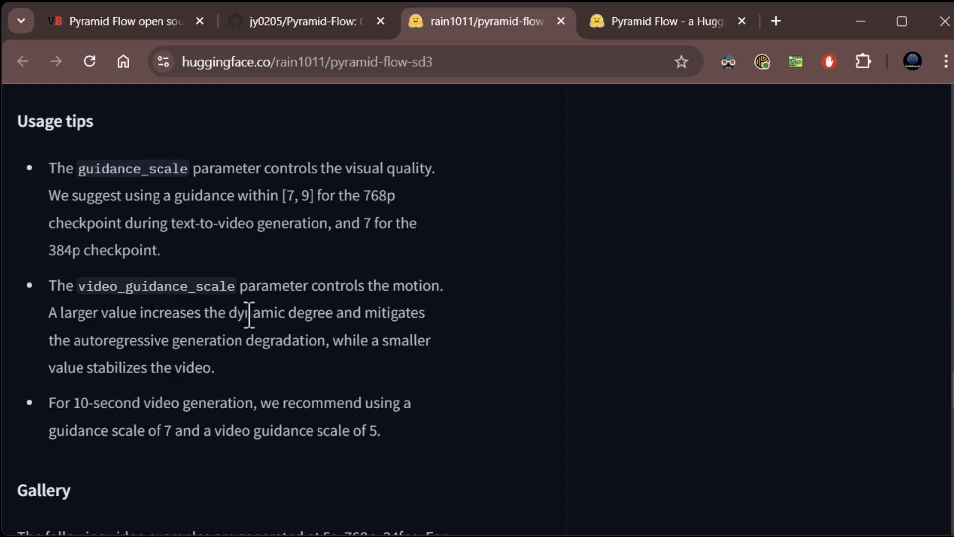
pyautogui.moveTo(626, 37)
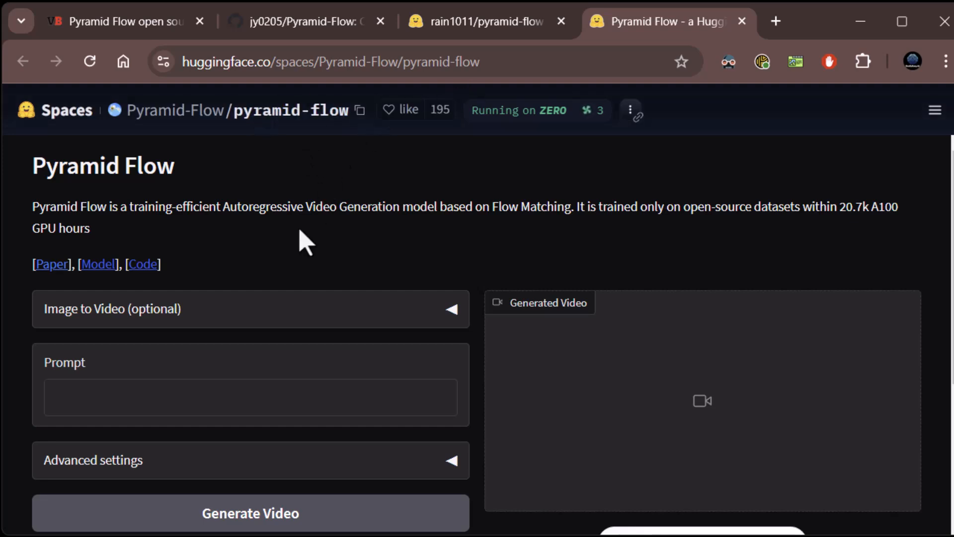
pyautogui.moveTo(193, 467)
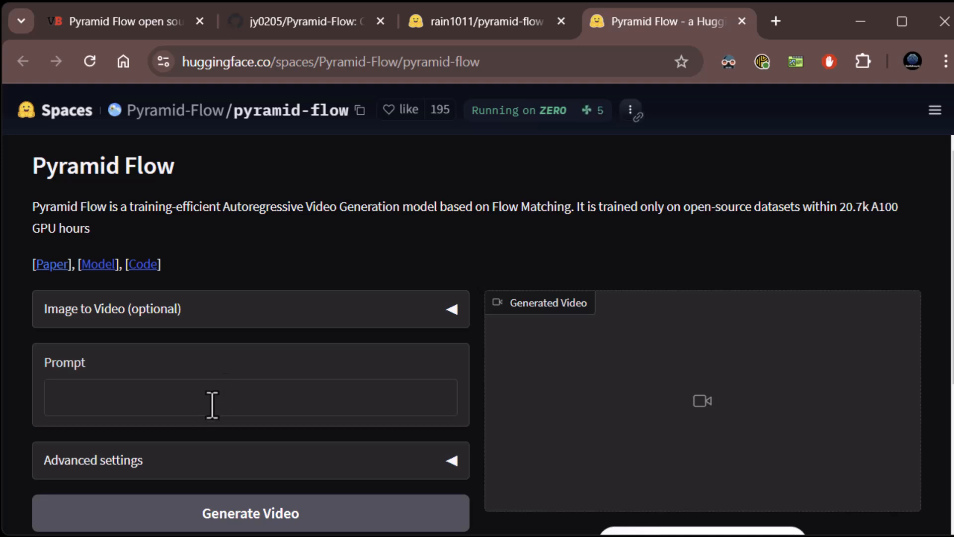
pyautogui.moveTo(371, 209)
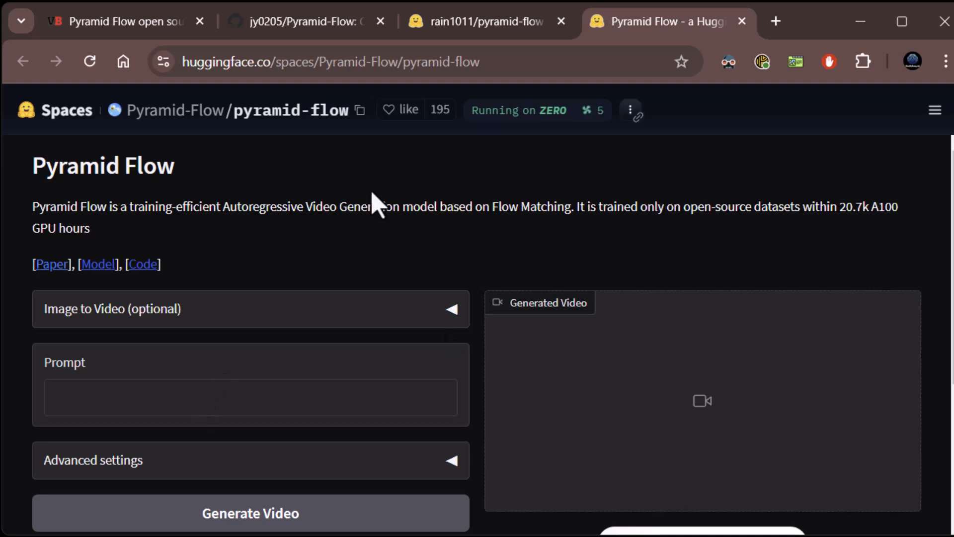
# Enter 'a teddy bear waving hello' as the prompt in the Pyramid Flow Space.
pyautogui.scroll(-3)
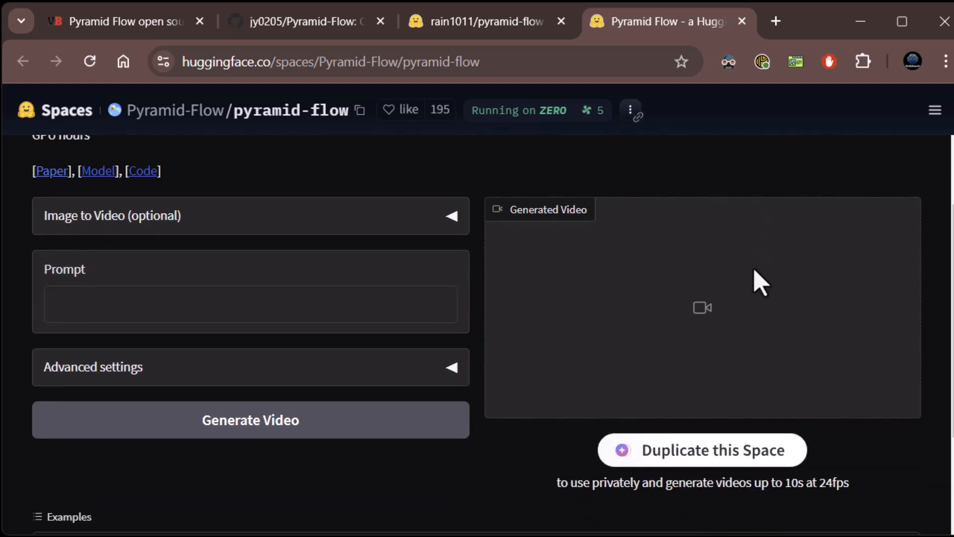
pyautogui.click(264, 308)
pyautogui.write('a teddy bear waving hello')
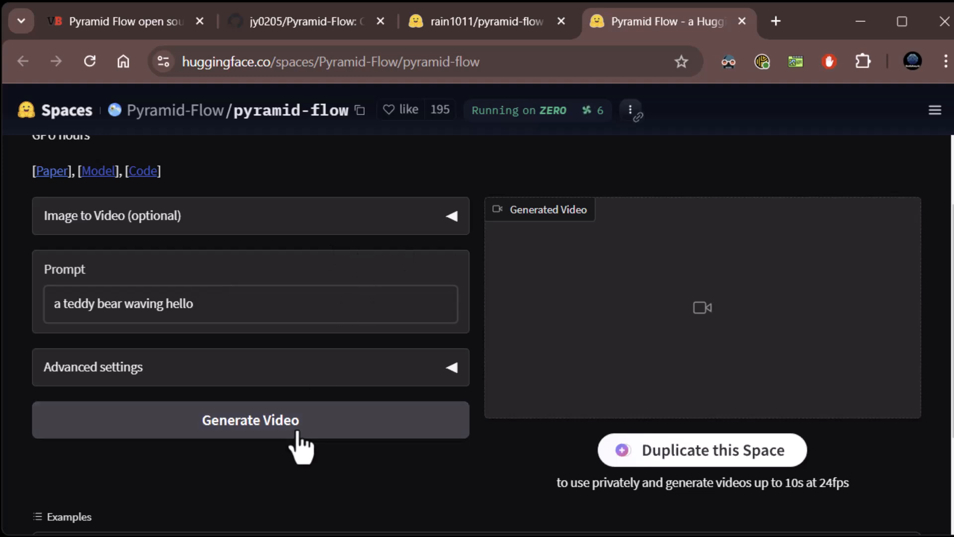
# Start generating the teddy bear video and wait for a GPU.
pyautogui.click(250, 419)
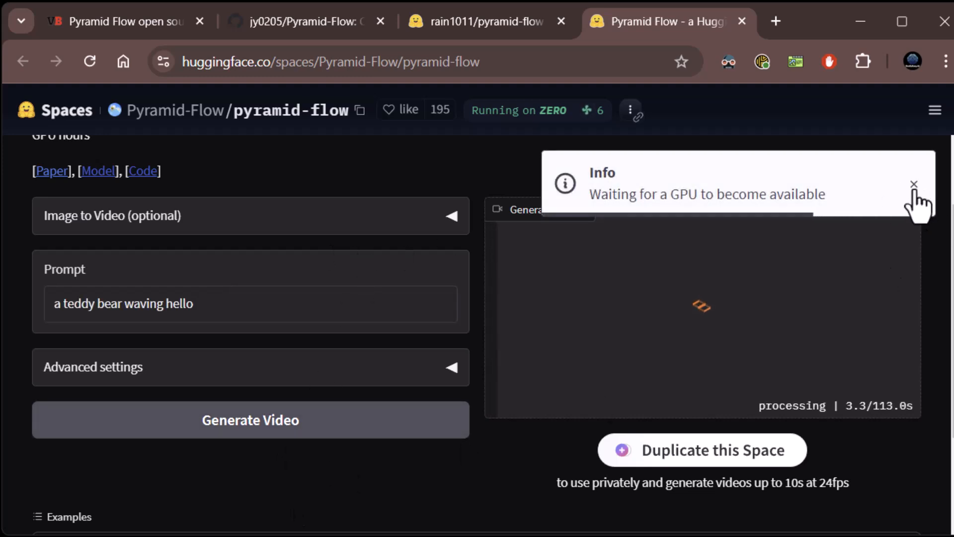
pyautogui.moveTo(519, 136)
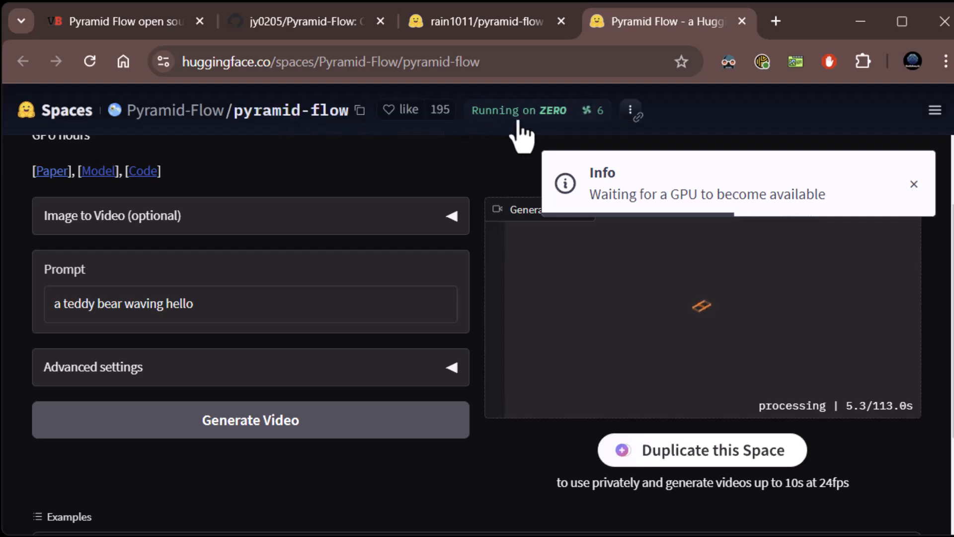
pyautogui.moveTo(456, 529)
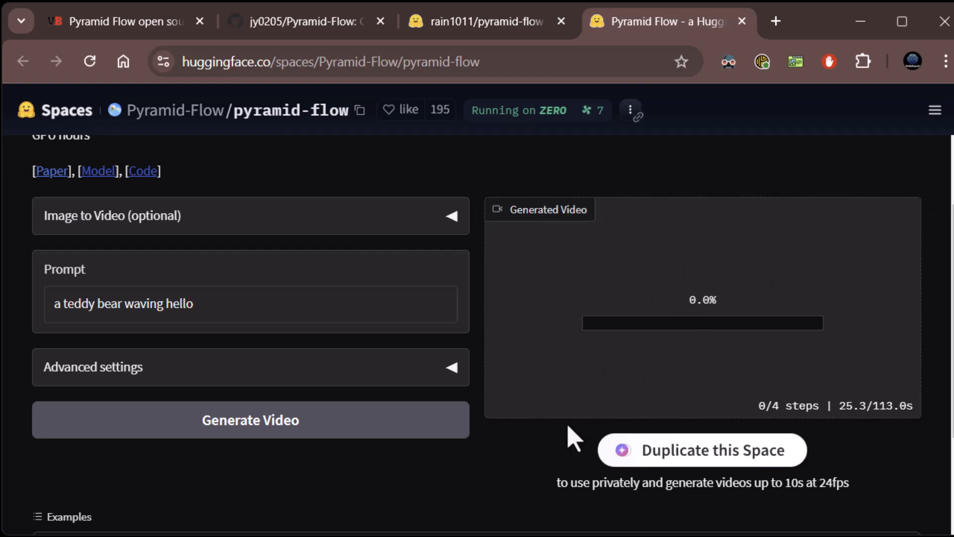
pyautogui.moveTo(389, 488)
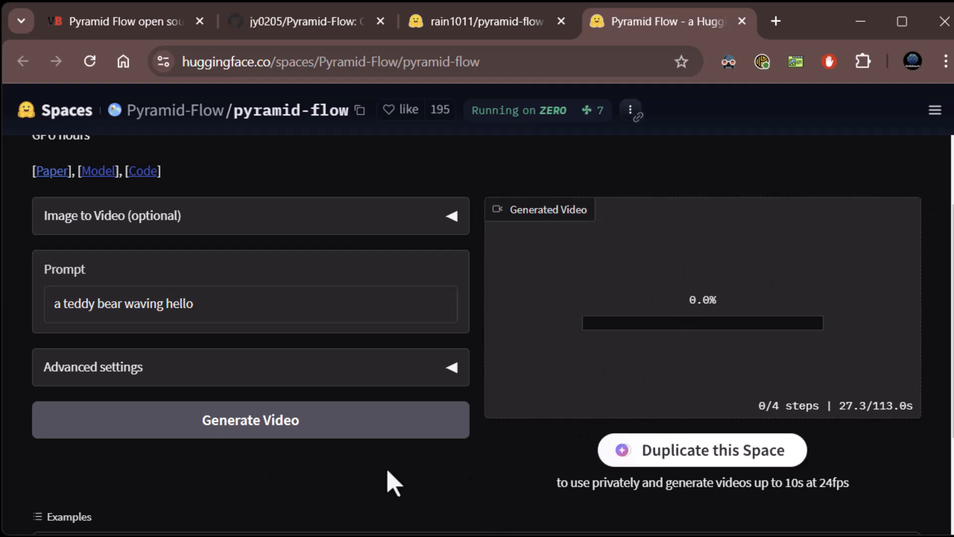
pyautogui.moveTo(247, 487)
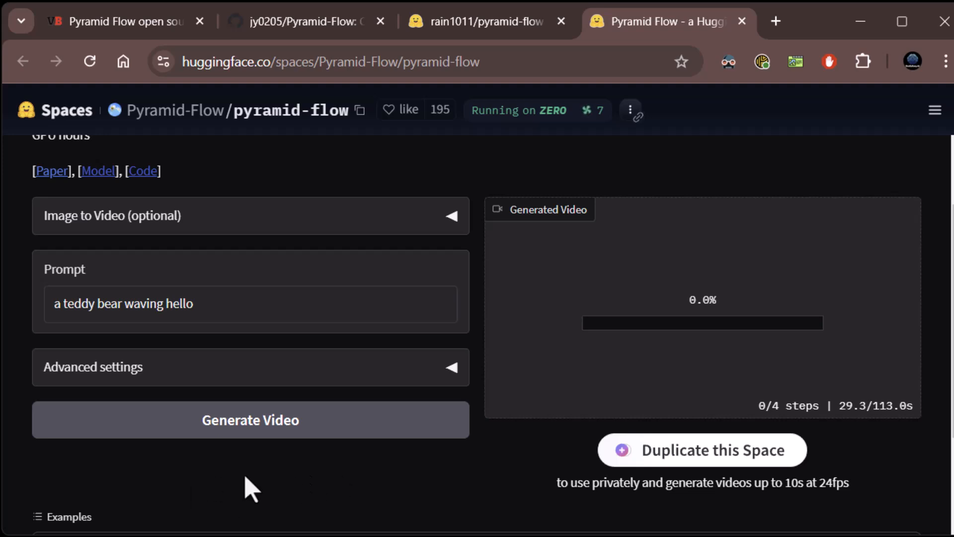
pyautogui.moveTo(888, 448)
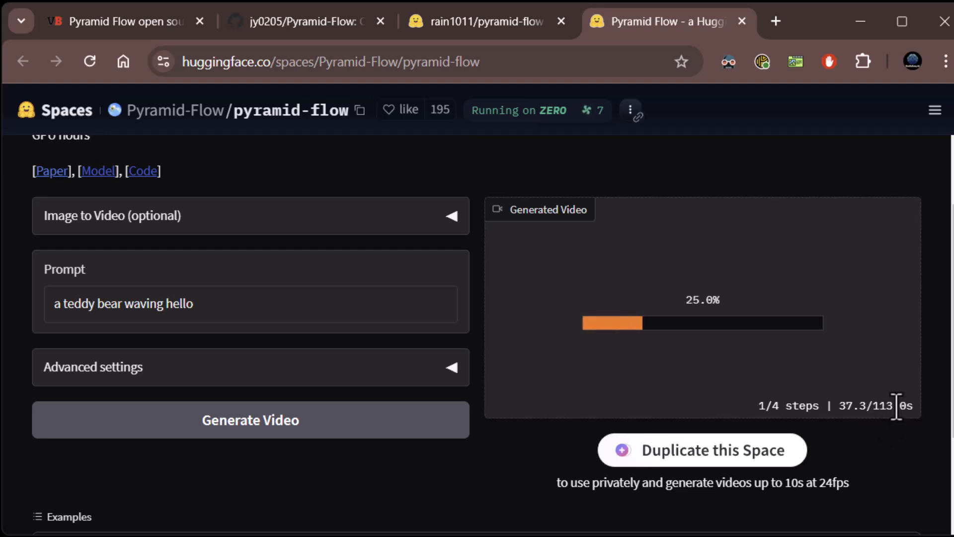
pyautogui.moveTo(31, 360)
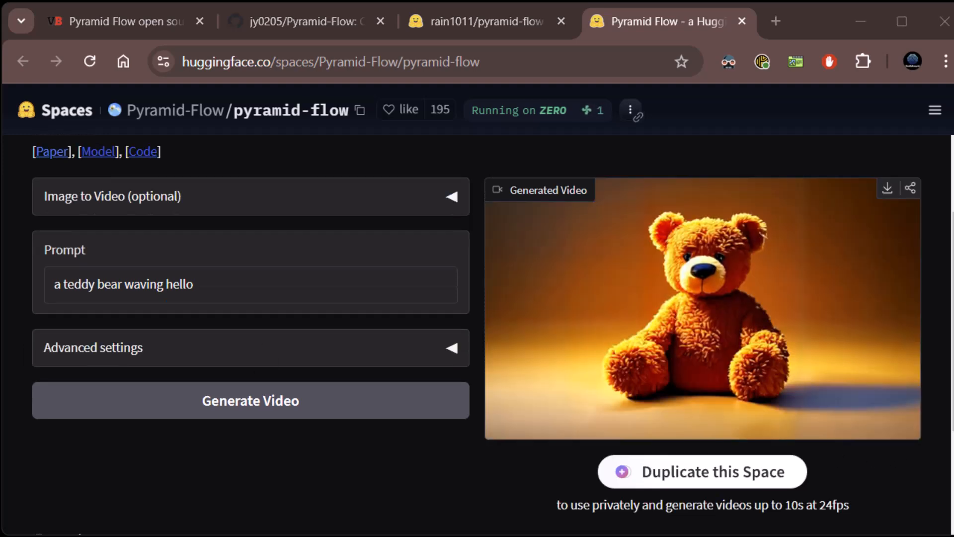
pyautogui.moveTo(542, 517)
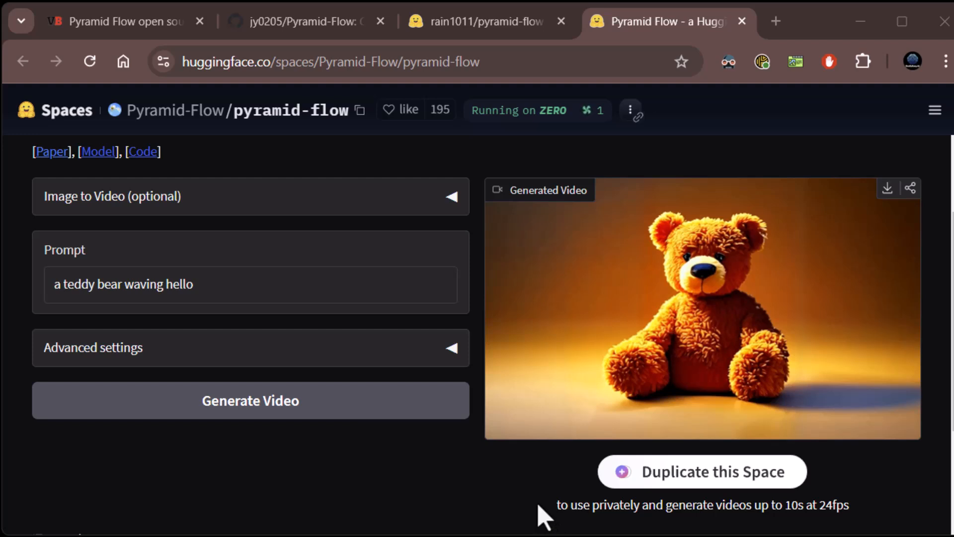
pyautogui.moveTo(510, 434)
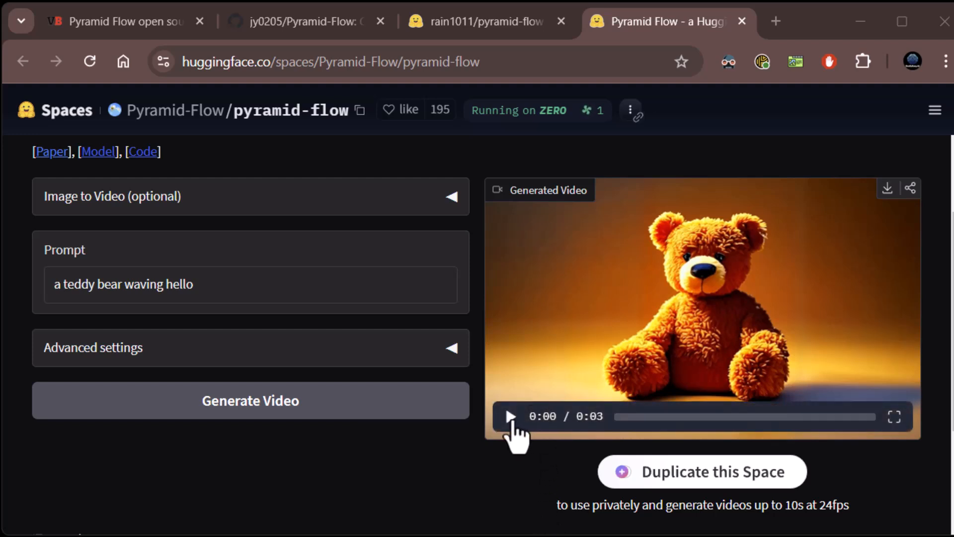
# Play the finished teddy bear clip, then go back to the model card's usage tips.
pyautogui.click(512, 416)
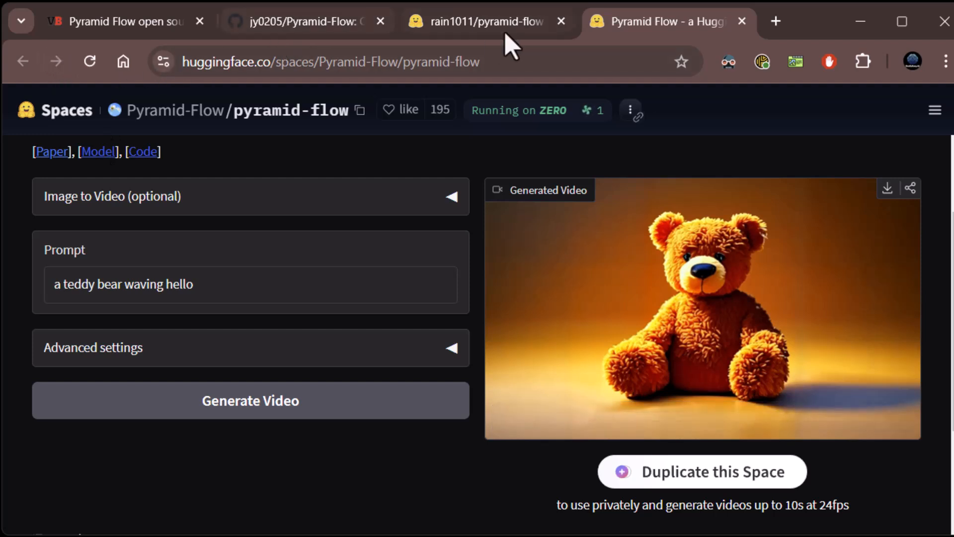
pyautogui.click(486, 22)
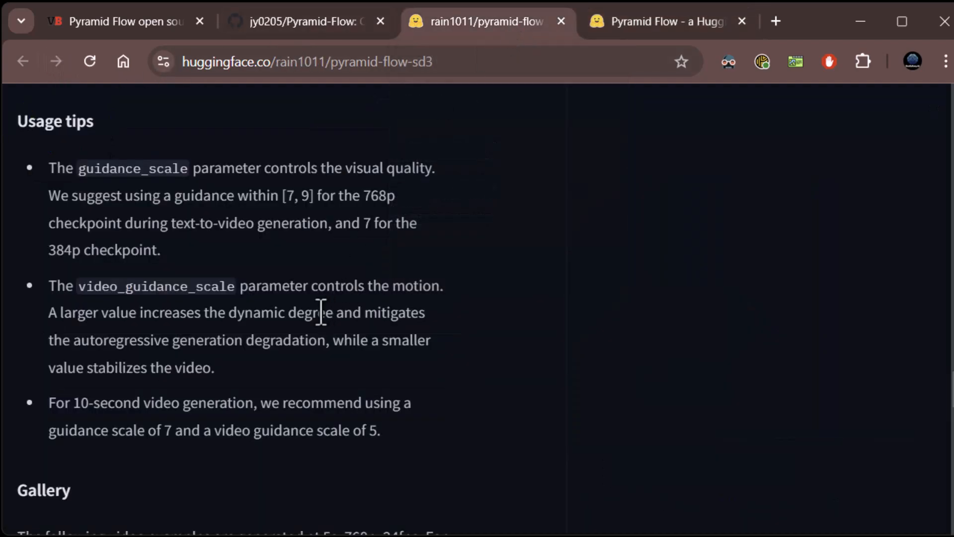
pyautogui.moveTo(405, 268)
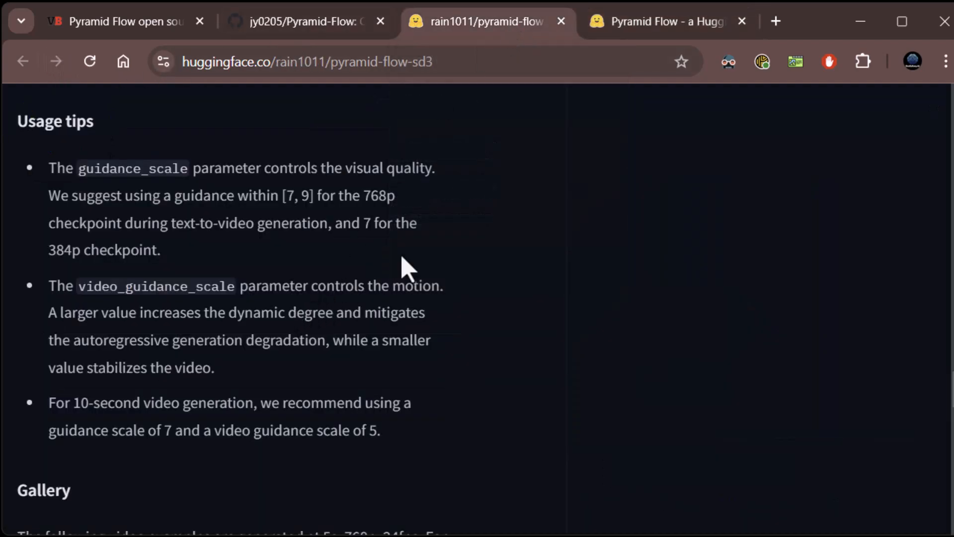
# Compare the Space's advanced guidance settings (9 and 5) with the model card's recommended values.
pyautogui.click(663, 21)
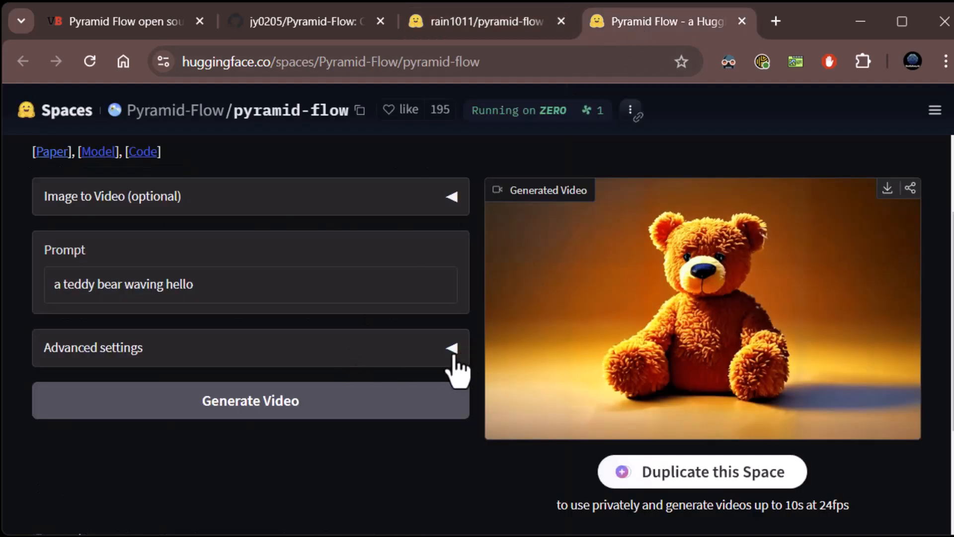
pyautogui.click(453, 345)
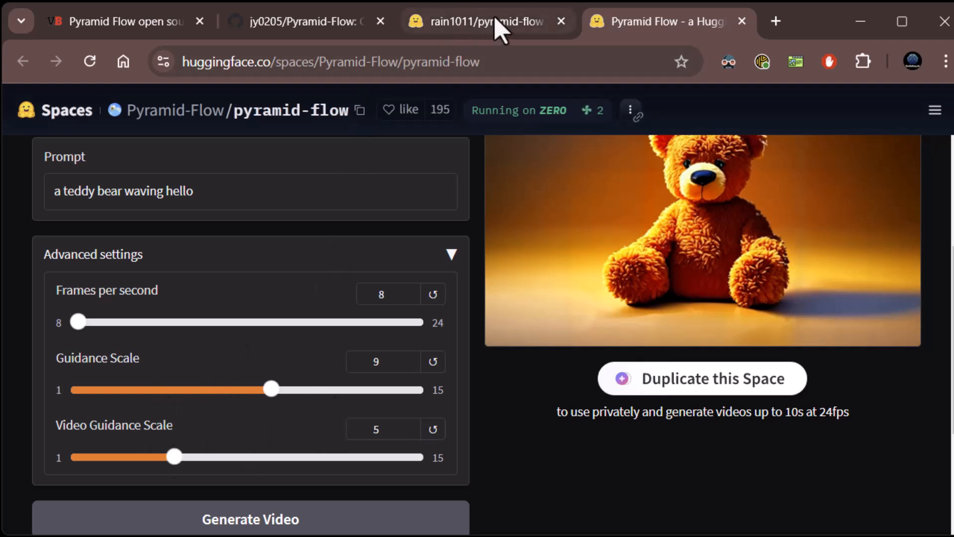
pyautogui.click(484, 22)
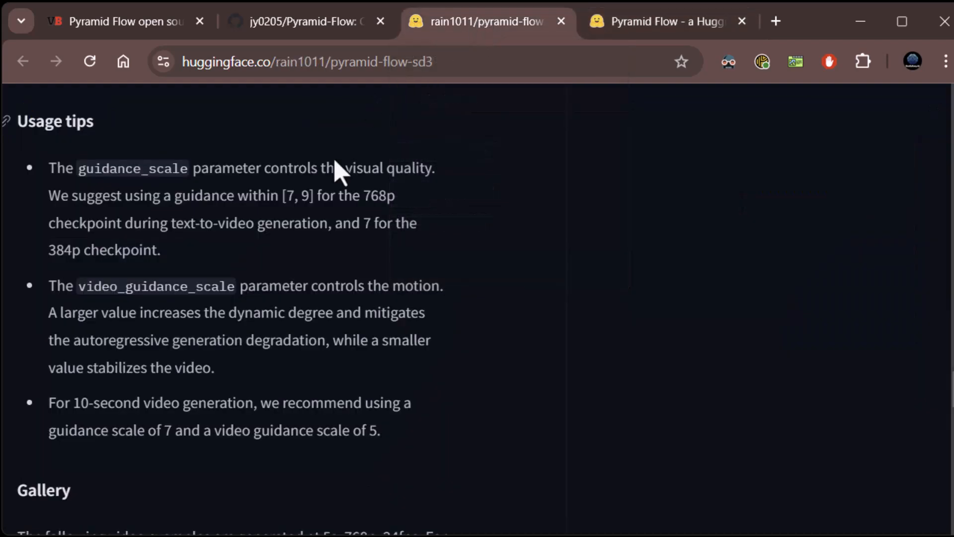
pyautogui.moveTo(357, 372)
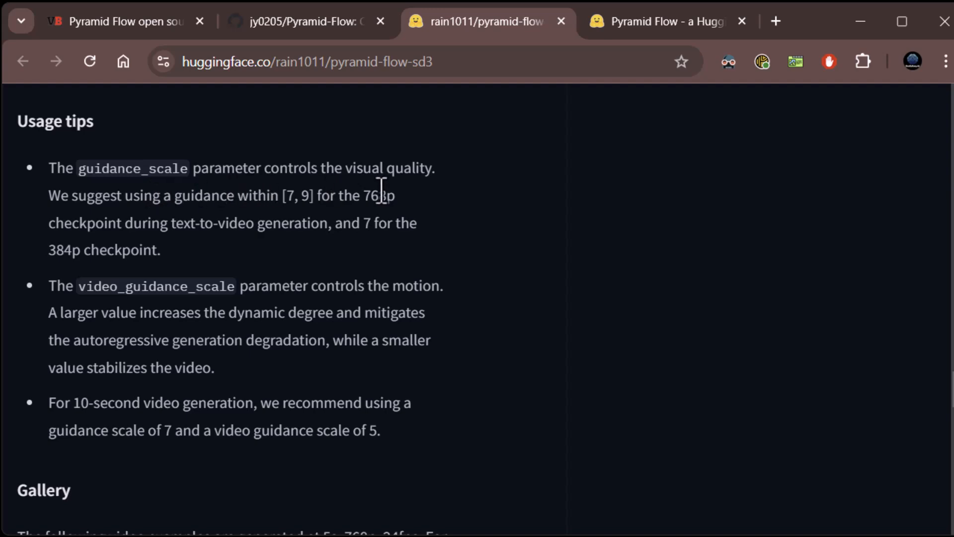
pyautogui.moveTo(282, 207)
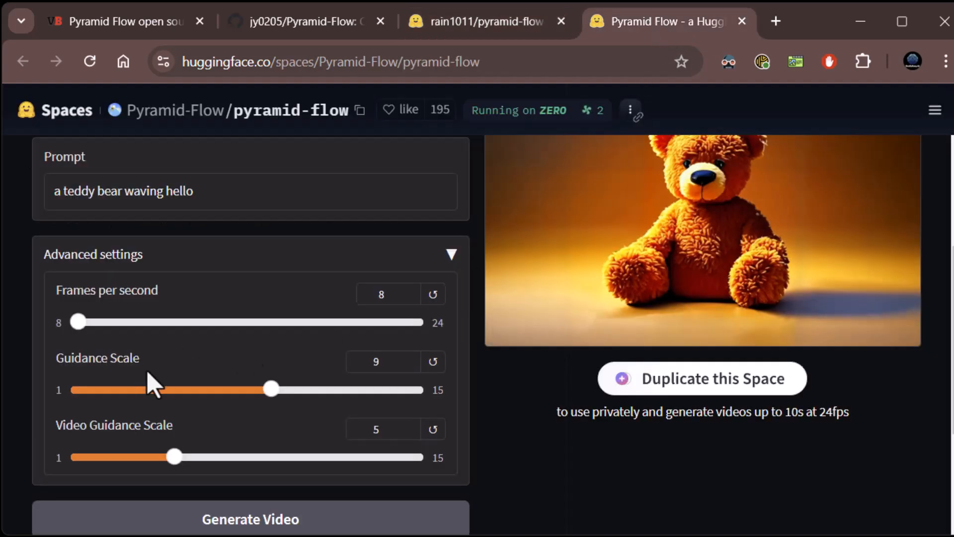
pyautogui.click(377, 362)
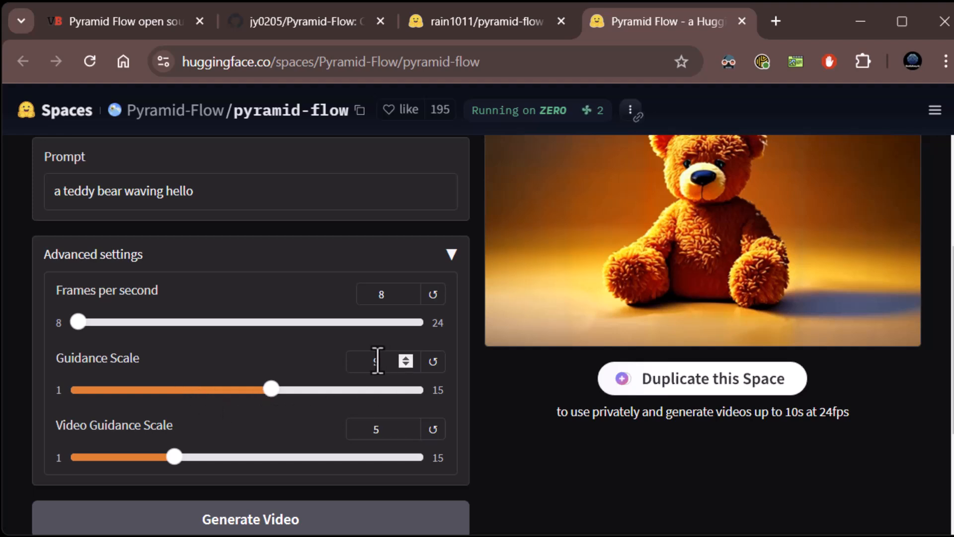
pyautogui.click(481, 22)
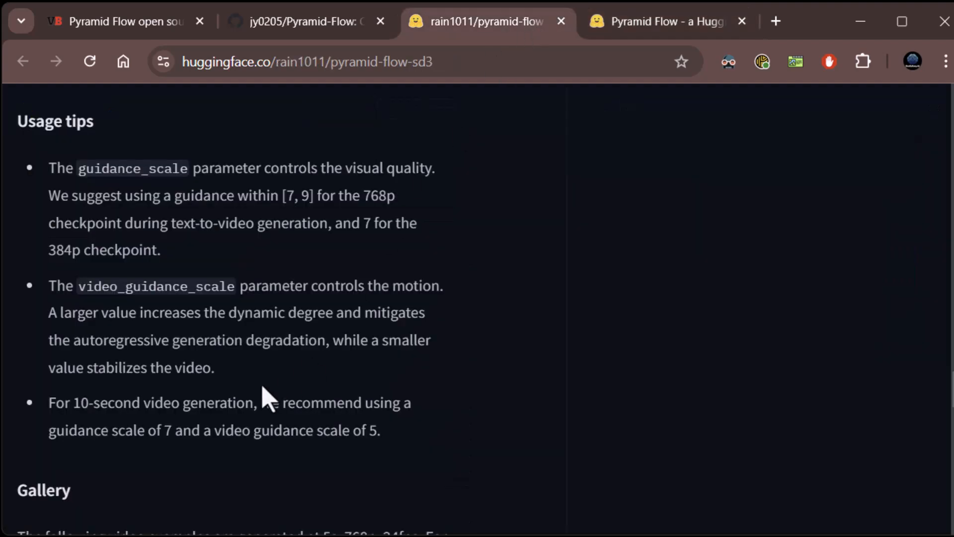
pyautogui.moveTo(167, 324)
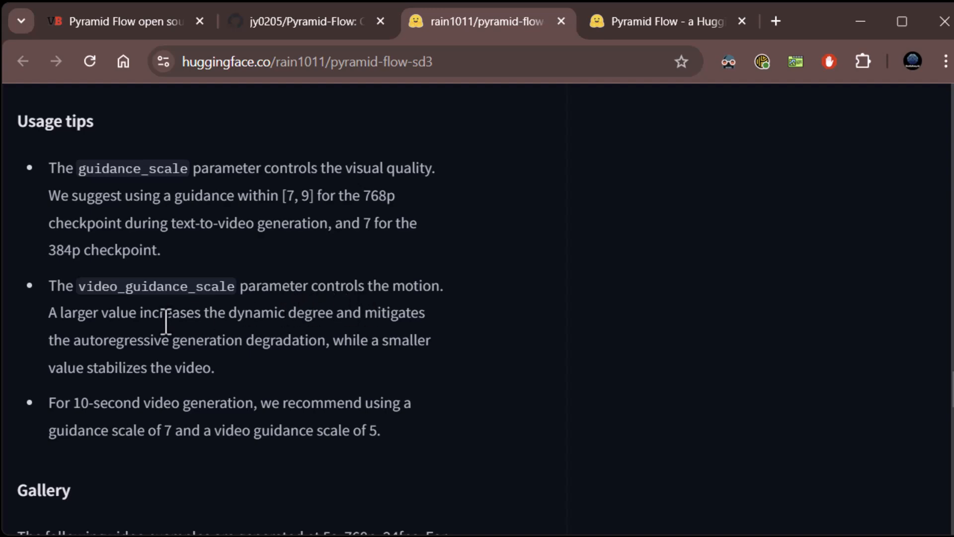
pyautogui.moveTo(318, 348)
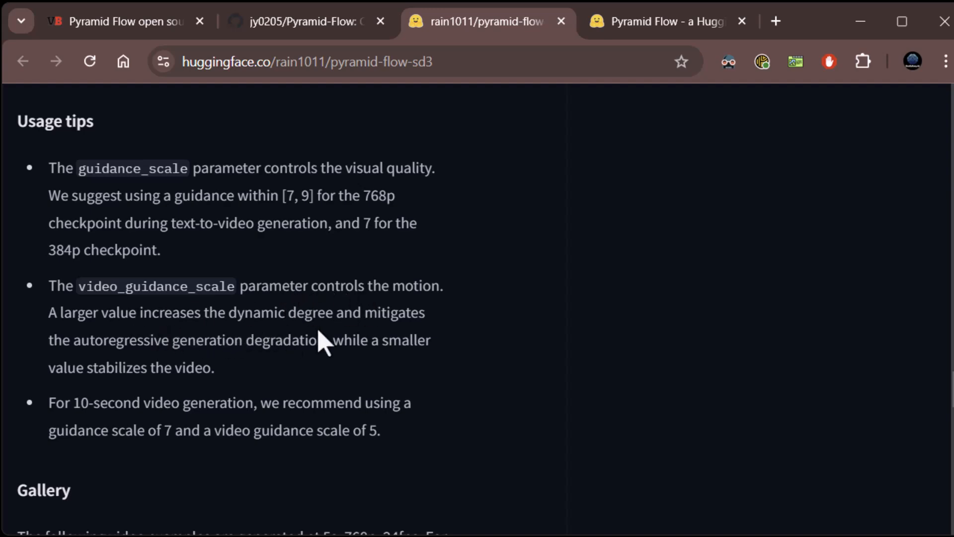
pyautogui.moveTo(168, 348)
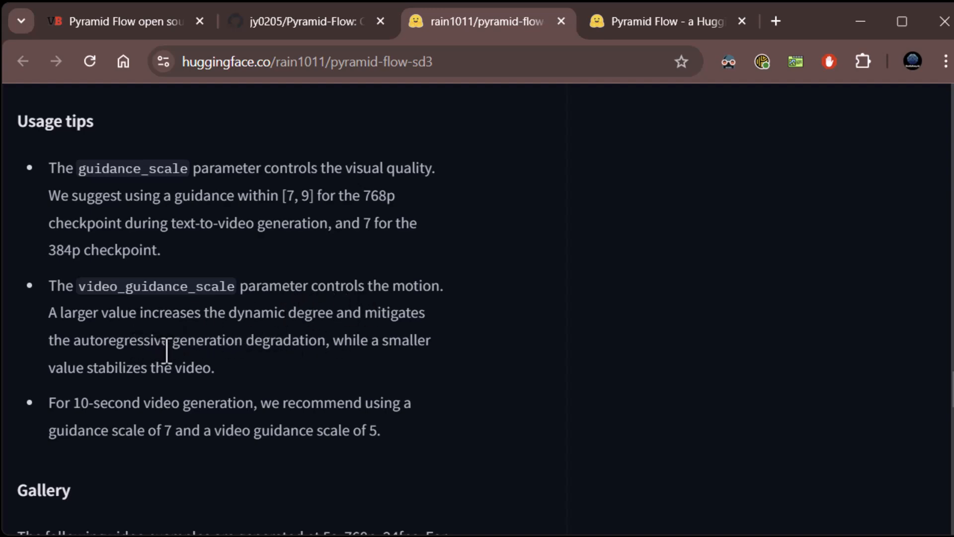
pyautogui.moveTo(200, 372)
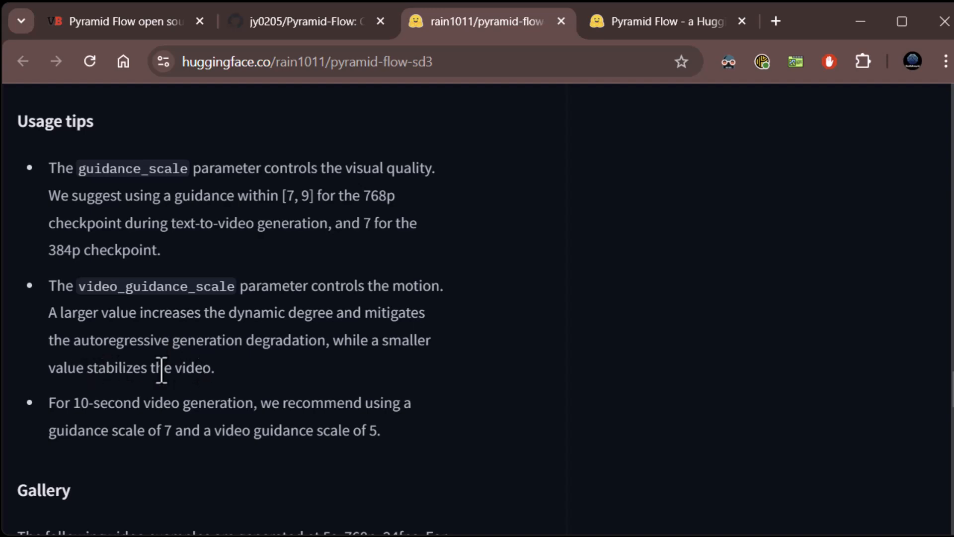
pyautogui.moveTo(173, 436)
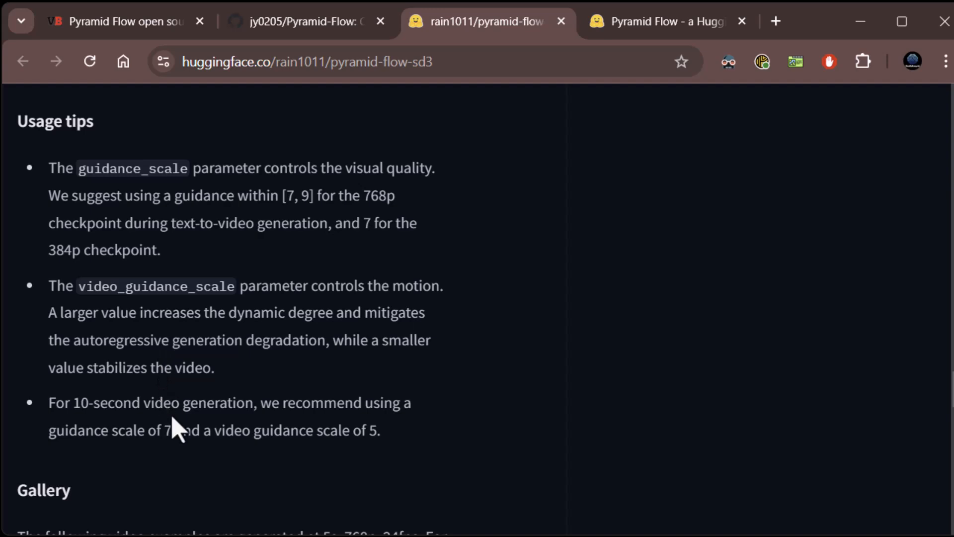
pyautogui.moveTo(234, 453)
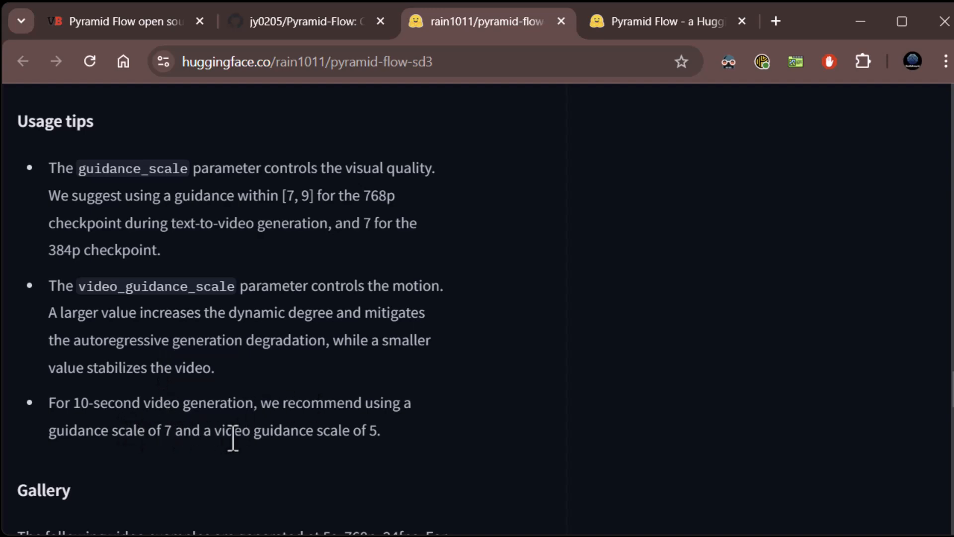
pyautogui.click(663, 21)
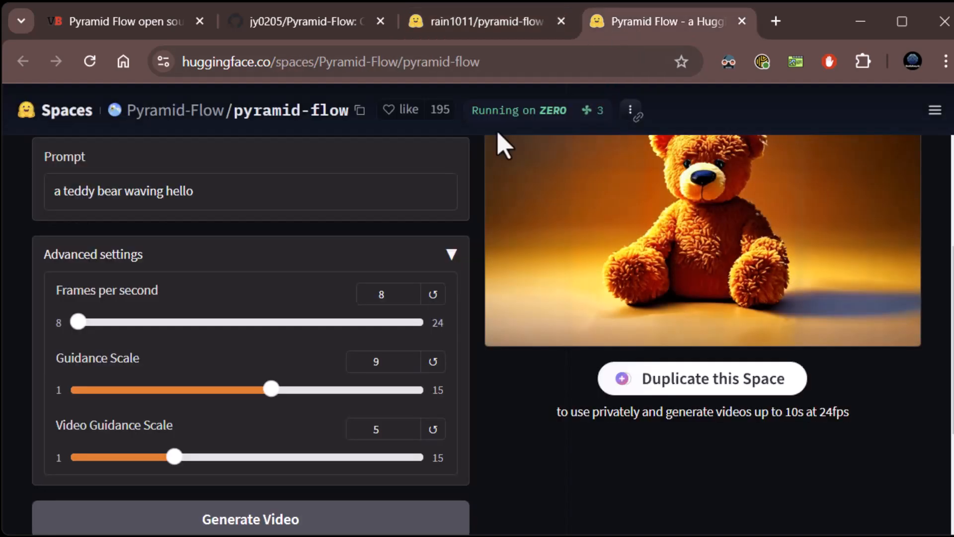
pyautogui.moveTo(326, 425)
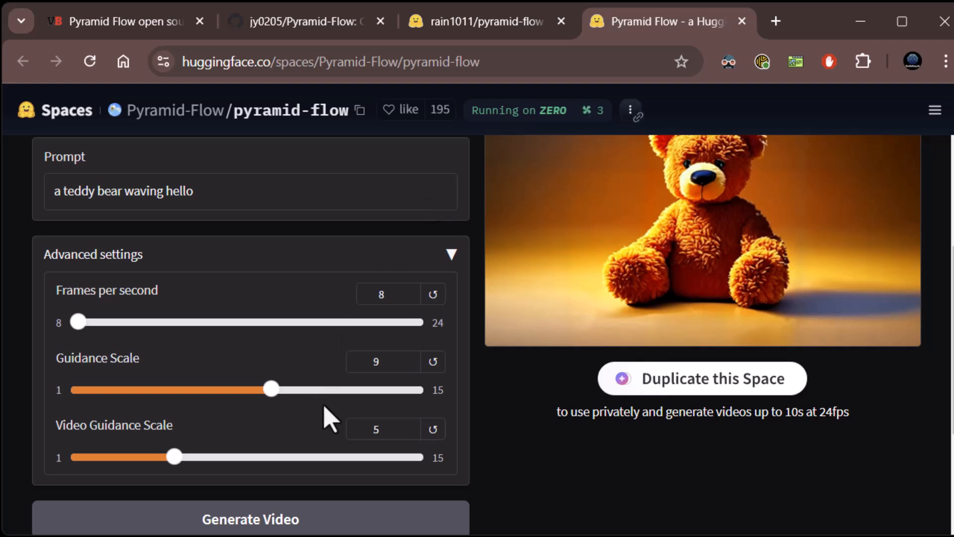
pyautogui.moveTo(149, 352)
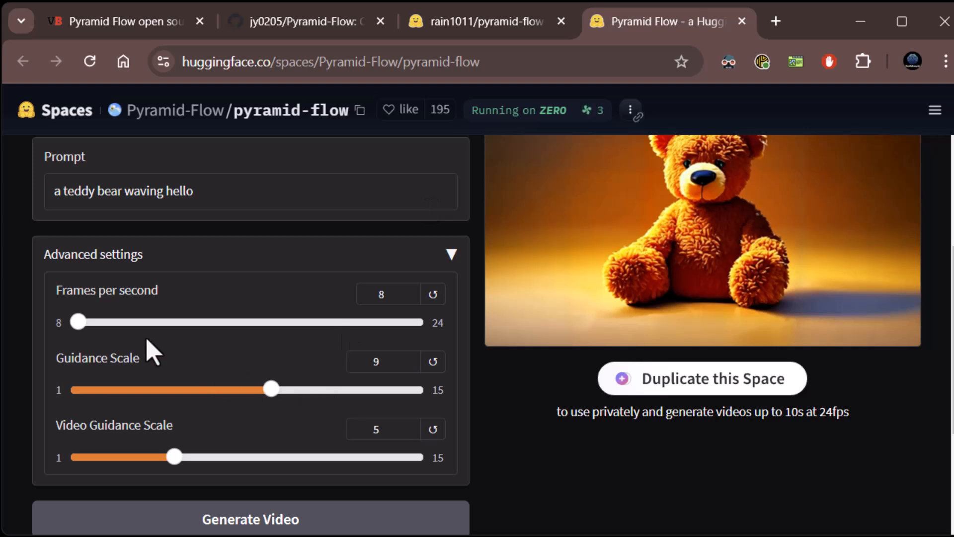
pyautogui.moveTo(292, 358)
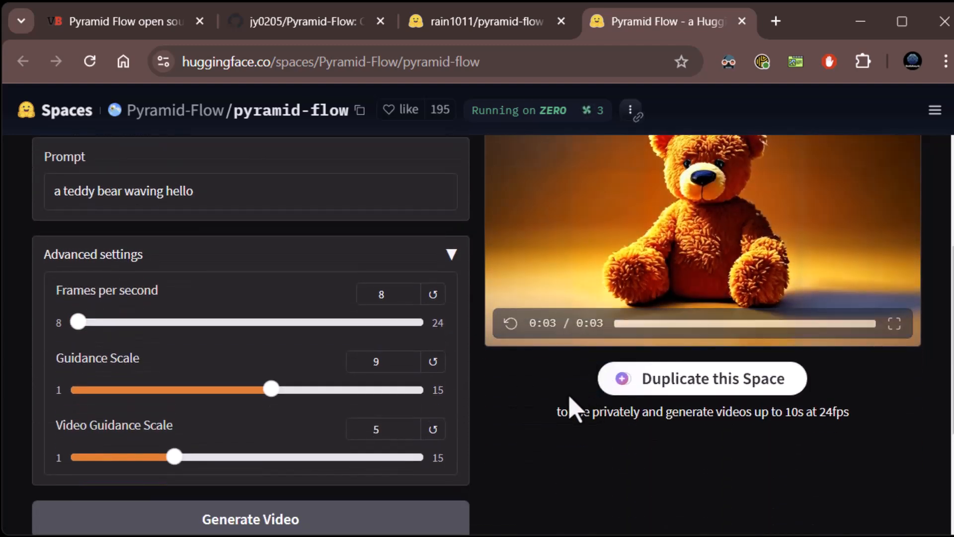
pyautogui.click(480, 22)
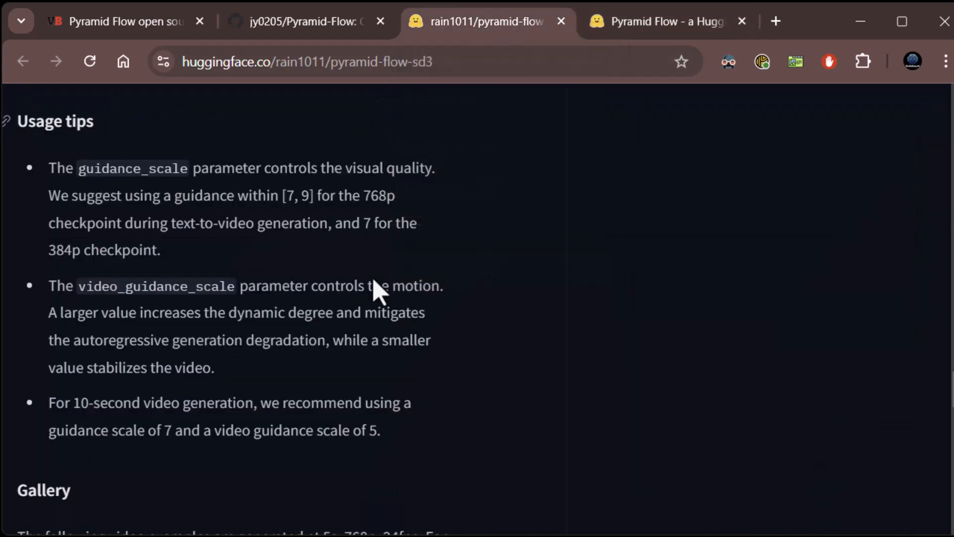
# Open the project page from the model card's Gallery and select the snowy Tokyo prompt caption.
pyautogui.scroll(-3)
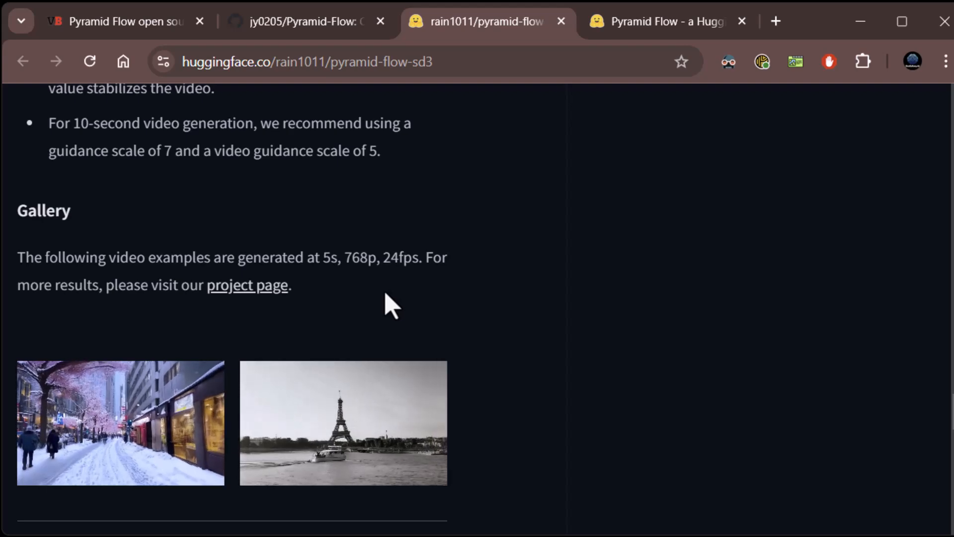
pyautogui.scroll(-3)
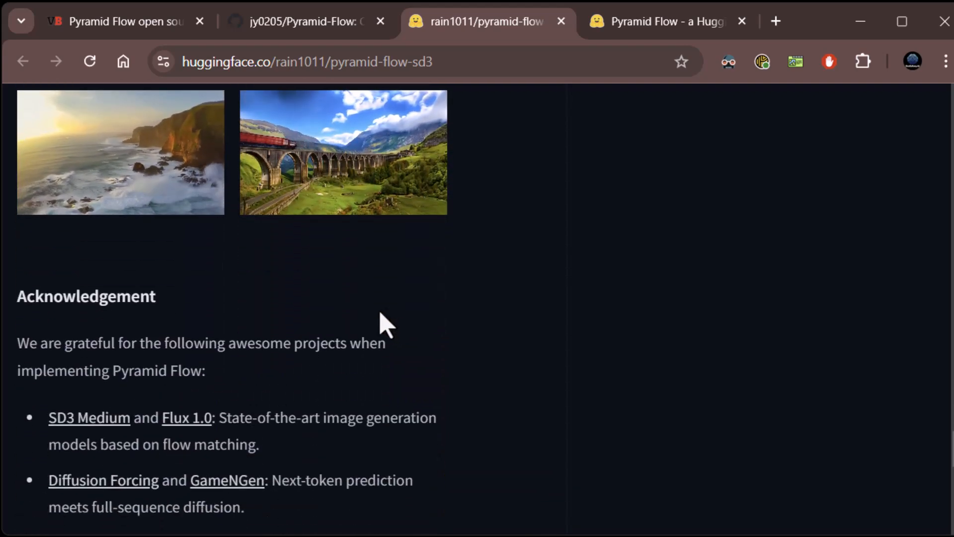
pyautogui.scroll(3)
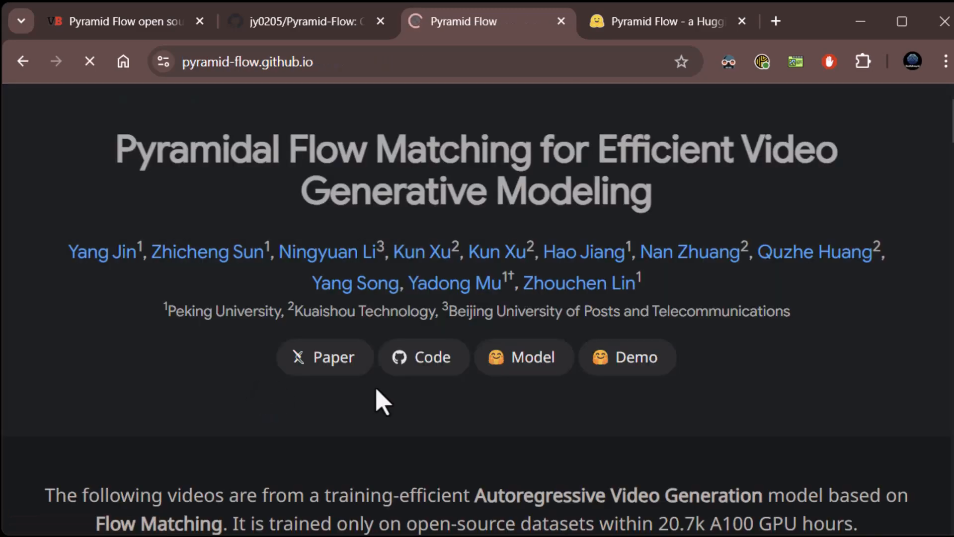
pyautogui.scroll(-3)
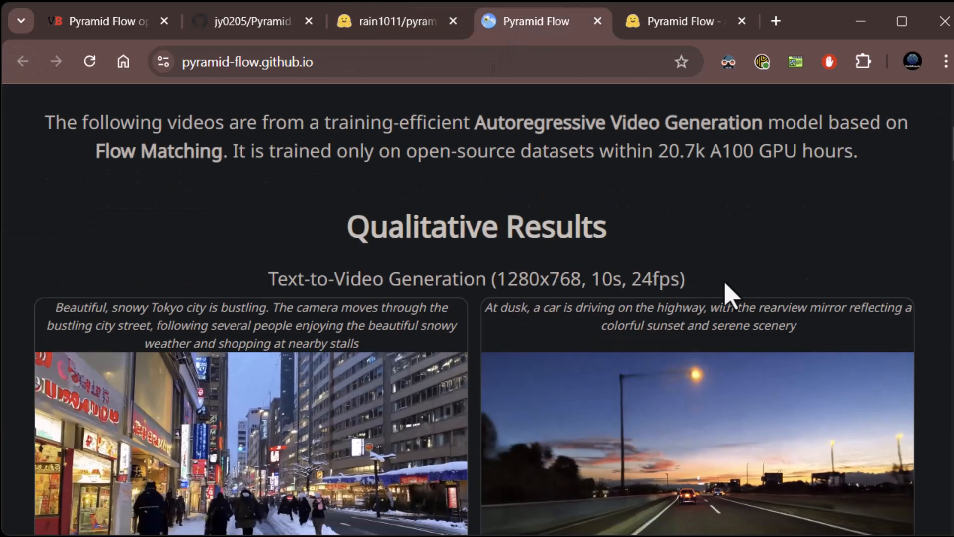
pyautogui.scroll(-3)
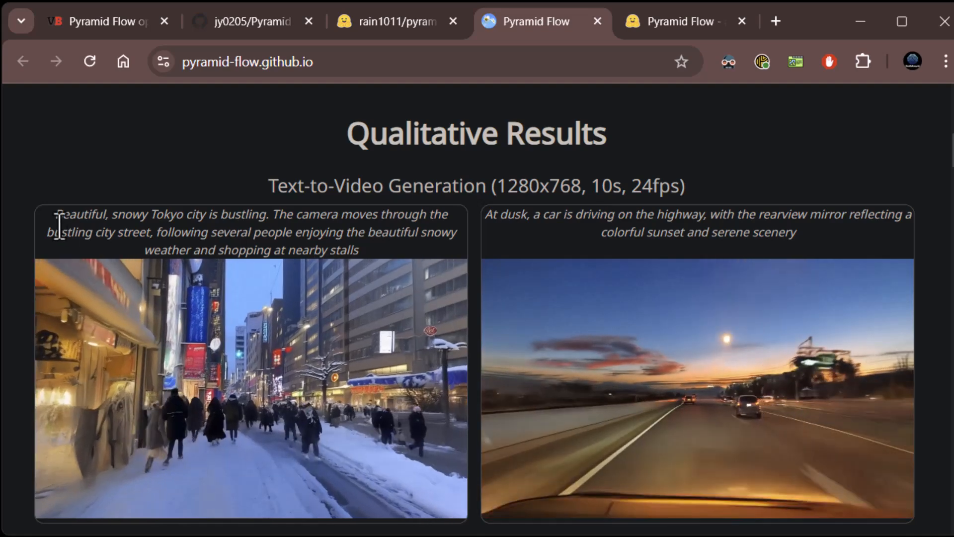
pyautogui.moveTo(54, 215); pyautogui.dragTo(244, 232)
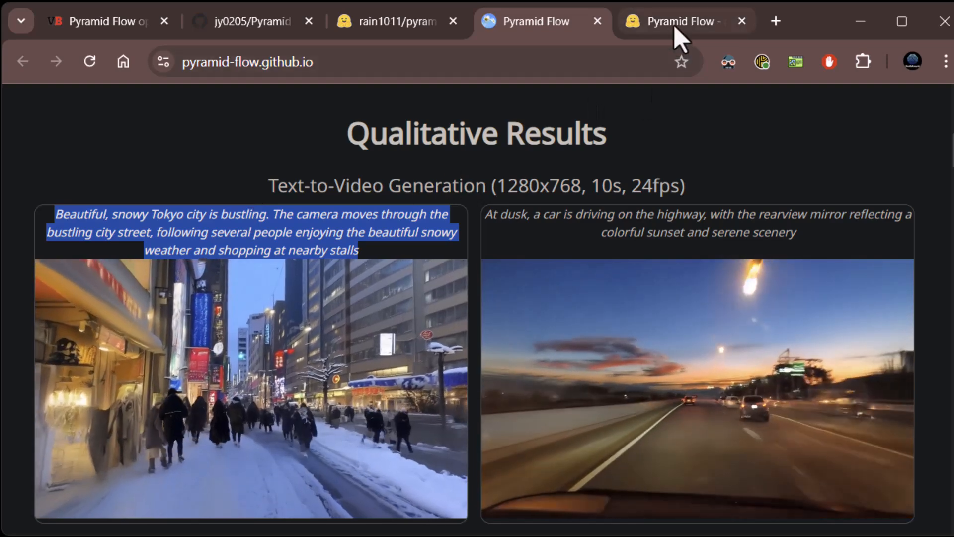
# Replace the teddy prompt with the snowy Tokyo street prompt and generate the video.
pyautogui.click(680, 20)
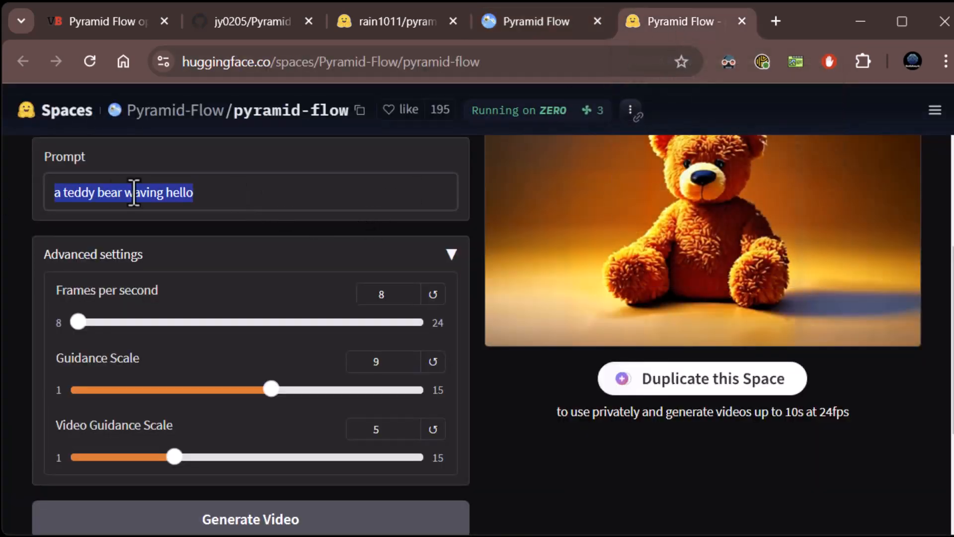
pyautogui.moveTo(353, 429)
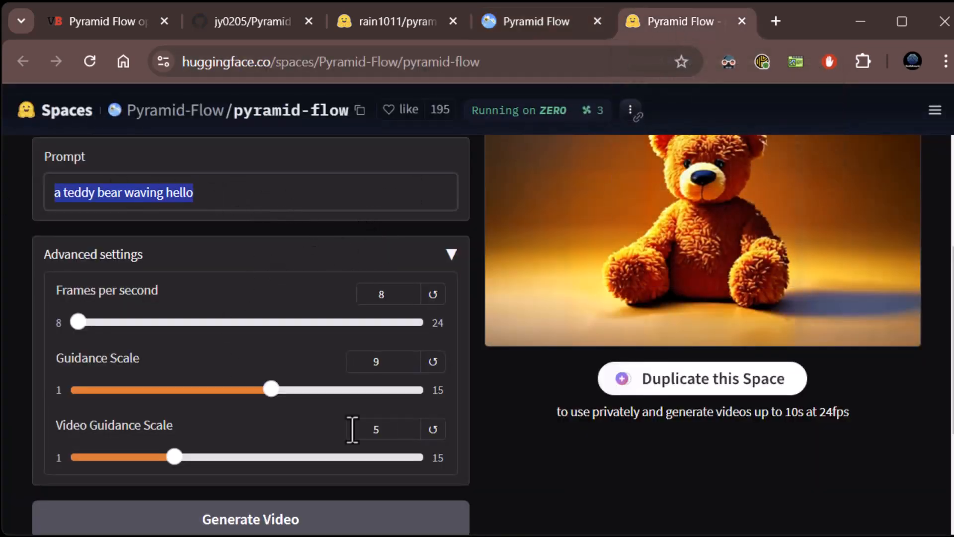
pyautogui.click(381, 429)
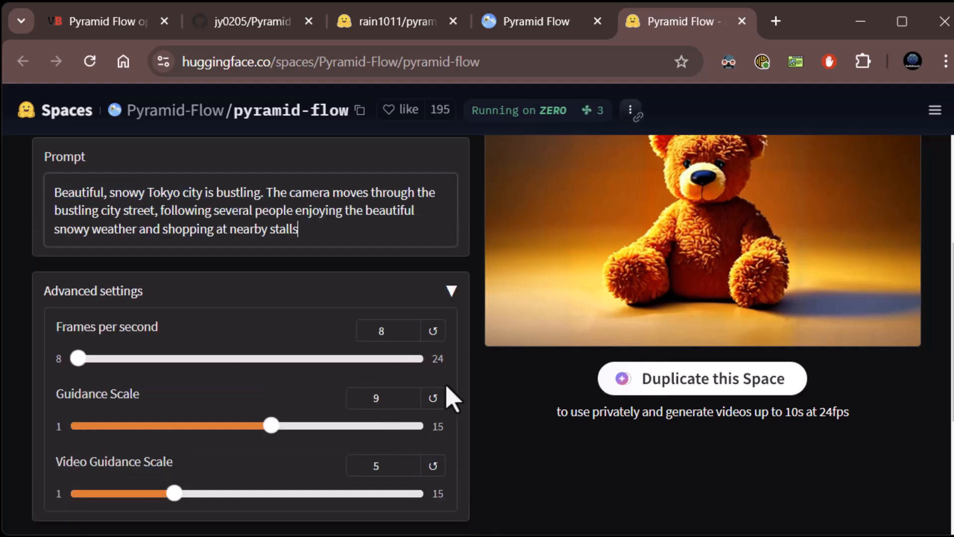
pyautogui.click(250, 367)
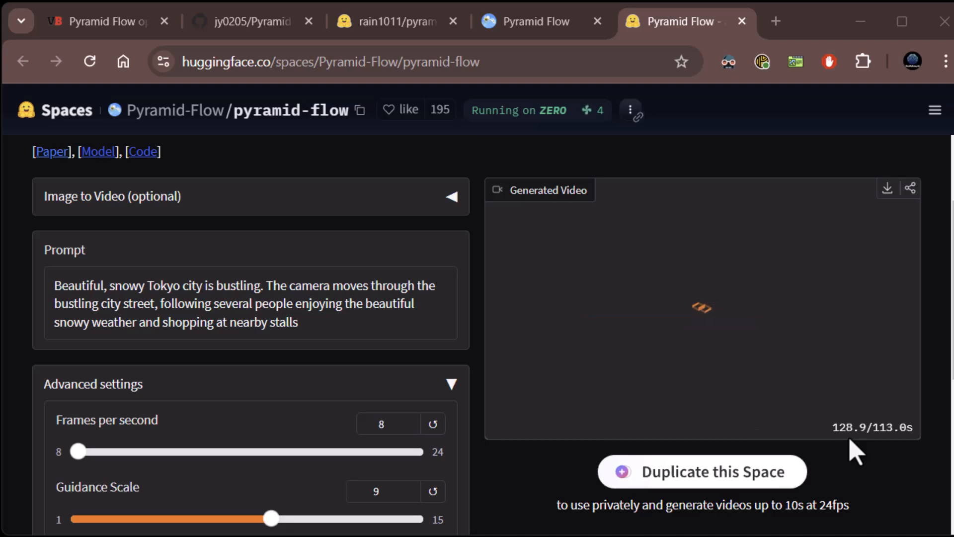
pyautogui.moveTo(906, 457)
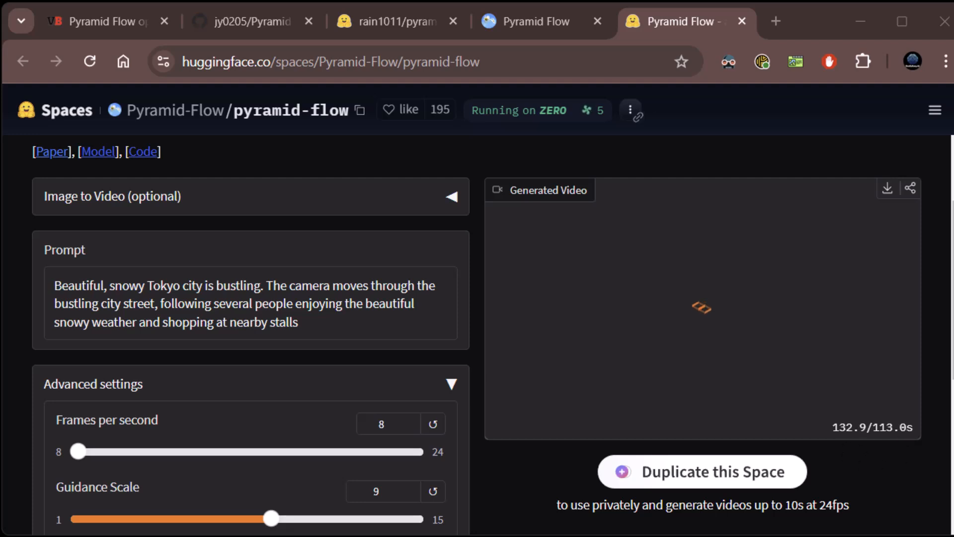
pyautogui.moveTo(833, 469)
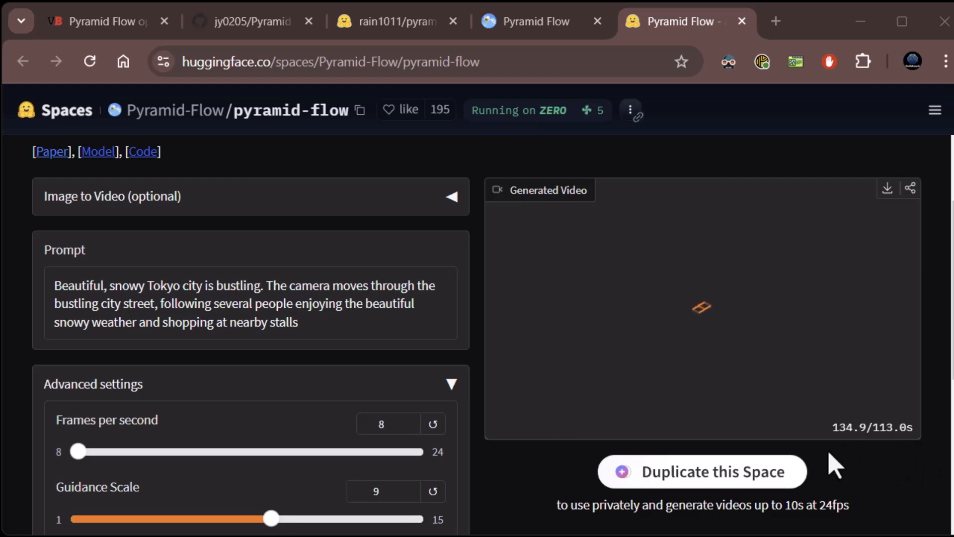
pyautogui.moveTo(903, 475)
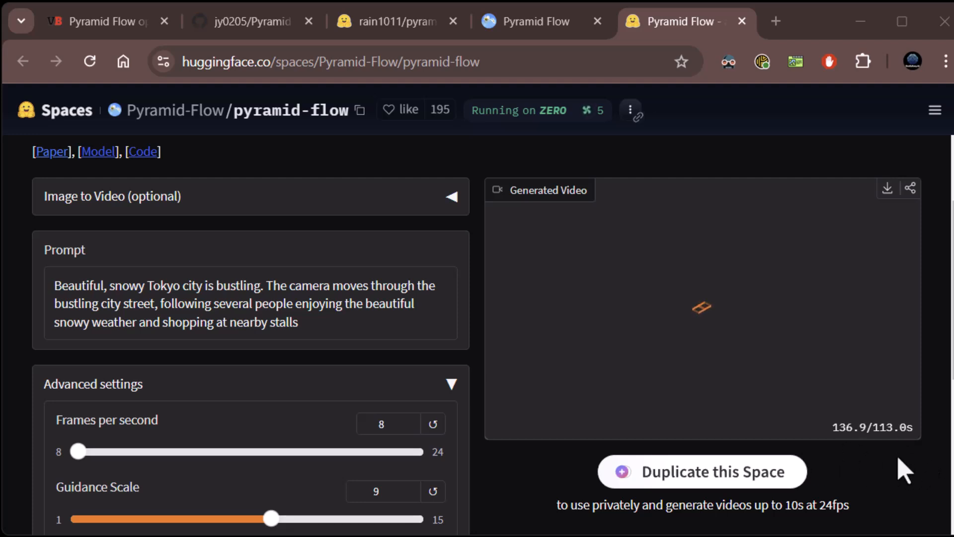
pyautogui.moveTo(849, 466)
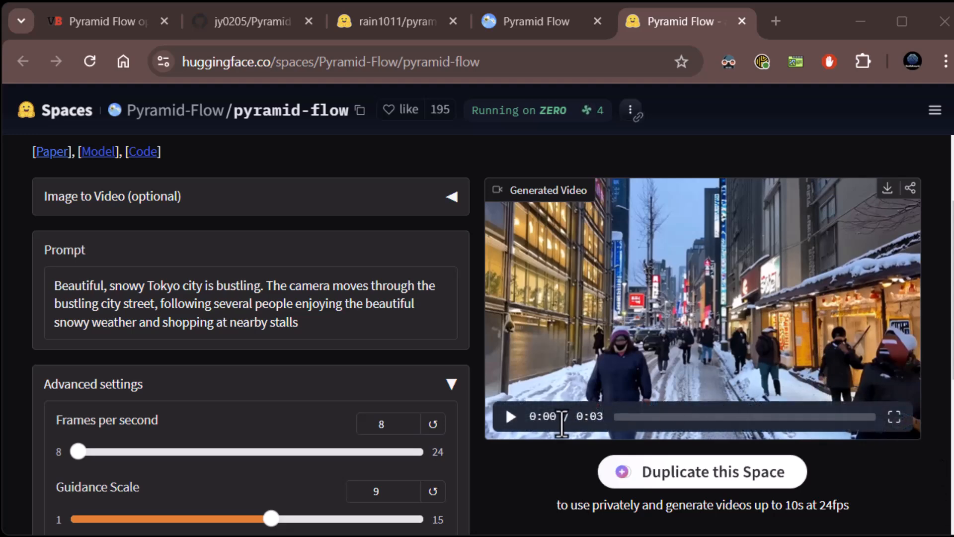
# Play back the generated snowy Tokyo street clip.
pyautogui.click(512, 417)
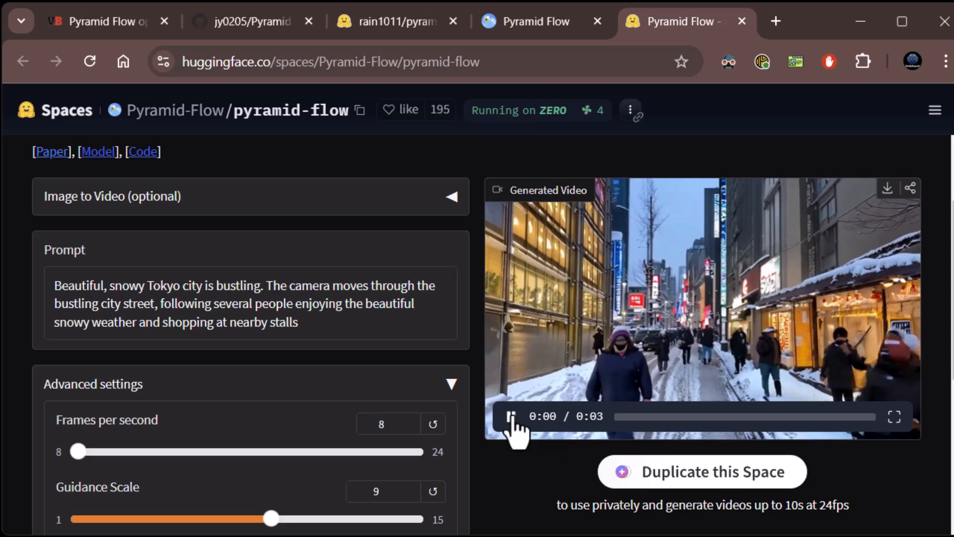
pyautogui.click(513, 417)
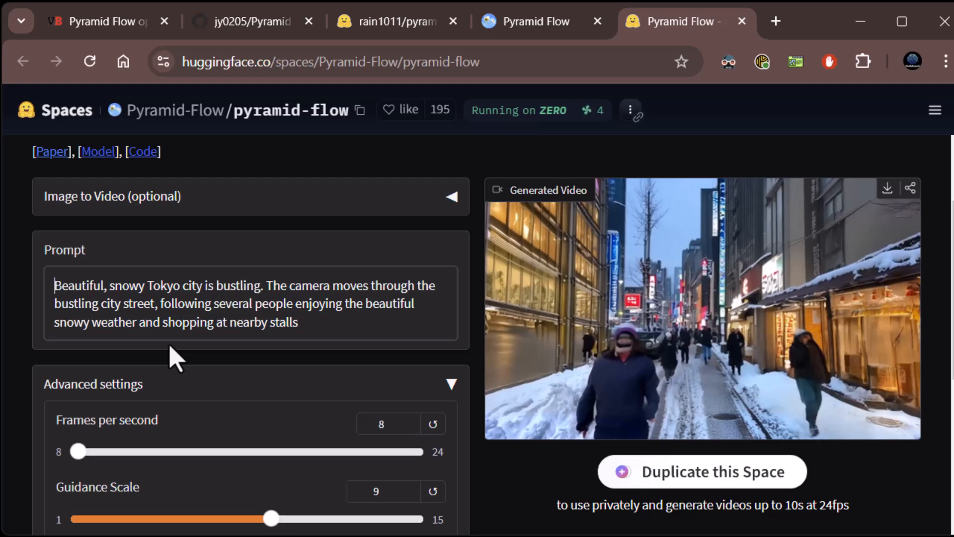
pyautogui.scroll(-3)
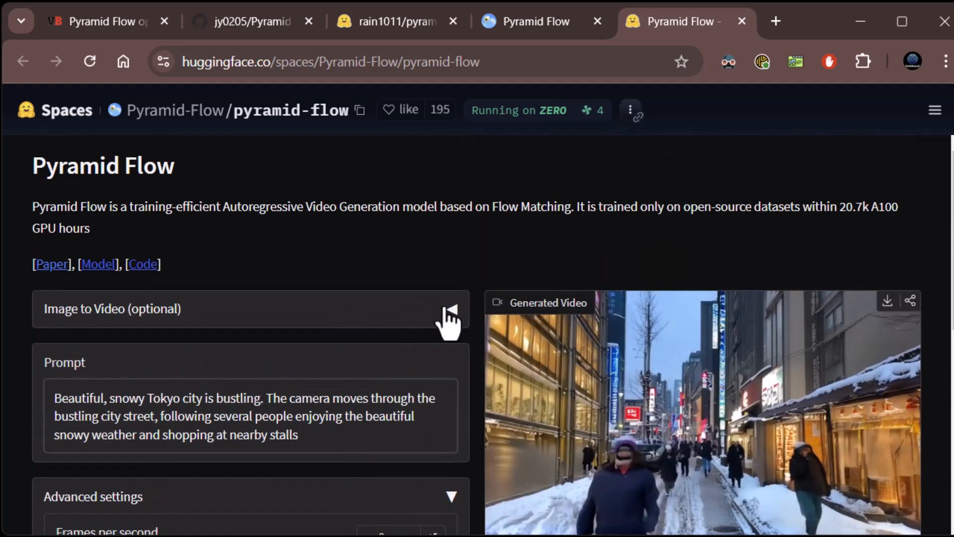
# Reword the prompt to 'a five minute video showing a' snowy New York city, replacing Tokyo.
pyautogui.click(452, 316)
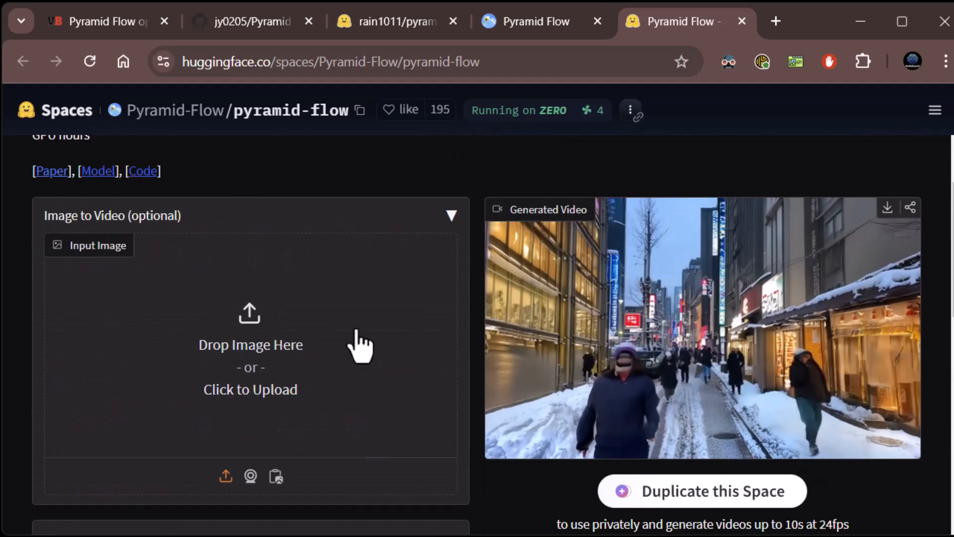
pyautogui.moveTo(451, 215)
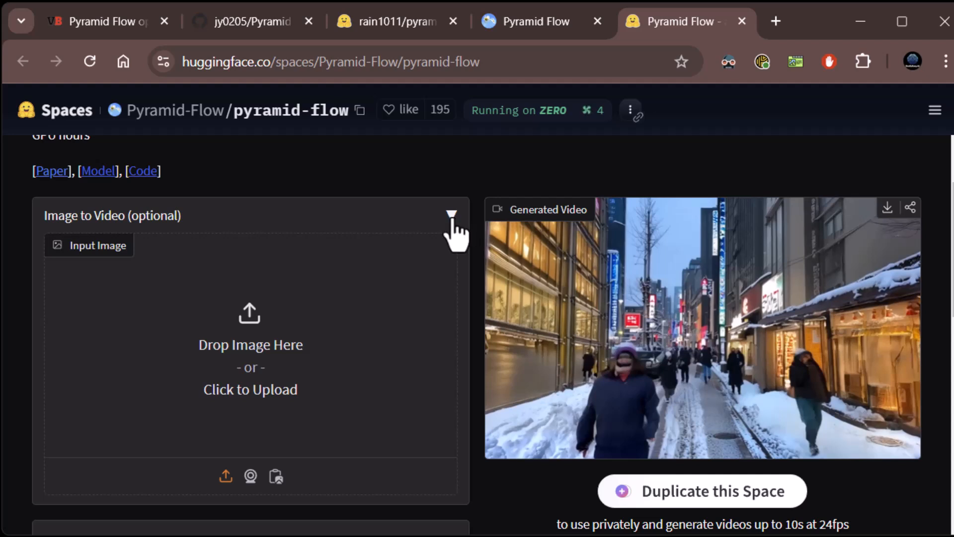
pyautogui.click(451, 215)
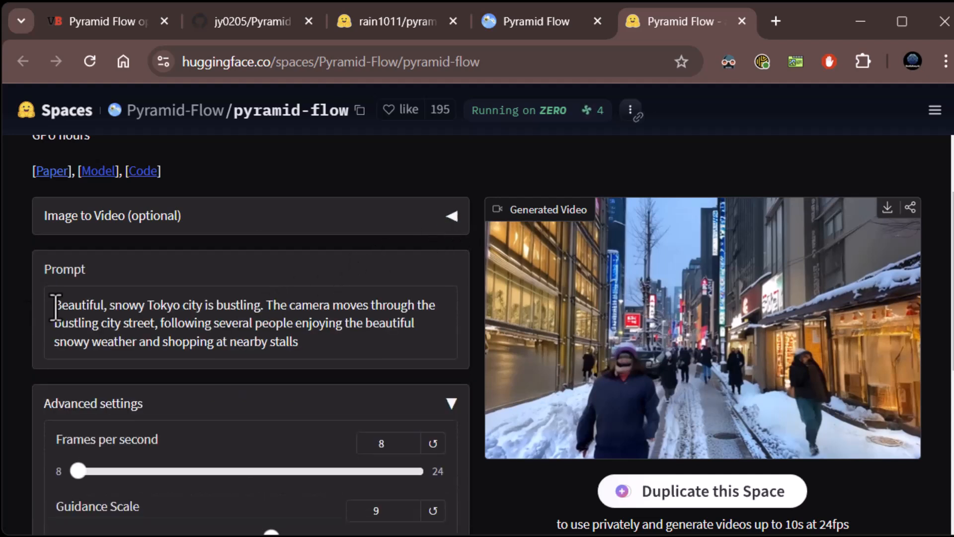
pyautogui.write('a five minute')
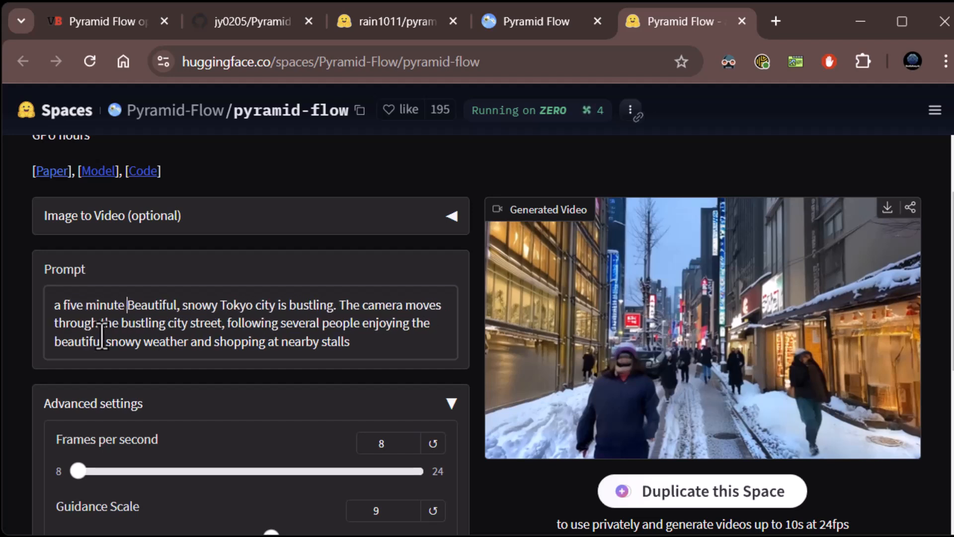
pyautogui.write('video')
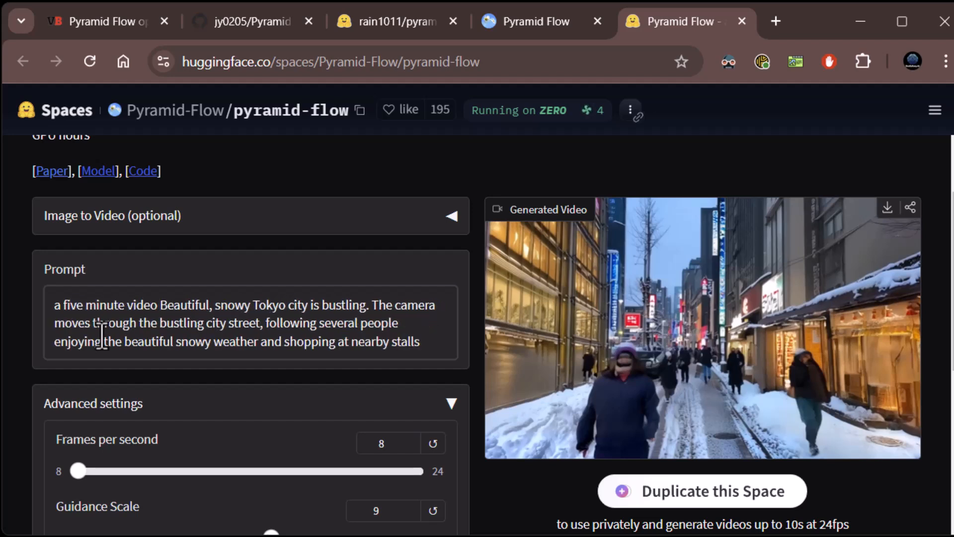
pyautogui.write('showing a a')
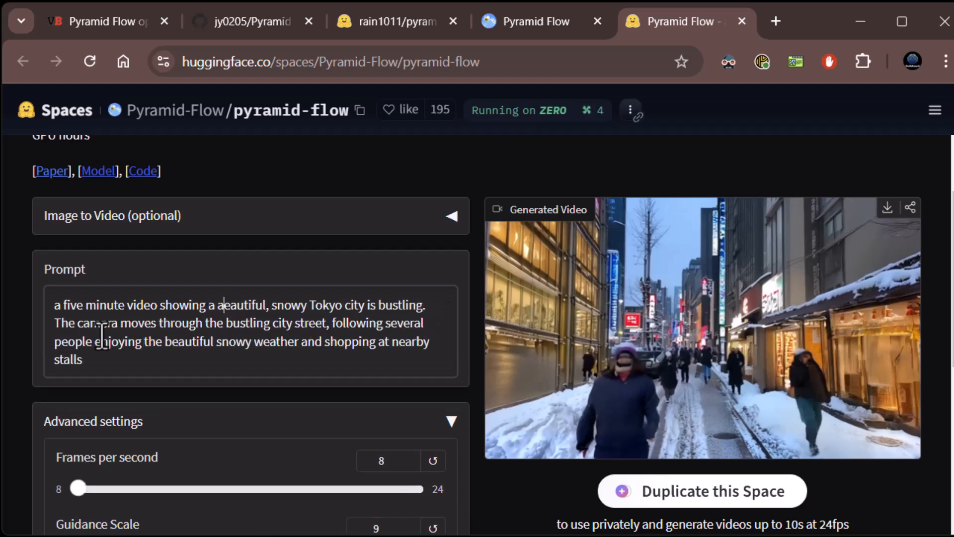
pyautogui.doubleClick(326, 305)
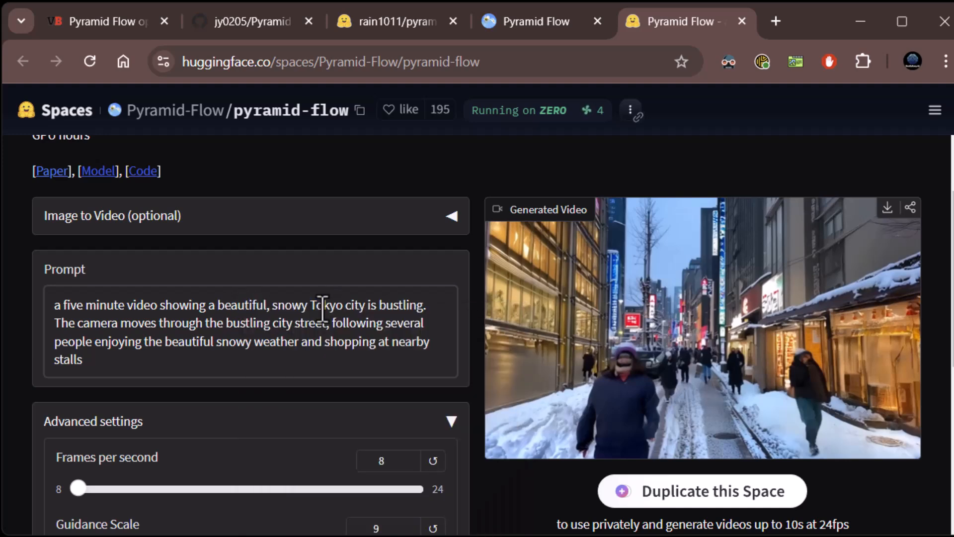
pyautogui.write('New York')
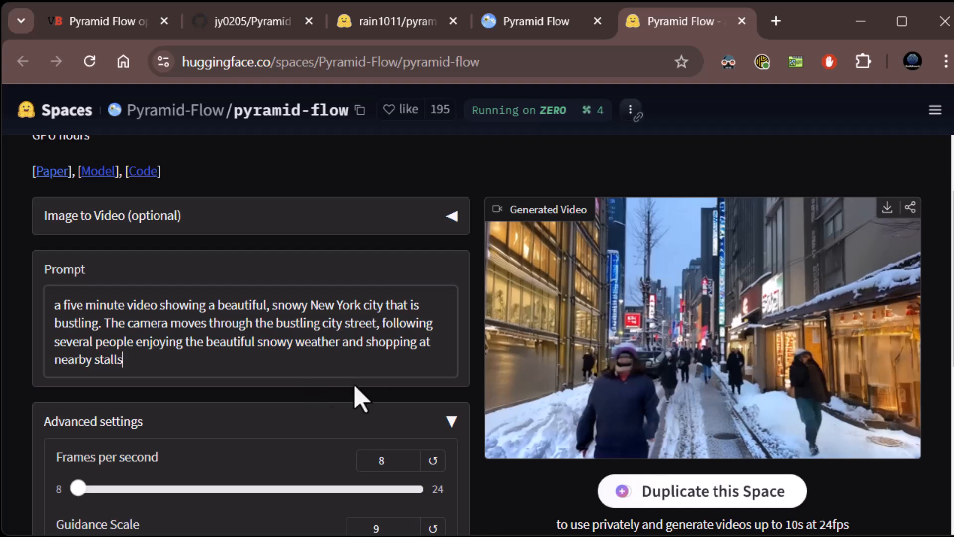
pyautogui.scroll(-3)
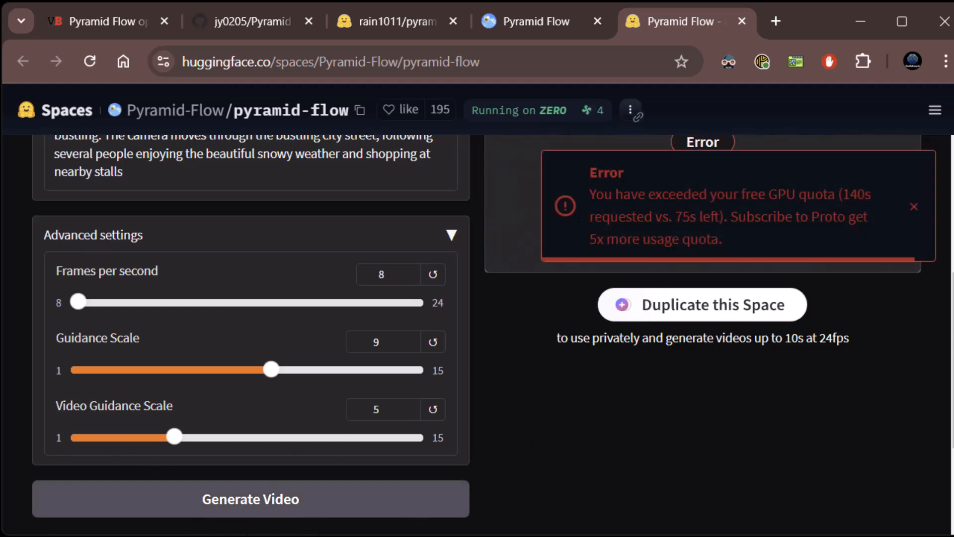
pyautogui.moveTo(773, 266)
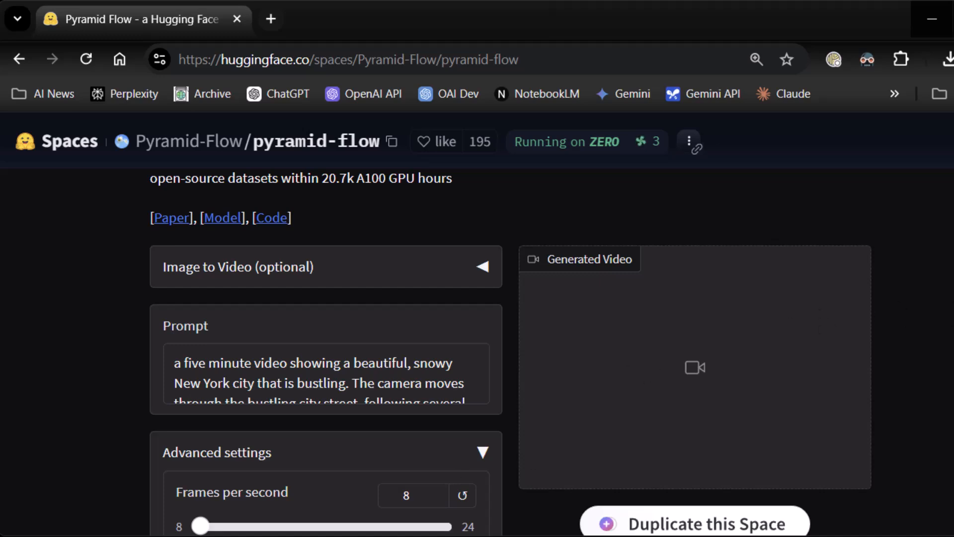
pyautogui.moveTo(923, 348)
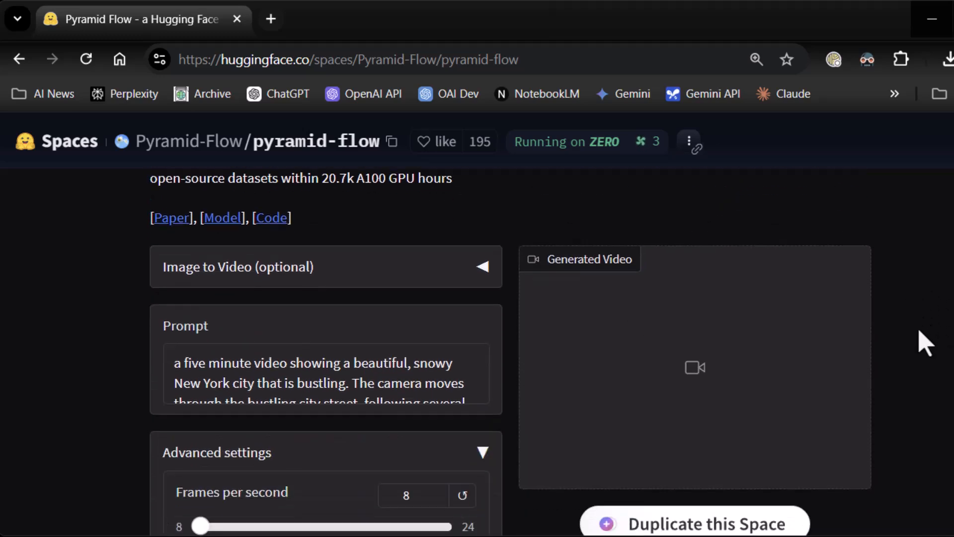
# Generate the video from the snowy New York street prompt.
pyautogui.scroll(-3)
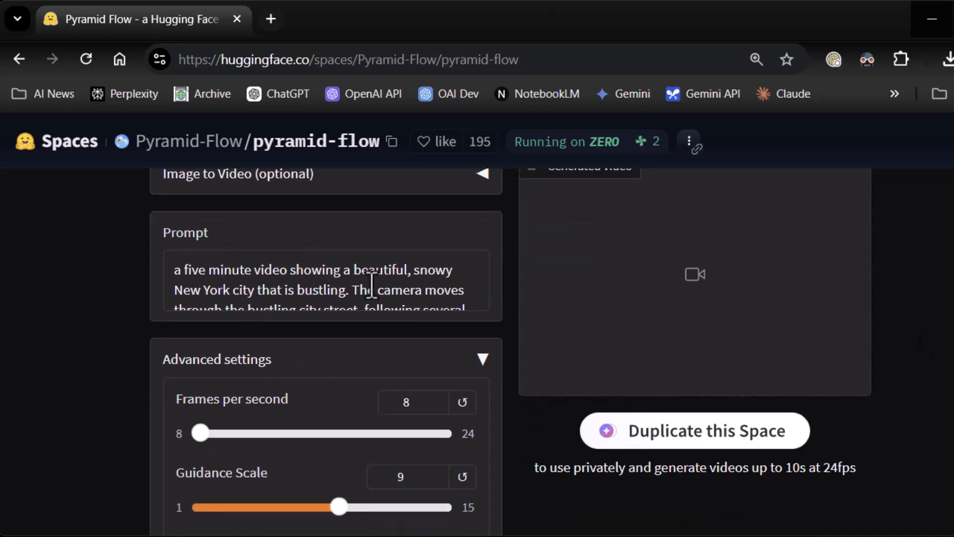
pyautogui.scroll(-3)
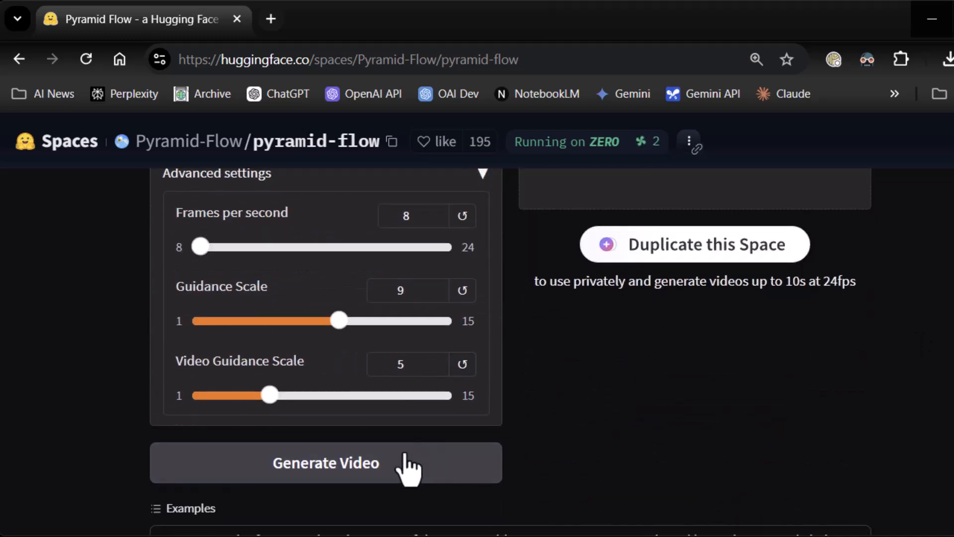
pyautogui.click(326, 462)
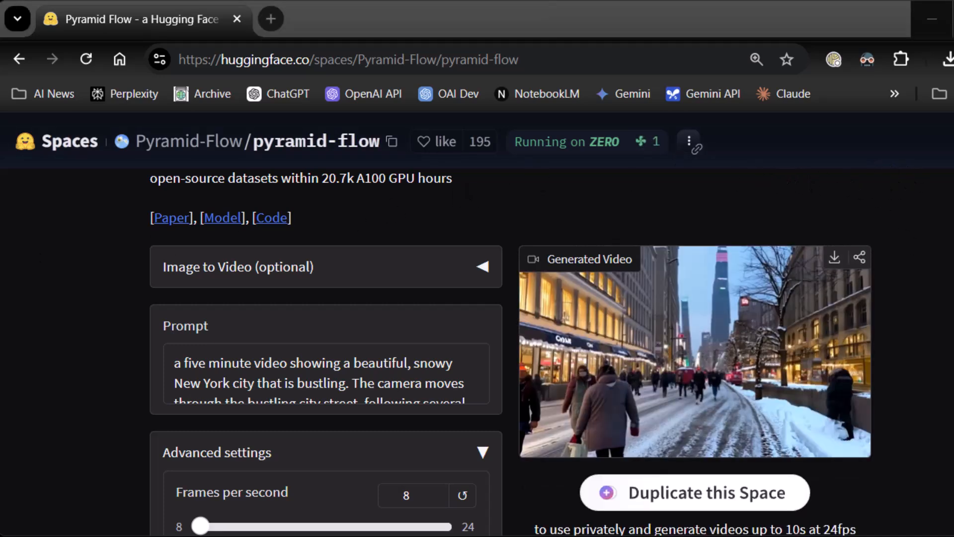
pyautogui.moveTo(632, 453)
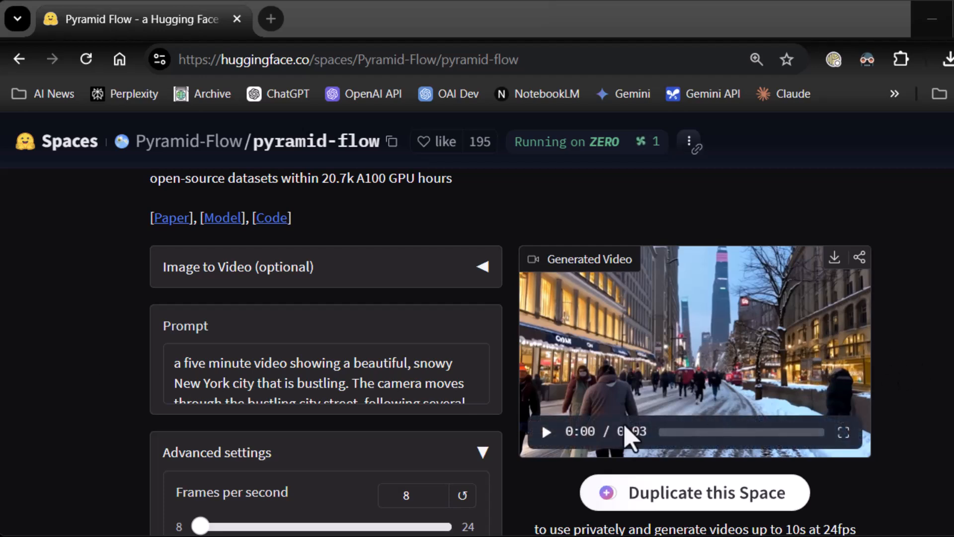
# Play the roughly three-second snowy New York clip in the Generated Video player.
pyautogui.click(547, 431)
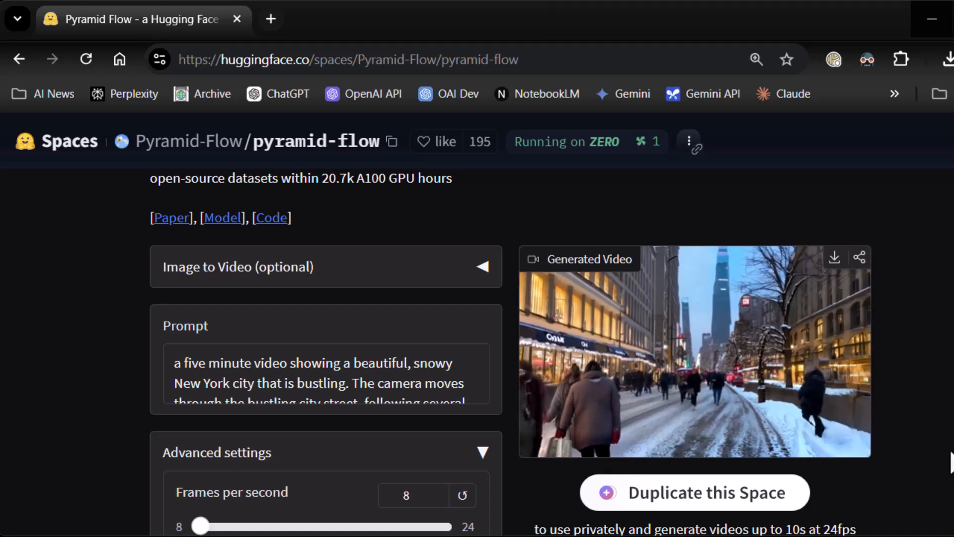
pyautogui.moveTo(860, 258)
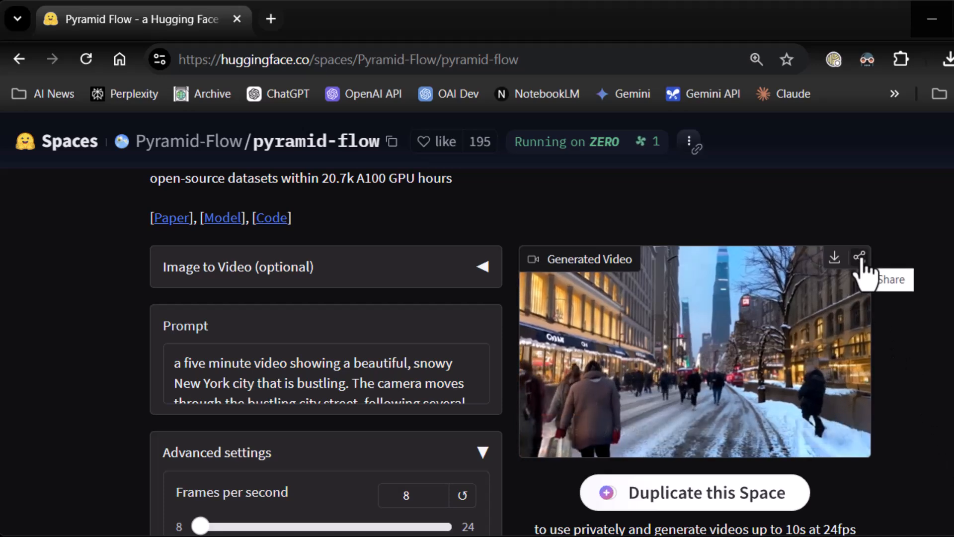
pyautogui.moveTo(507, 233)
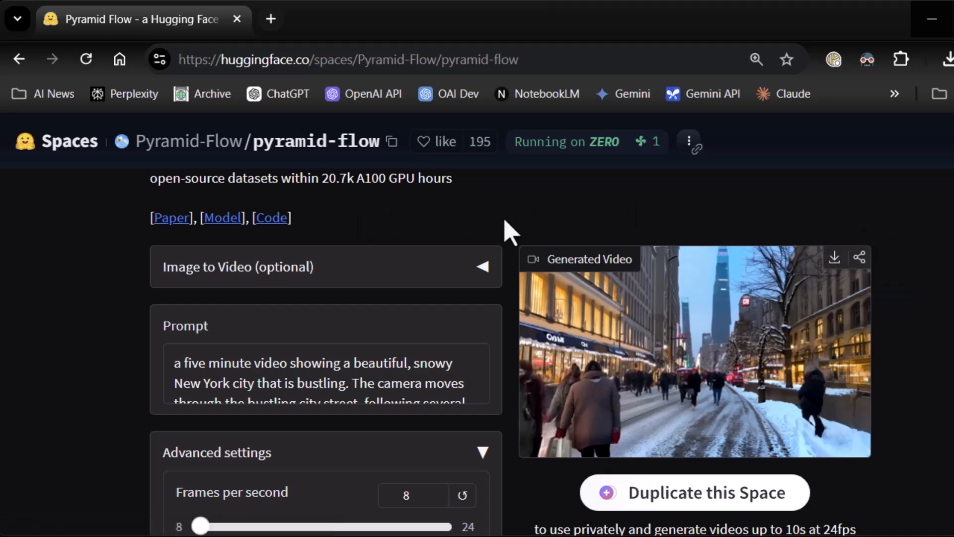
pyautogui.scroll(-3)
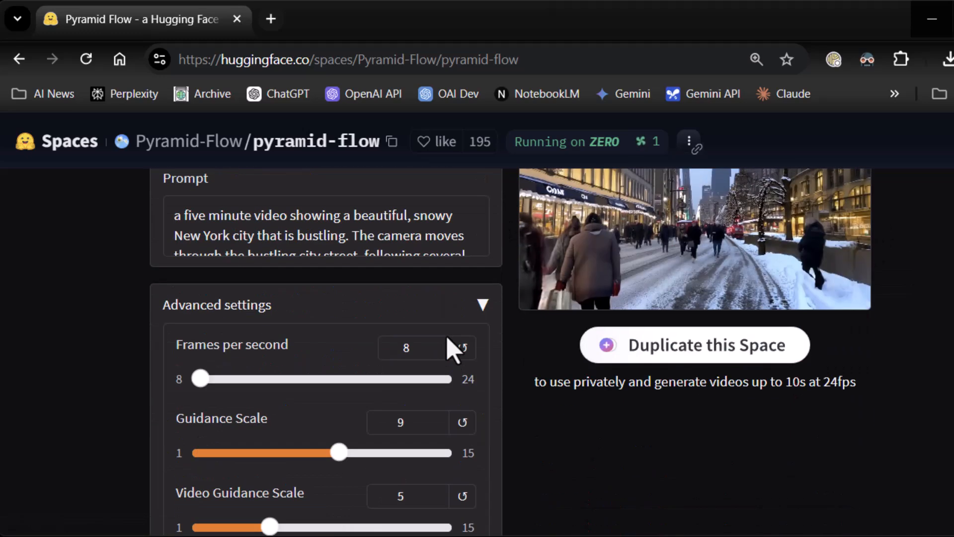
pyautogui.scroll(-3)
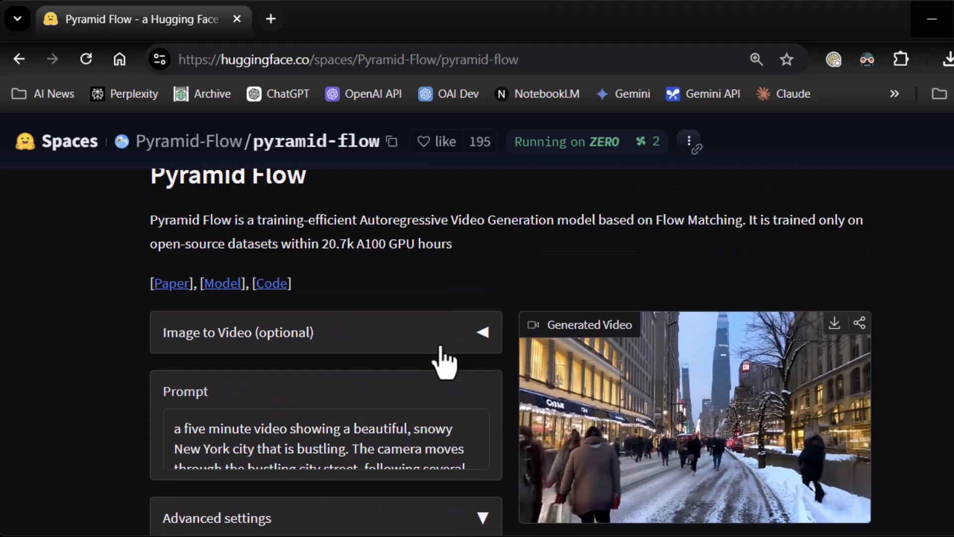
pyautogui.scroll(-3)
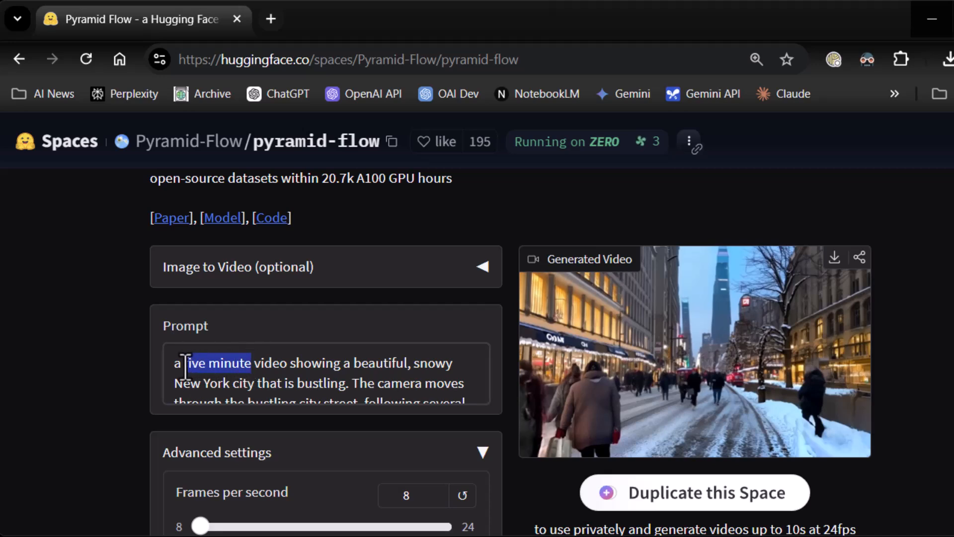
# Add 'long' to the prompt and max the guidance scale at 15 with 24 fps.
pyautogui.write('long')
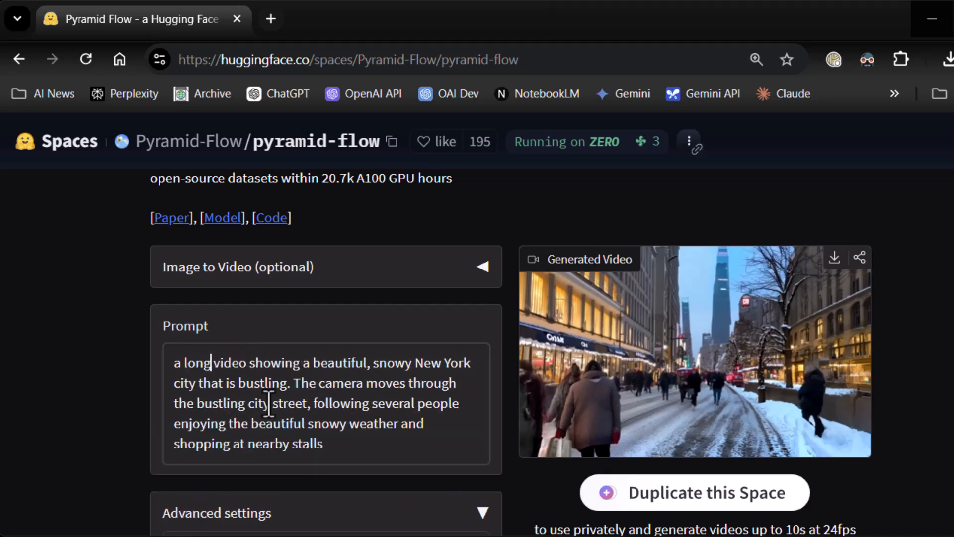
pyautogui.scroll(-3)
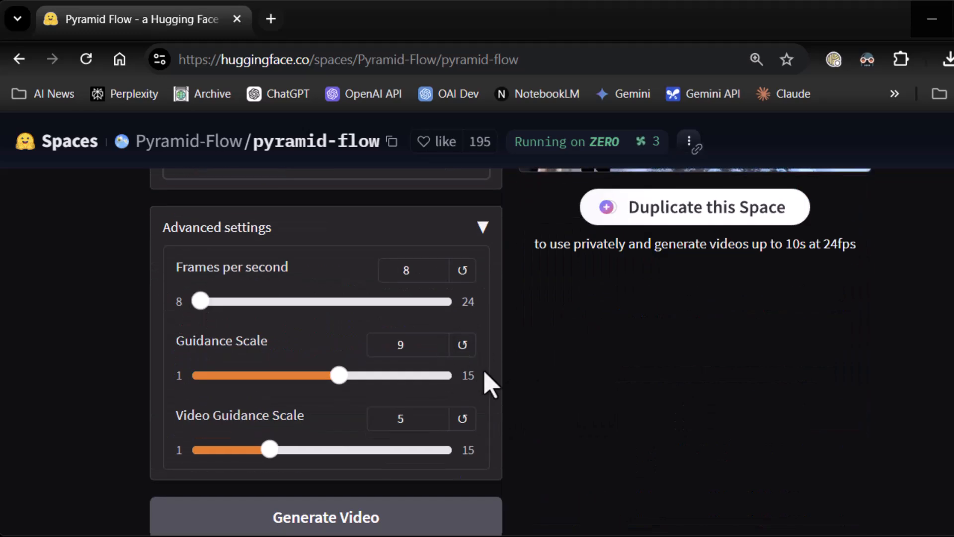
pyautogui.click(326, 517)
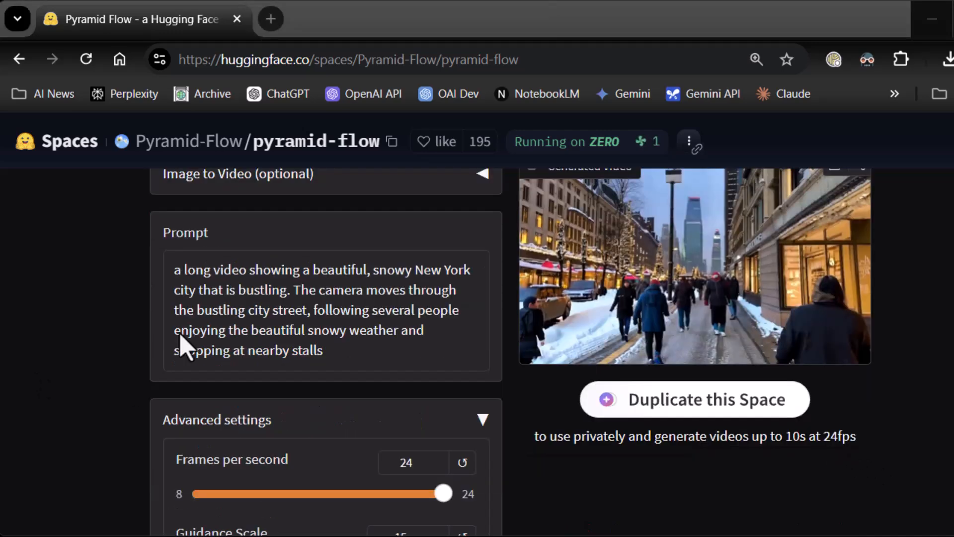
# Play the new 24 fps snowy New York video.
pyautogui.scroll(-3)
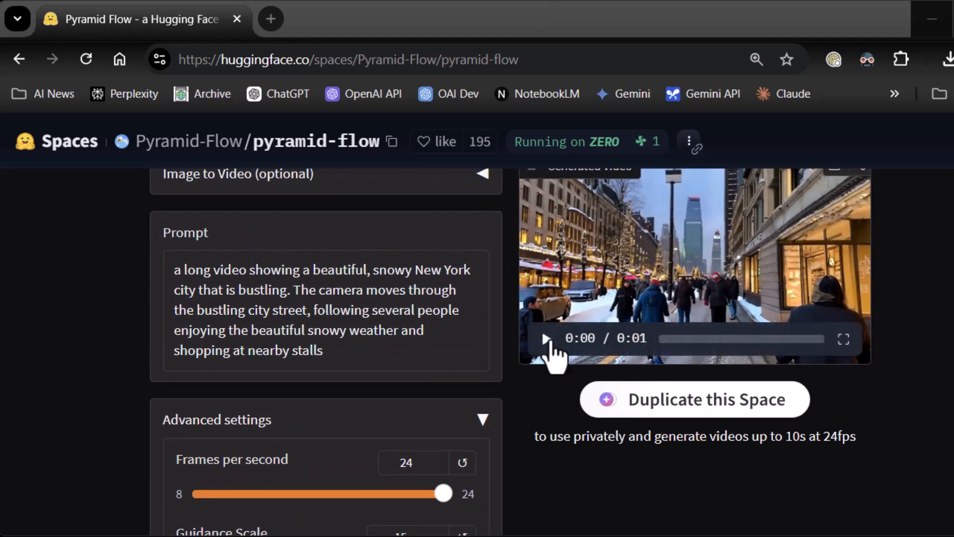
pyautogui.click(546, 338)
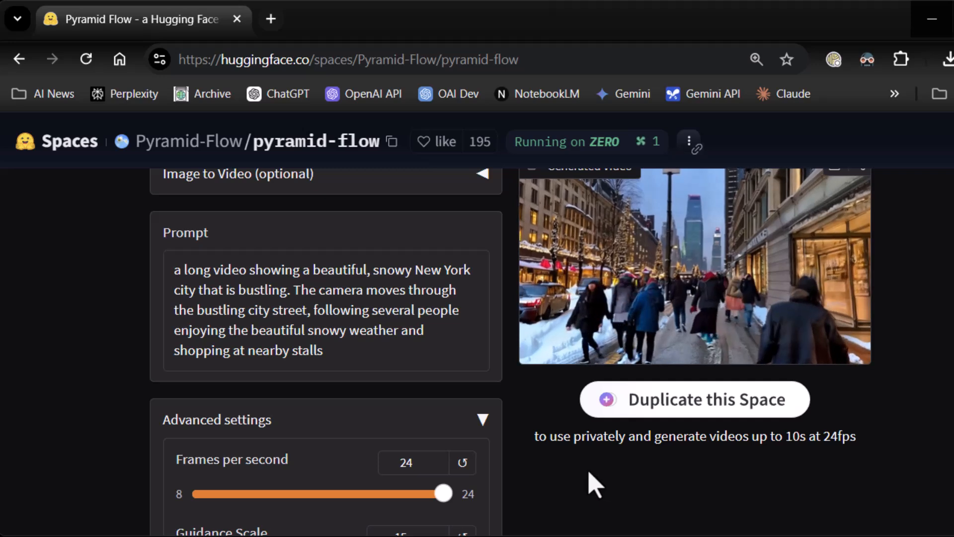
pyautogui.scroll(3)
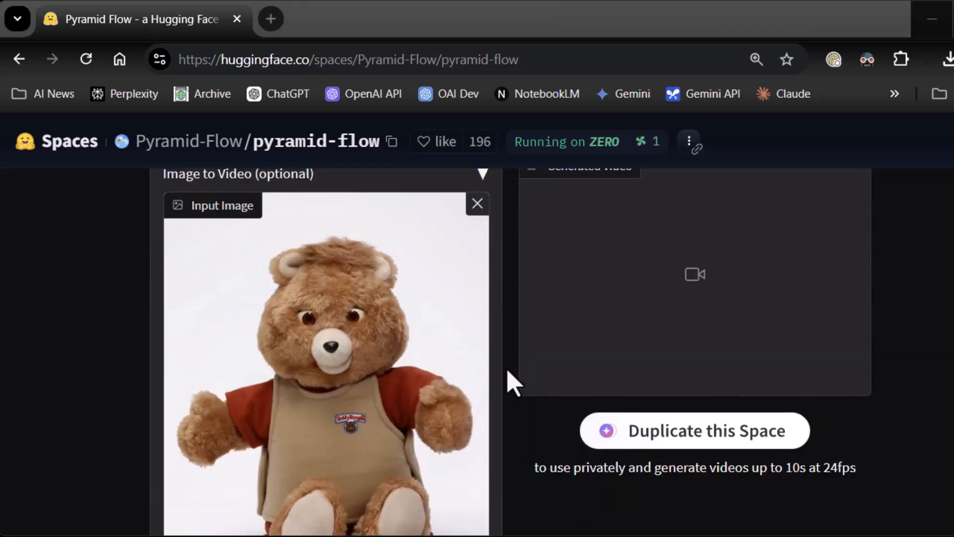
# Write the prompt: a teddy bear walking into frame waving to the audience.
pyautogui.scroll(-3)
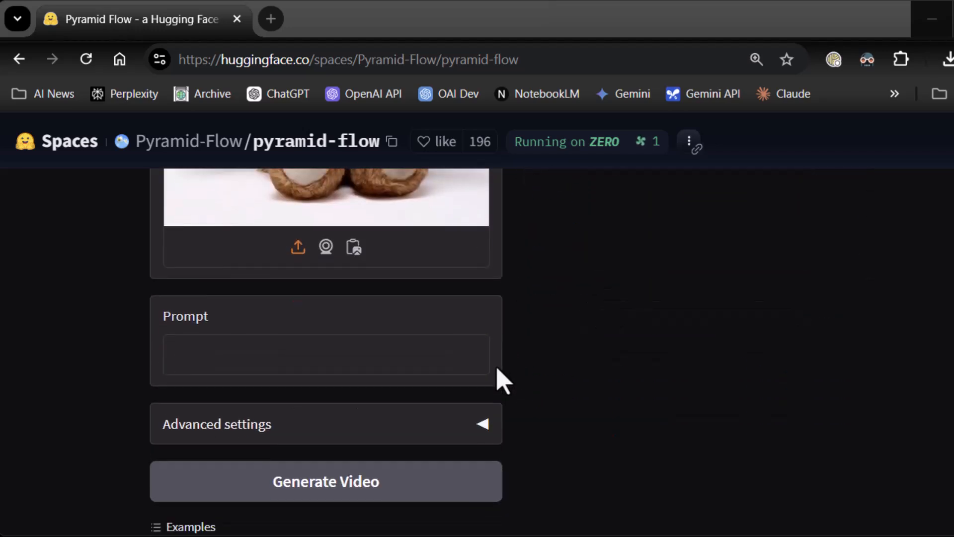
pyautogui.click(326, 354)
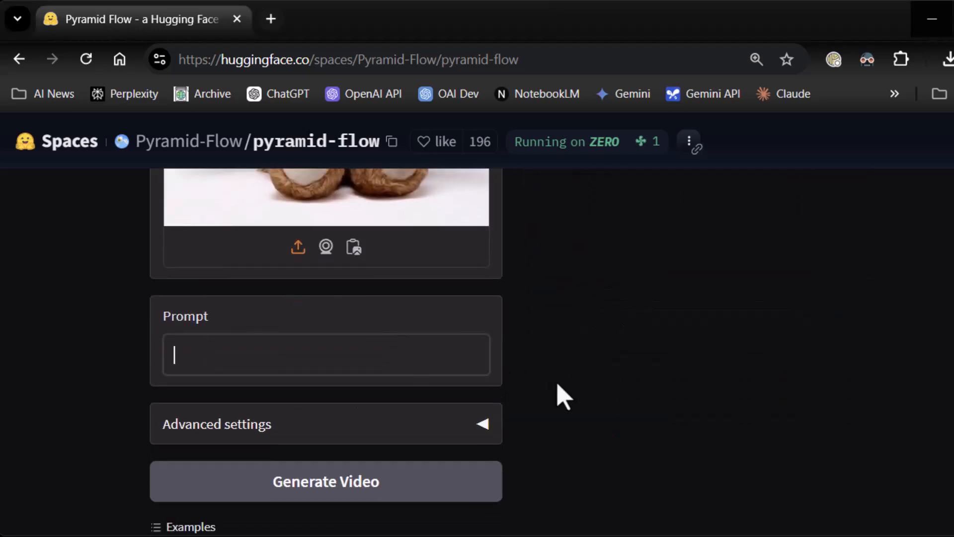
pyautogui.write('a tedd')
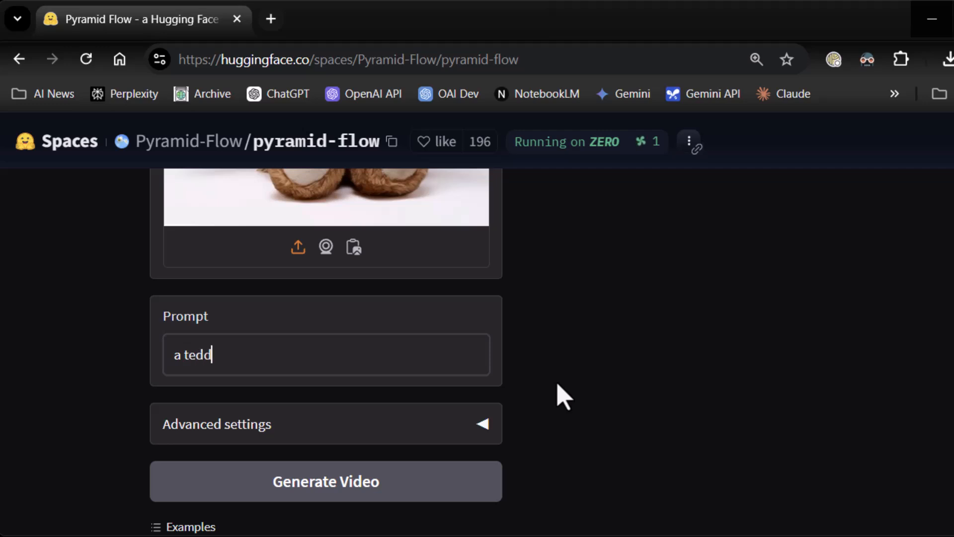
pyautogui.write('y bear wa')
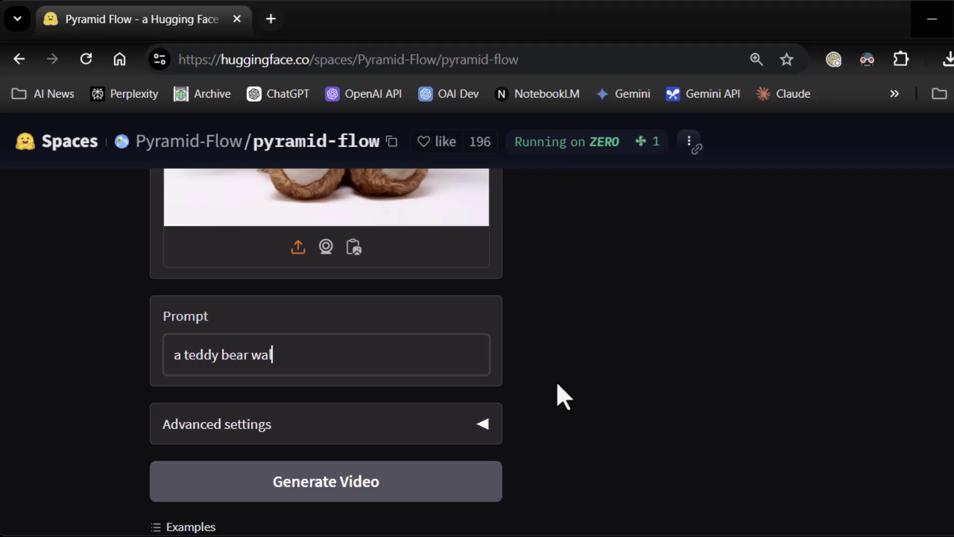
pyautogui.write('ling into frame and')
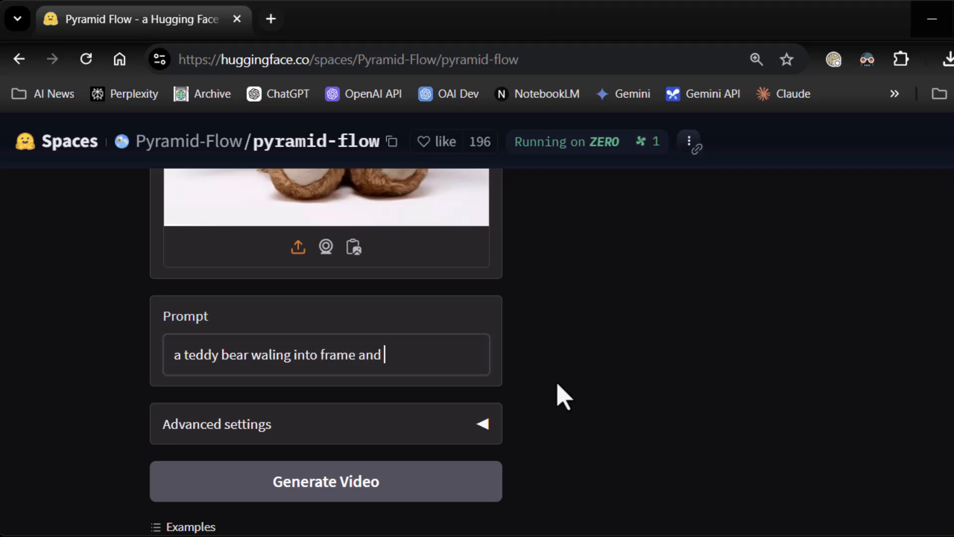
pyautogui.write('waving to the au')
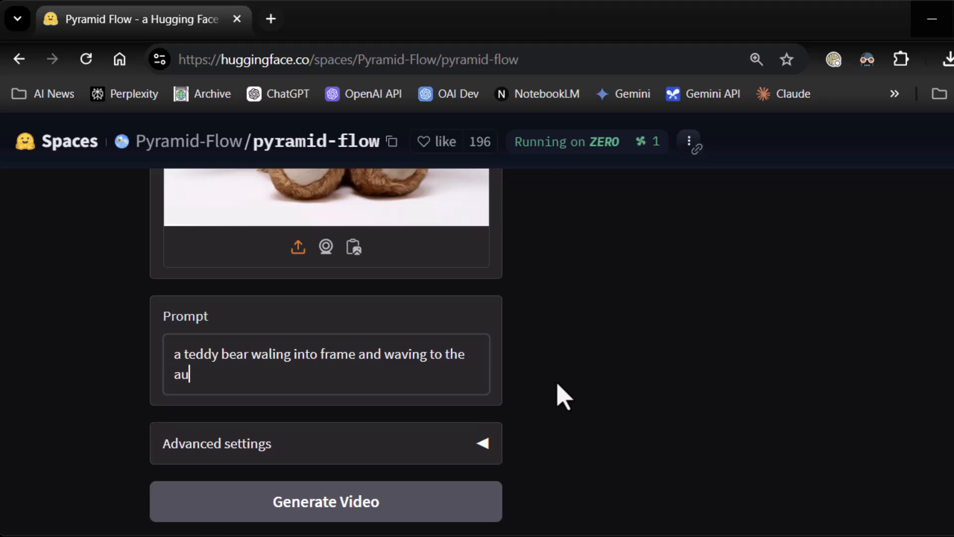
pyautogui.write('dience')
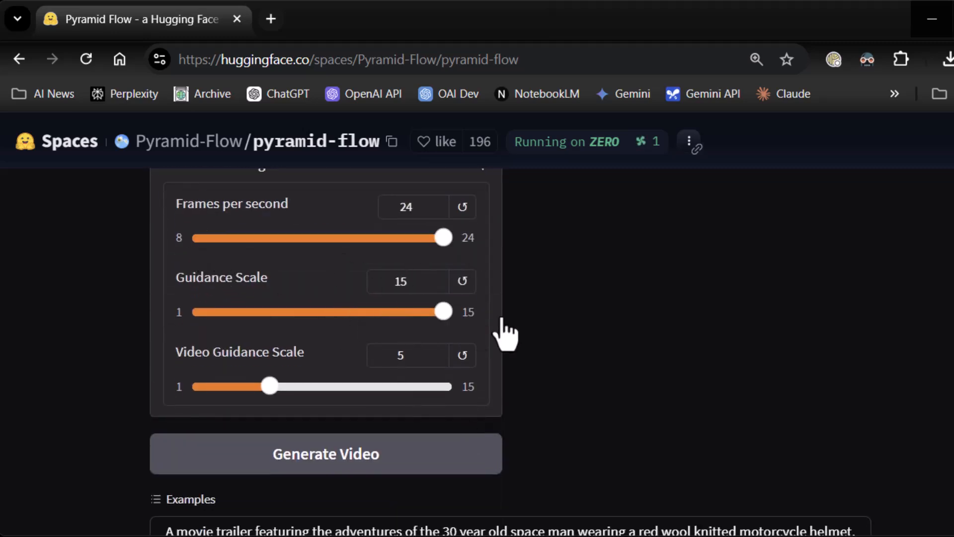
# Raise Video Guidance Scale to 15 and generate the teddy bear video.
pyautogui.moveTo(269, 385); pyautogui.dragTo(443, 386)
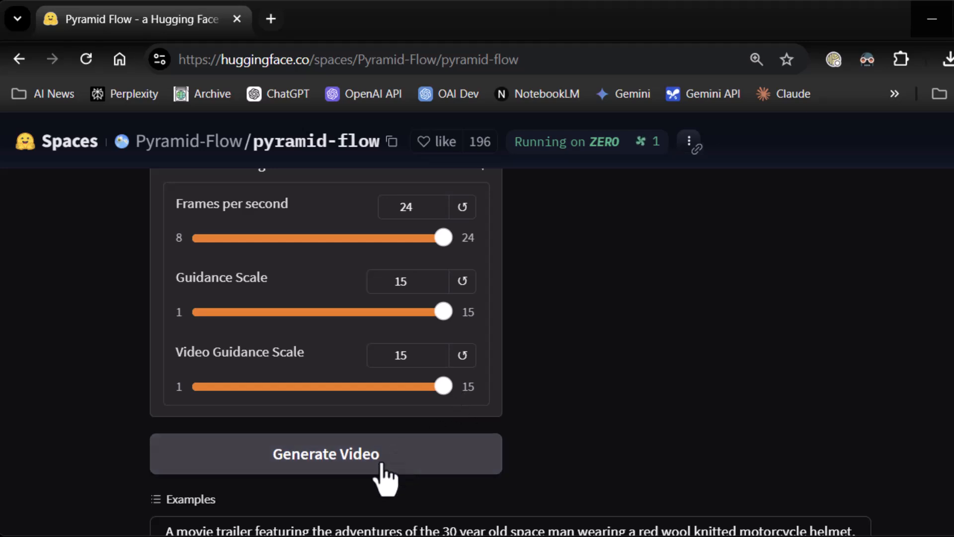
pyautogui.click(326, 453)
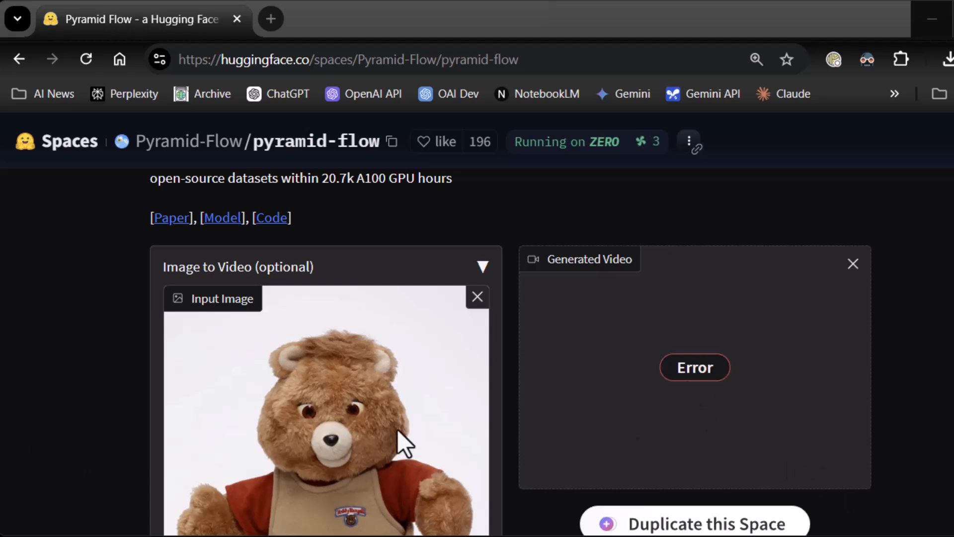
# Lower frames per second to 8 and guidance scale to about 8.
pyautogui.scroll(-3)
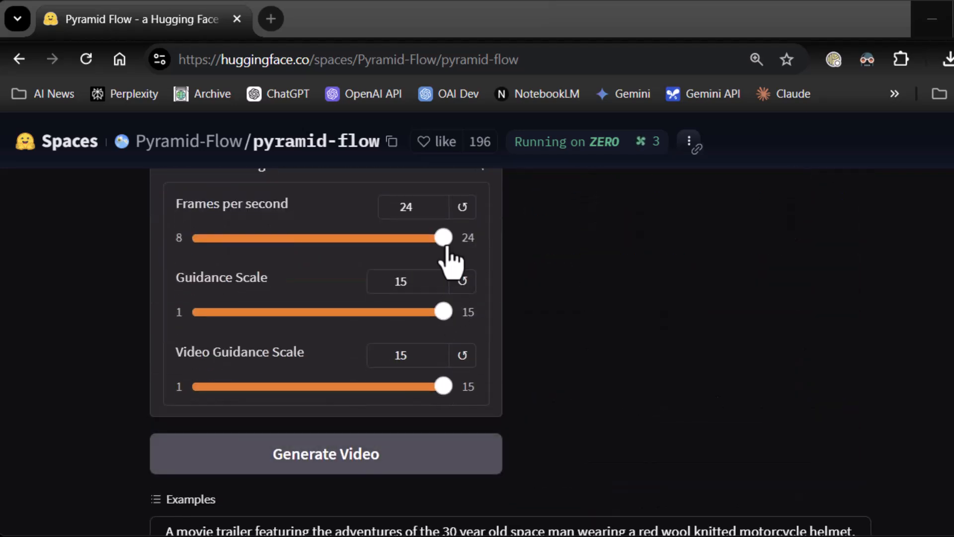
pyautogui.moveTo(416, 258)
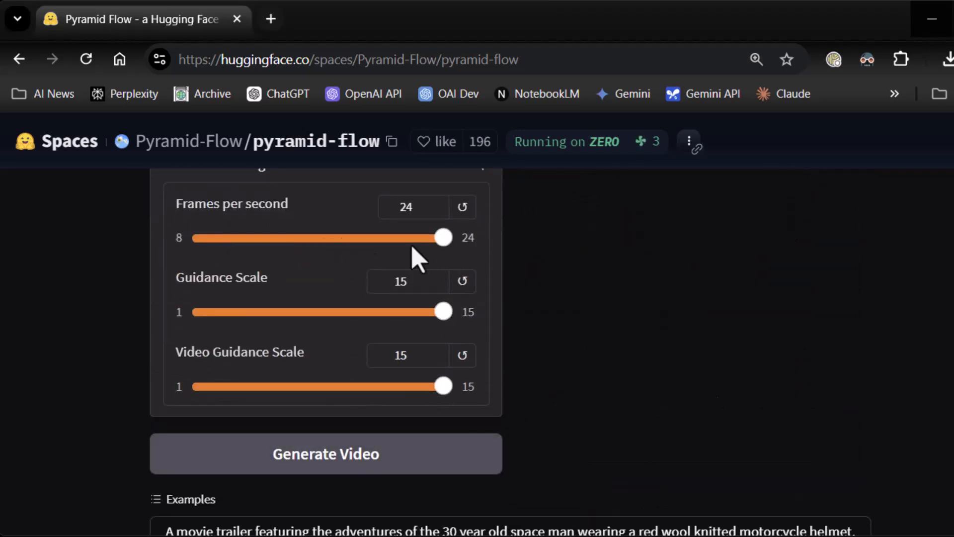
pyautogui.moveTo(442, 238); pyautogui.dragTo(197, 238)
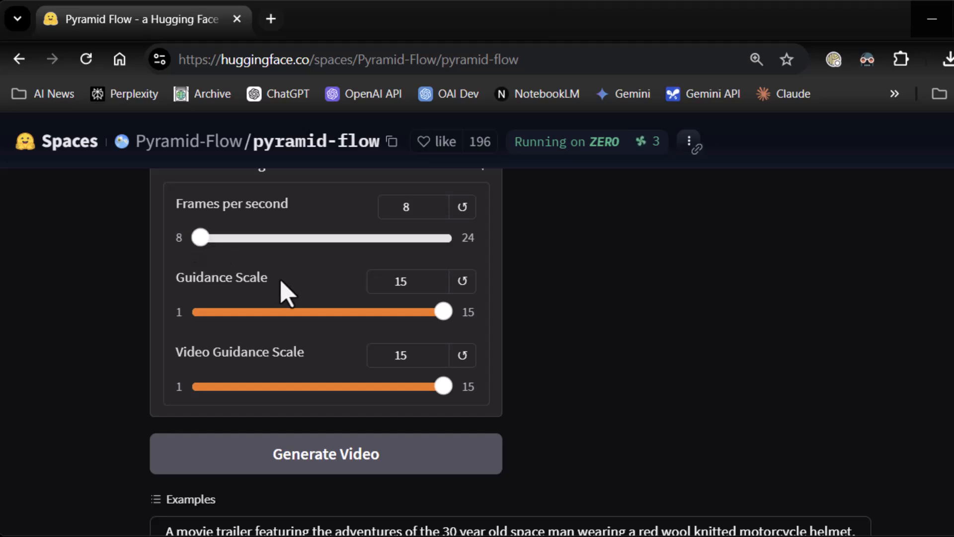
pyautogui.moveTo(443, 318)
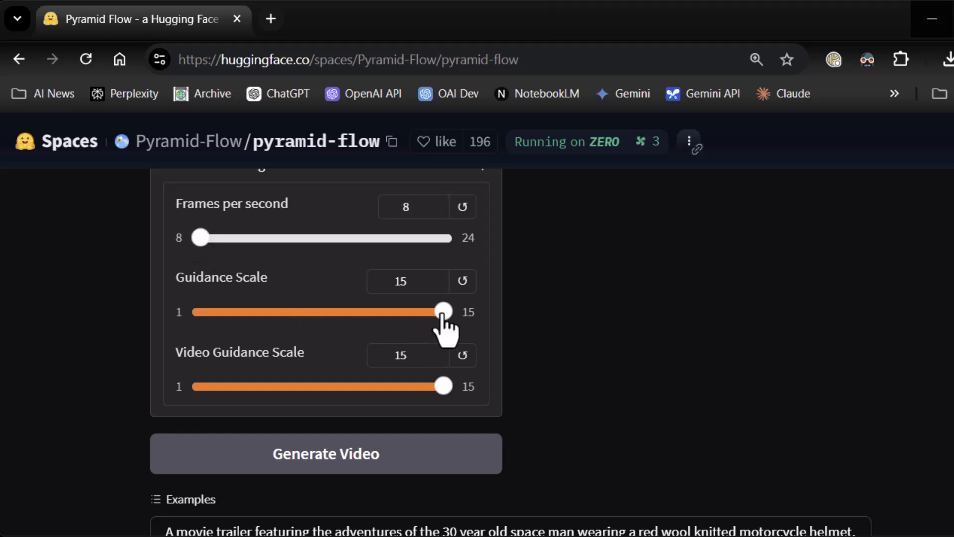
pyautogui.moveTo(442, 311); pyautogui.dragTo(332, 311)
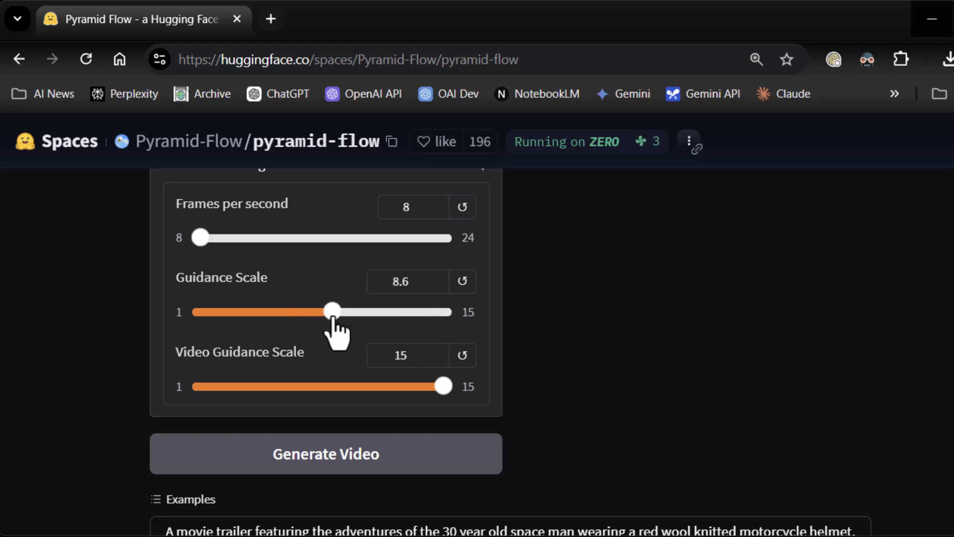
pyautogui.moveTo(332, 311); pyautogui.dragTo(338, 311)
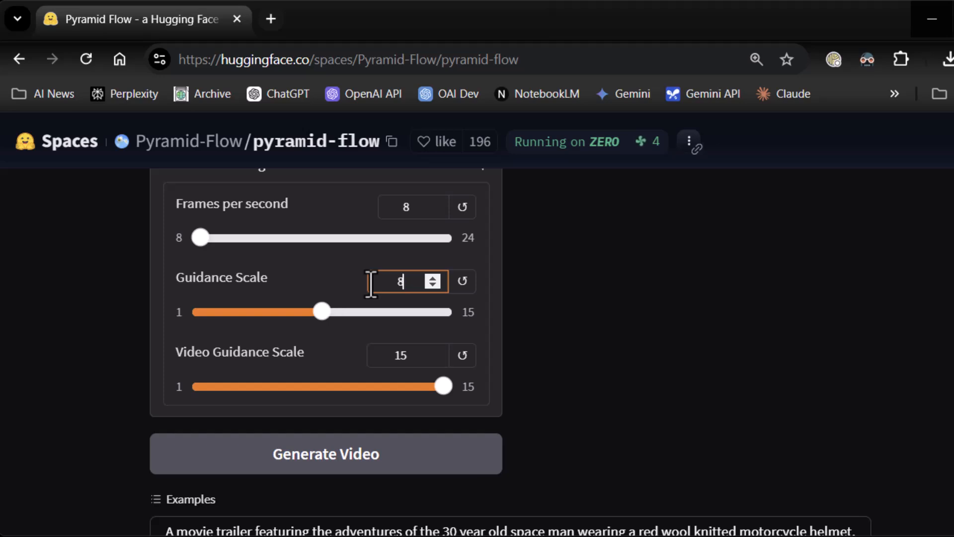
# Reduce the Video Guidance Scale for the retried teddy bear generation.
pyautogui.click(401, 354)
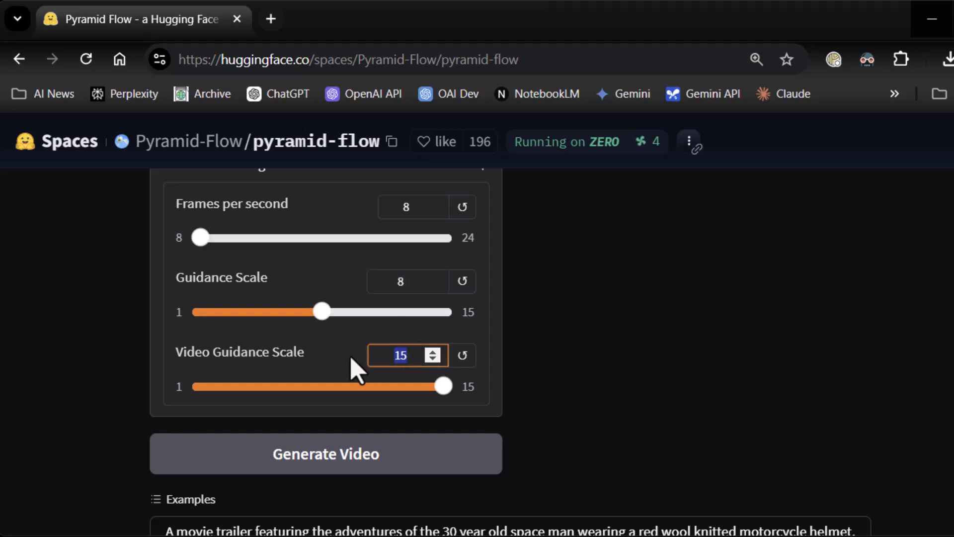
pyautogui.moveTo(443, 386); pyautogui.dragTo(286, 386)
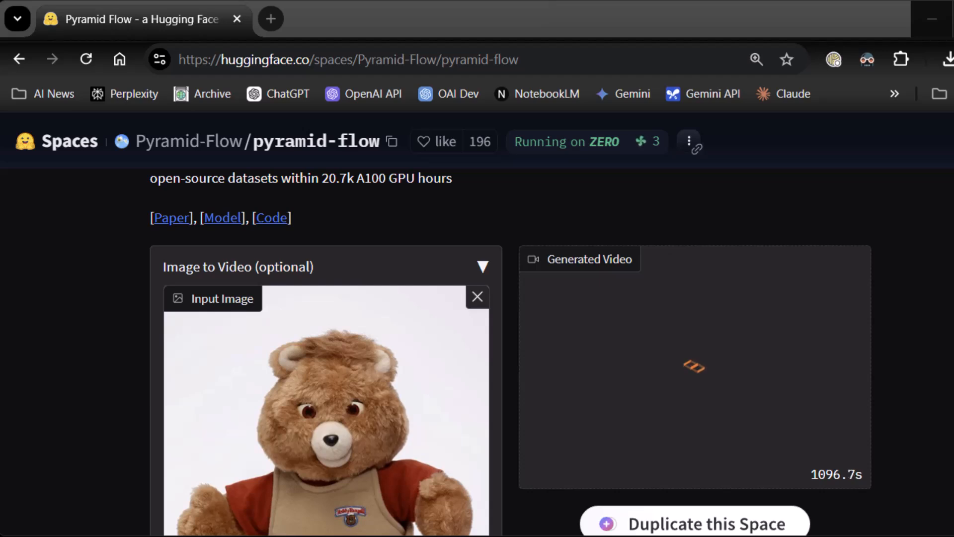
pyautogui.moveTo(883, 507)
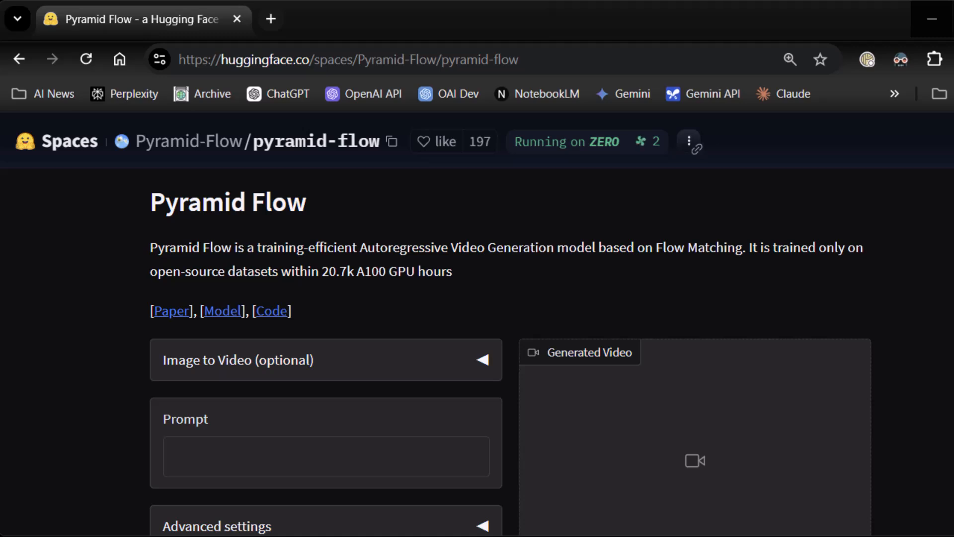
pyautogui.moveTo(77, 423)
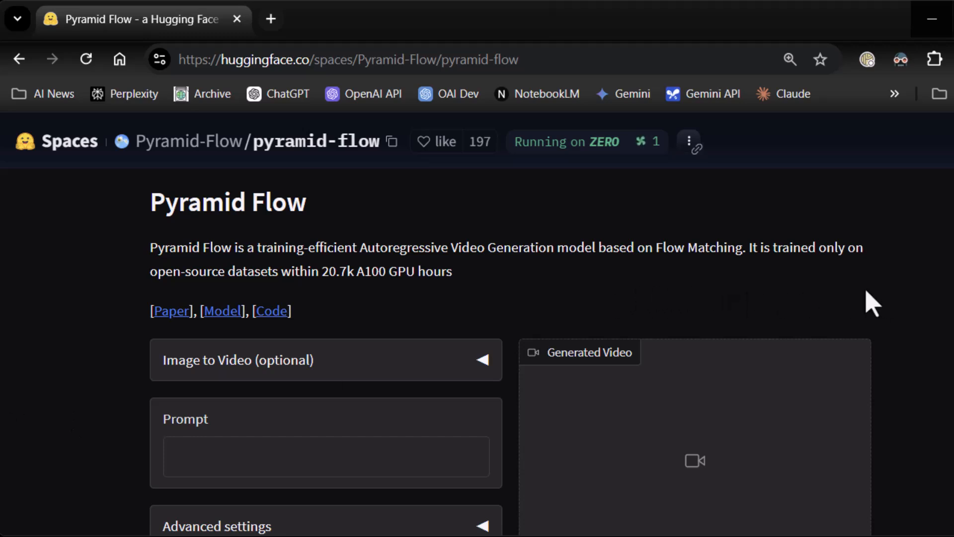
pyautogui.moveTo(903, 300)
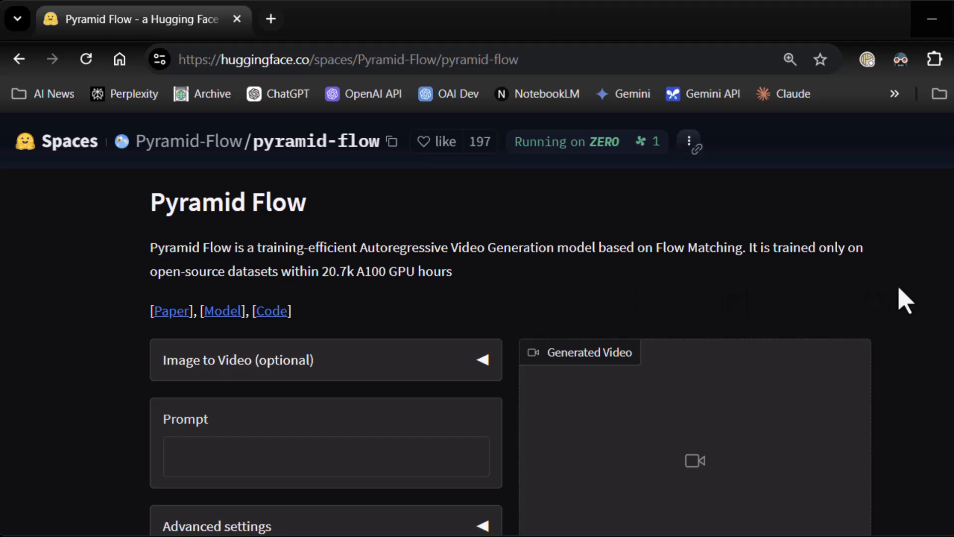